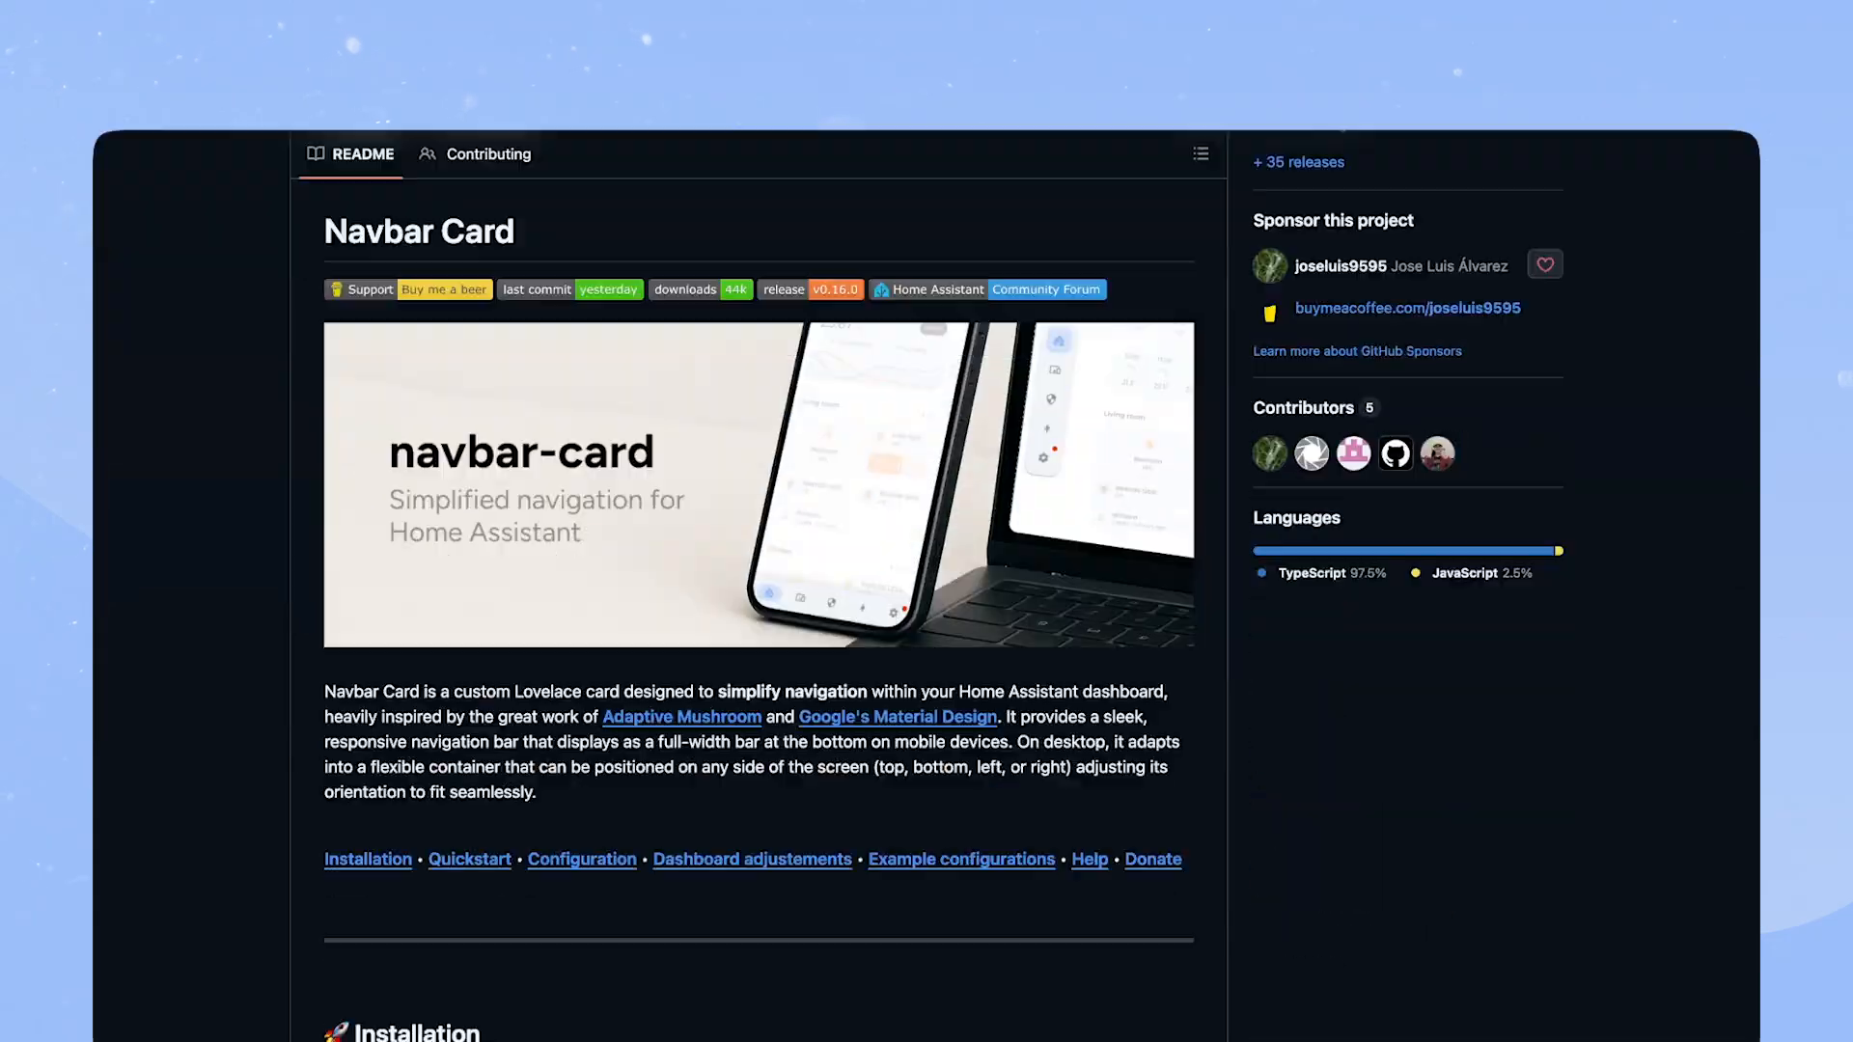
Review the Navbar Card README, then go to HACS in Home Assistant to find the Navbar card
scroll(up, 3)
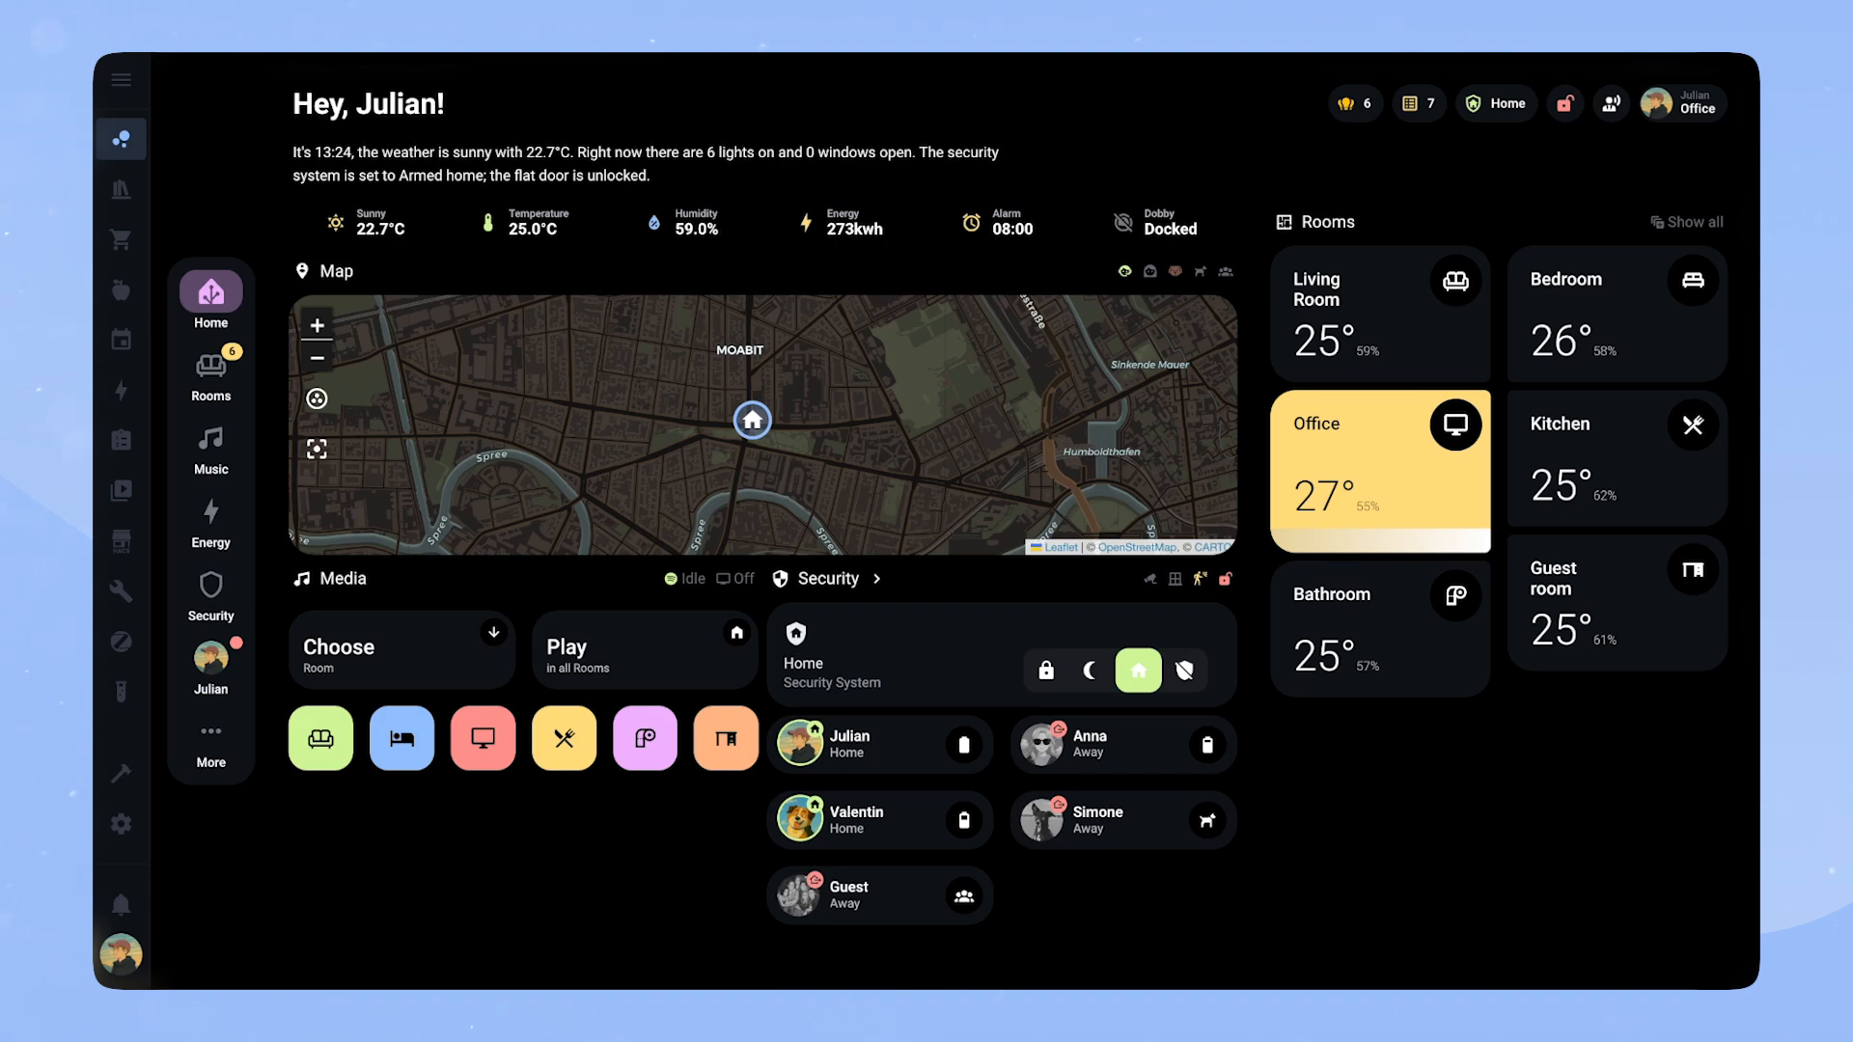
mouse_move(120, 546)
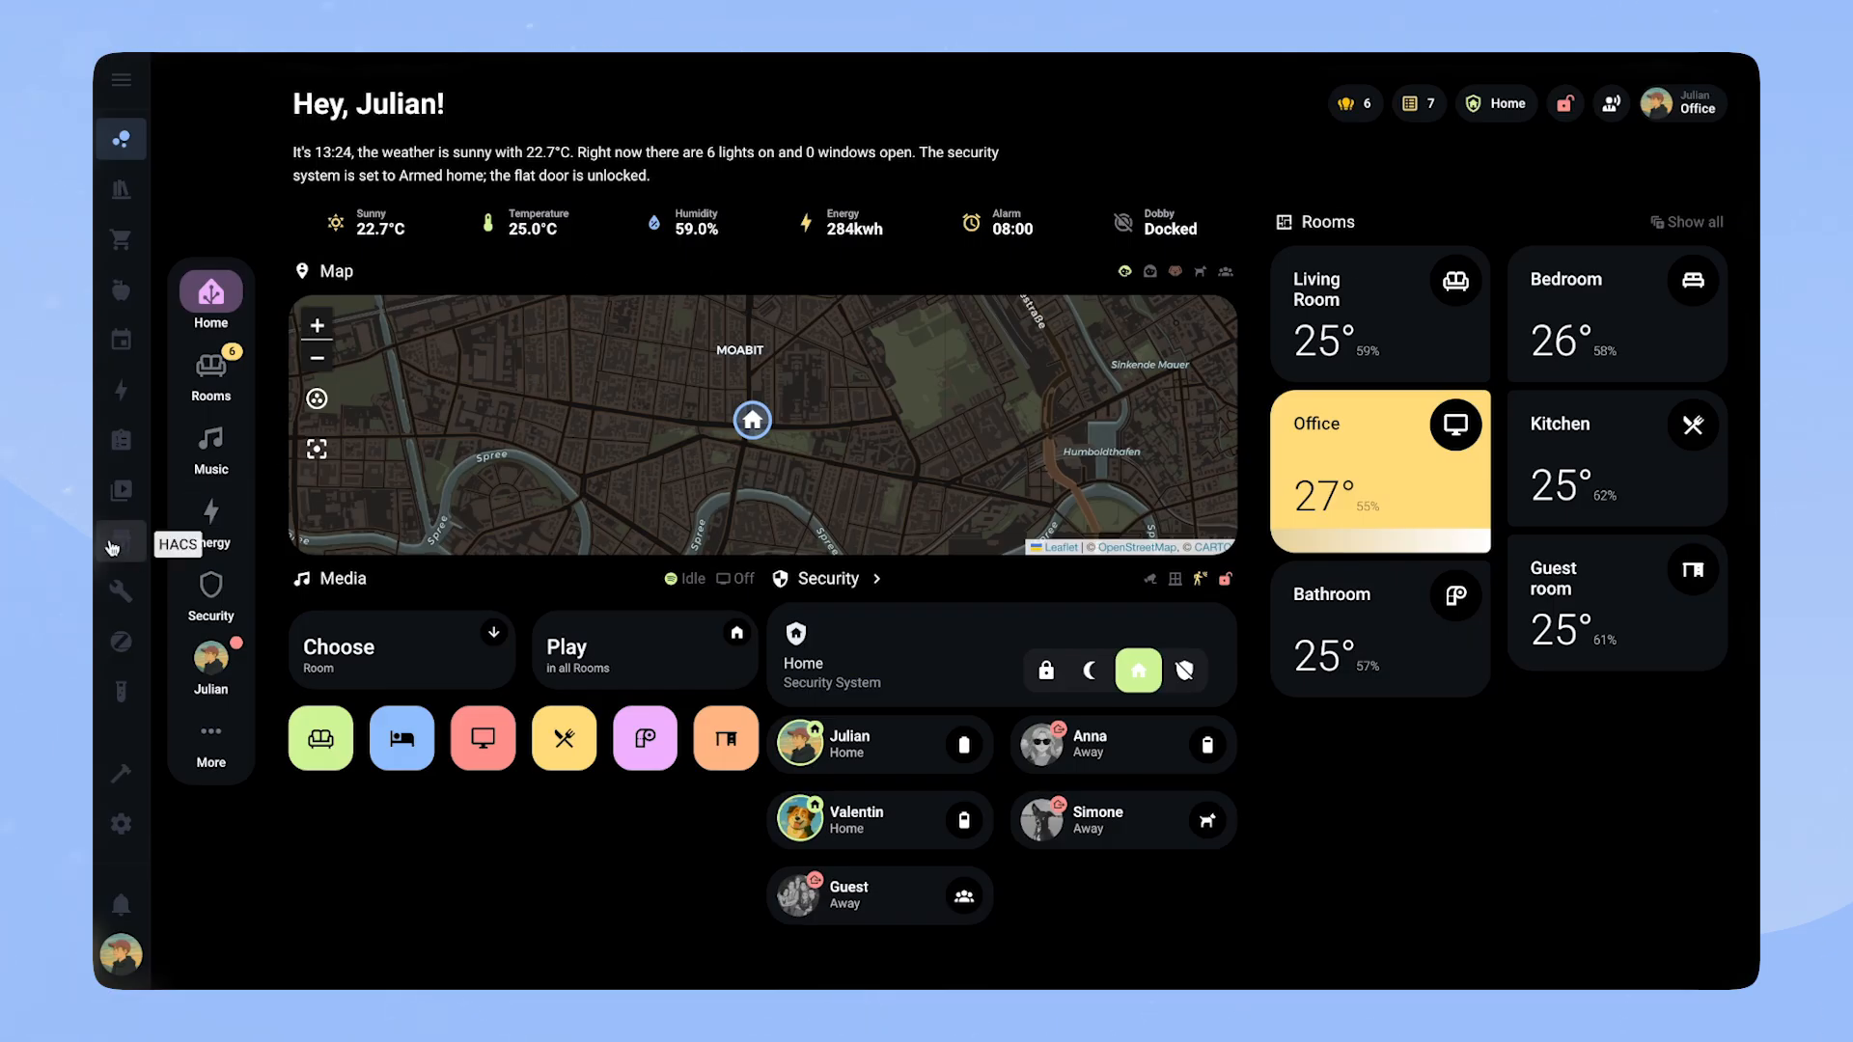
click(120, 540)
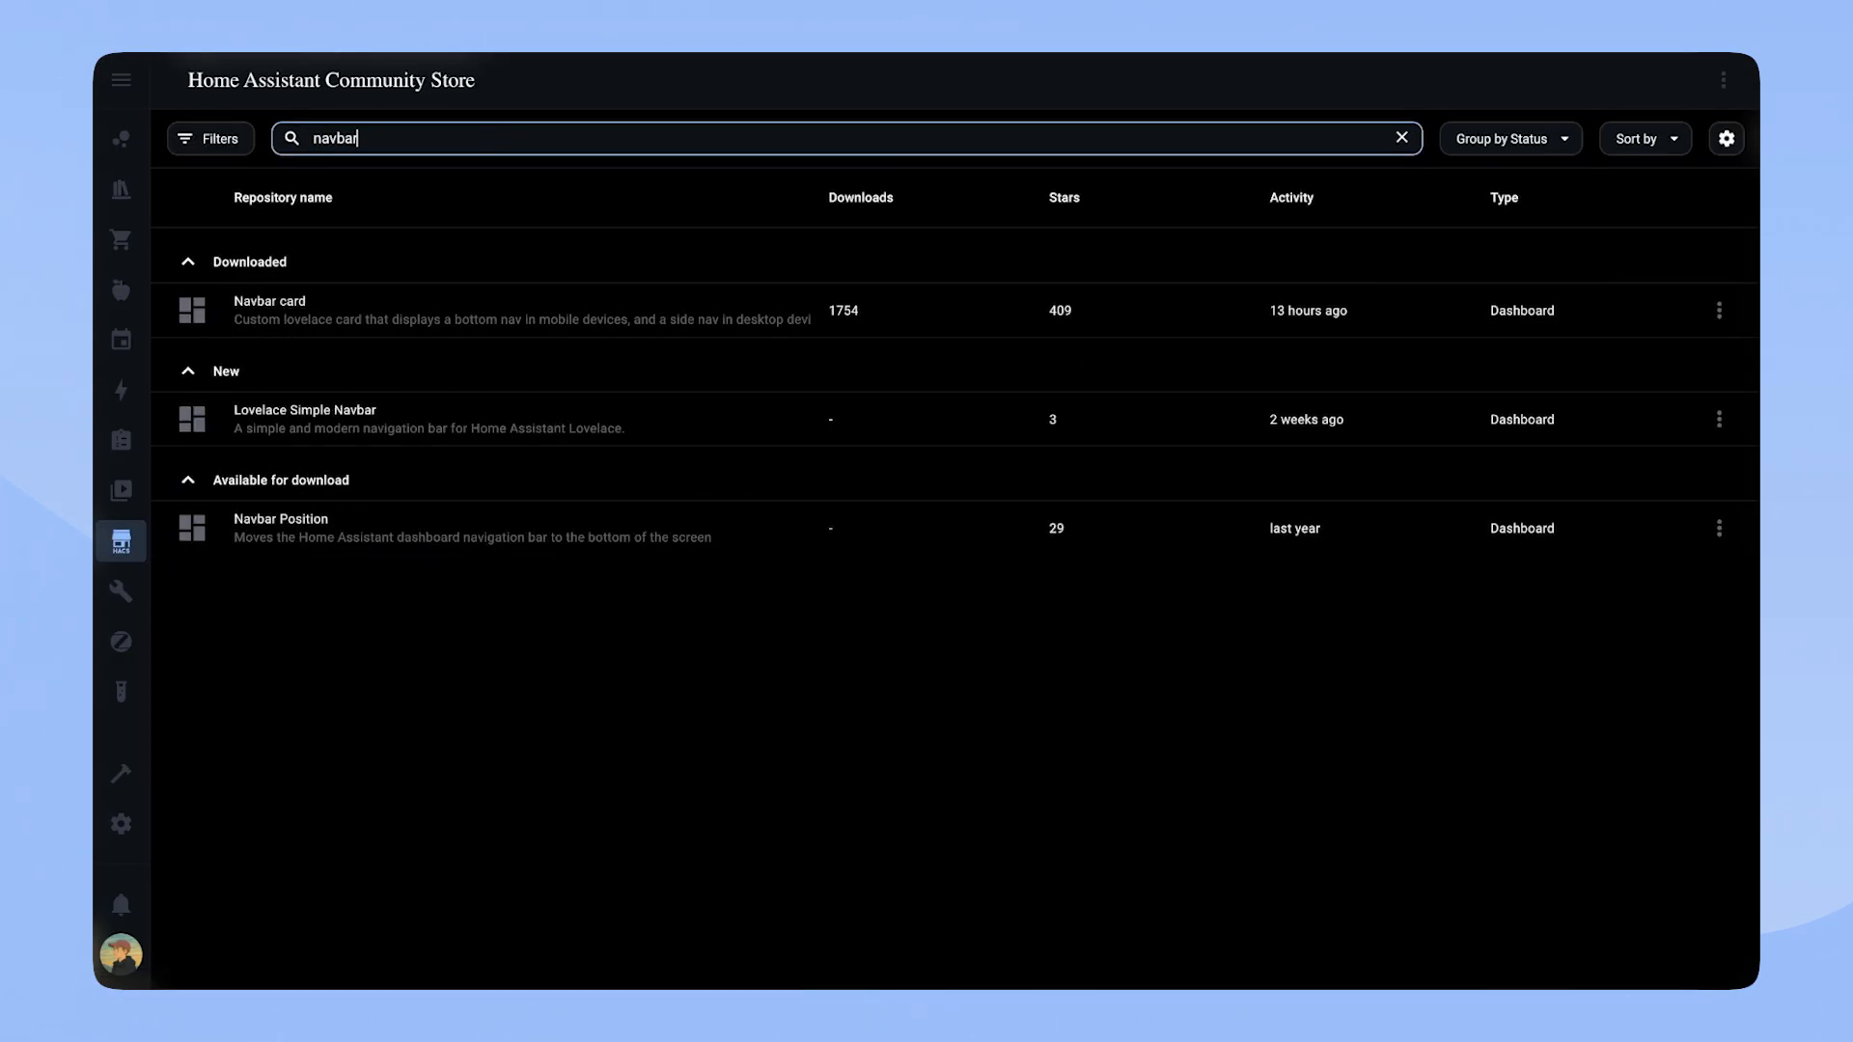
click(270, 309)
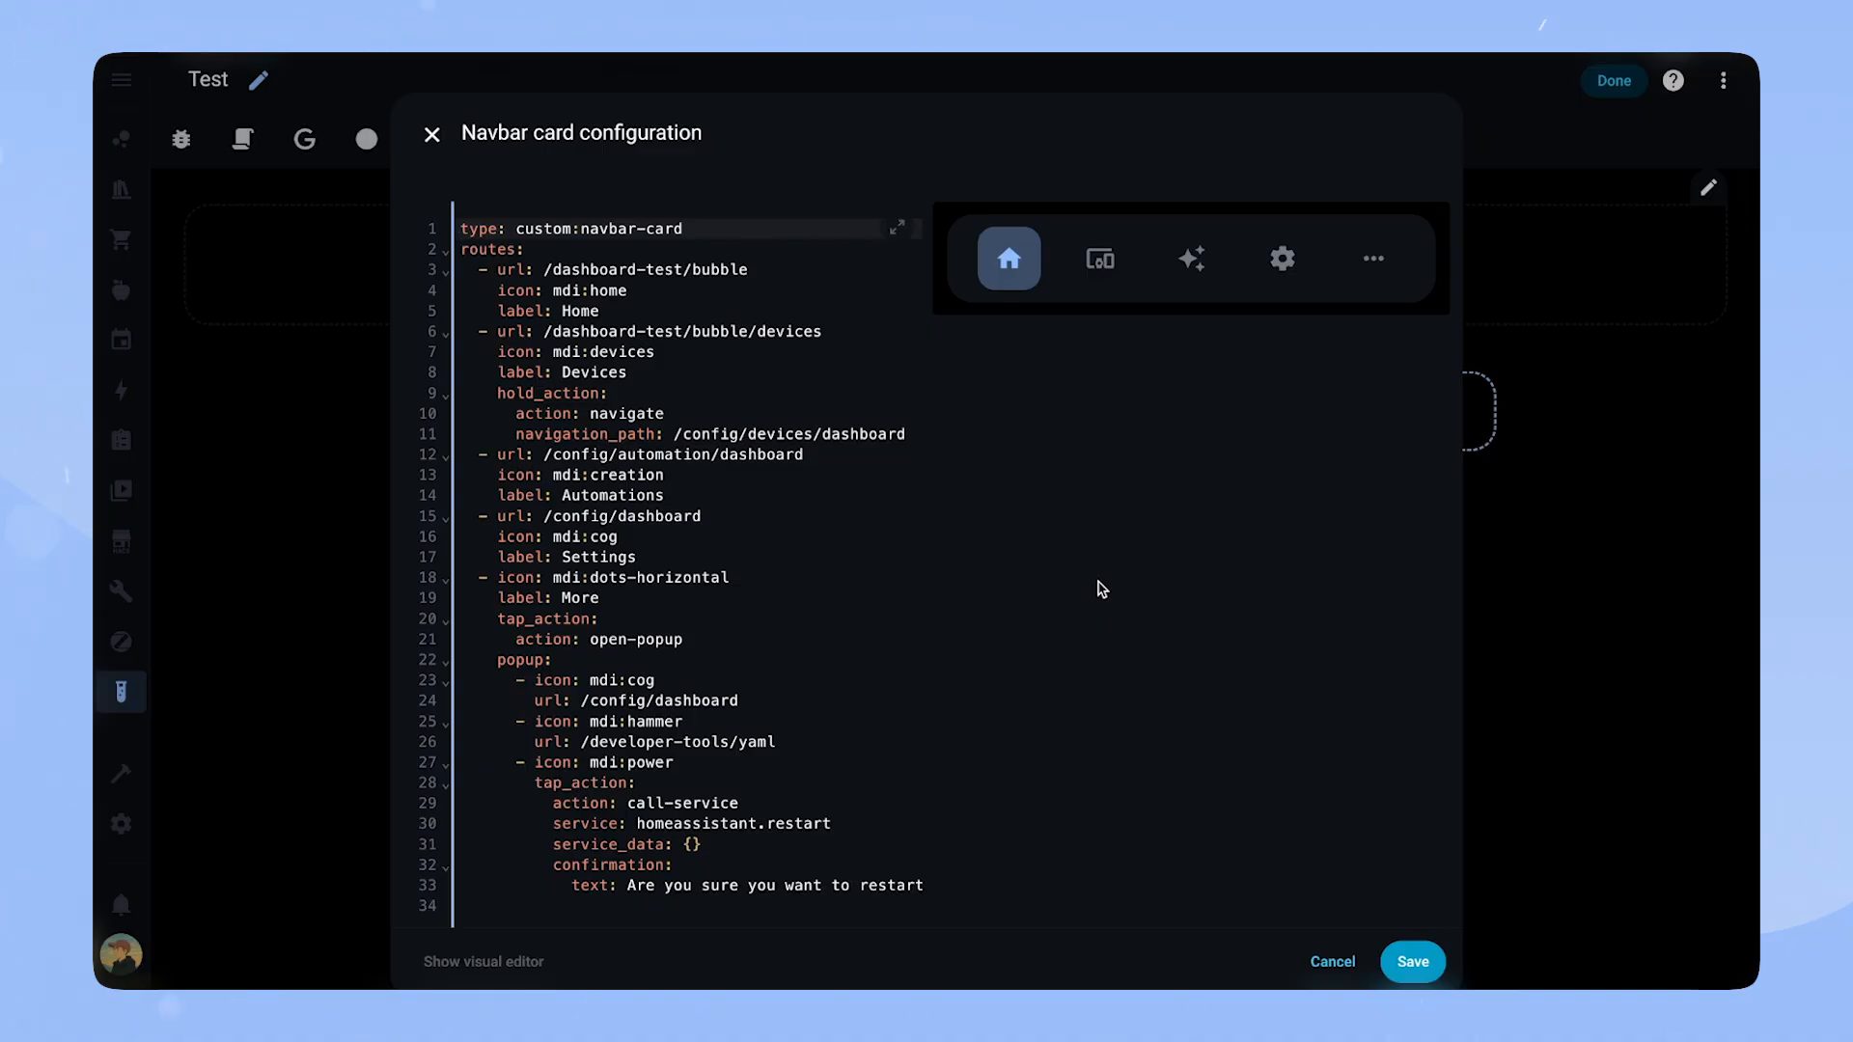
mouse_move(1086, 568)
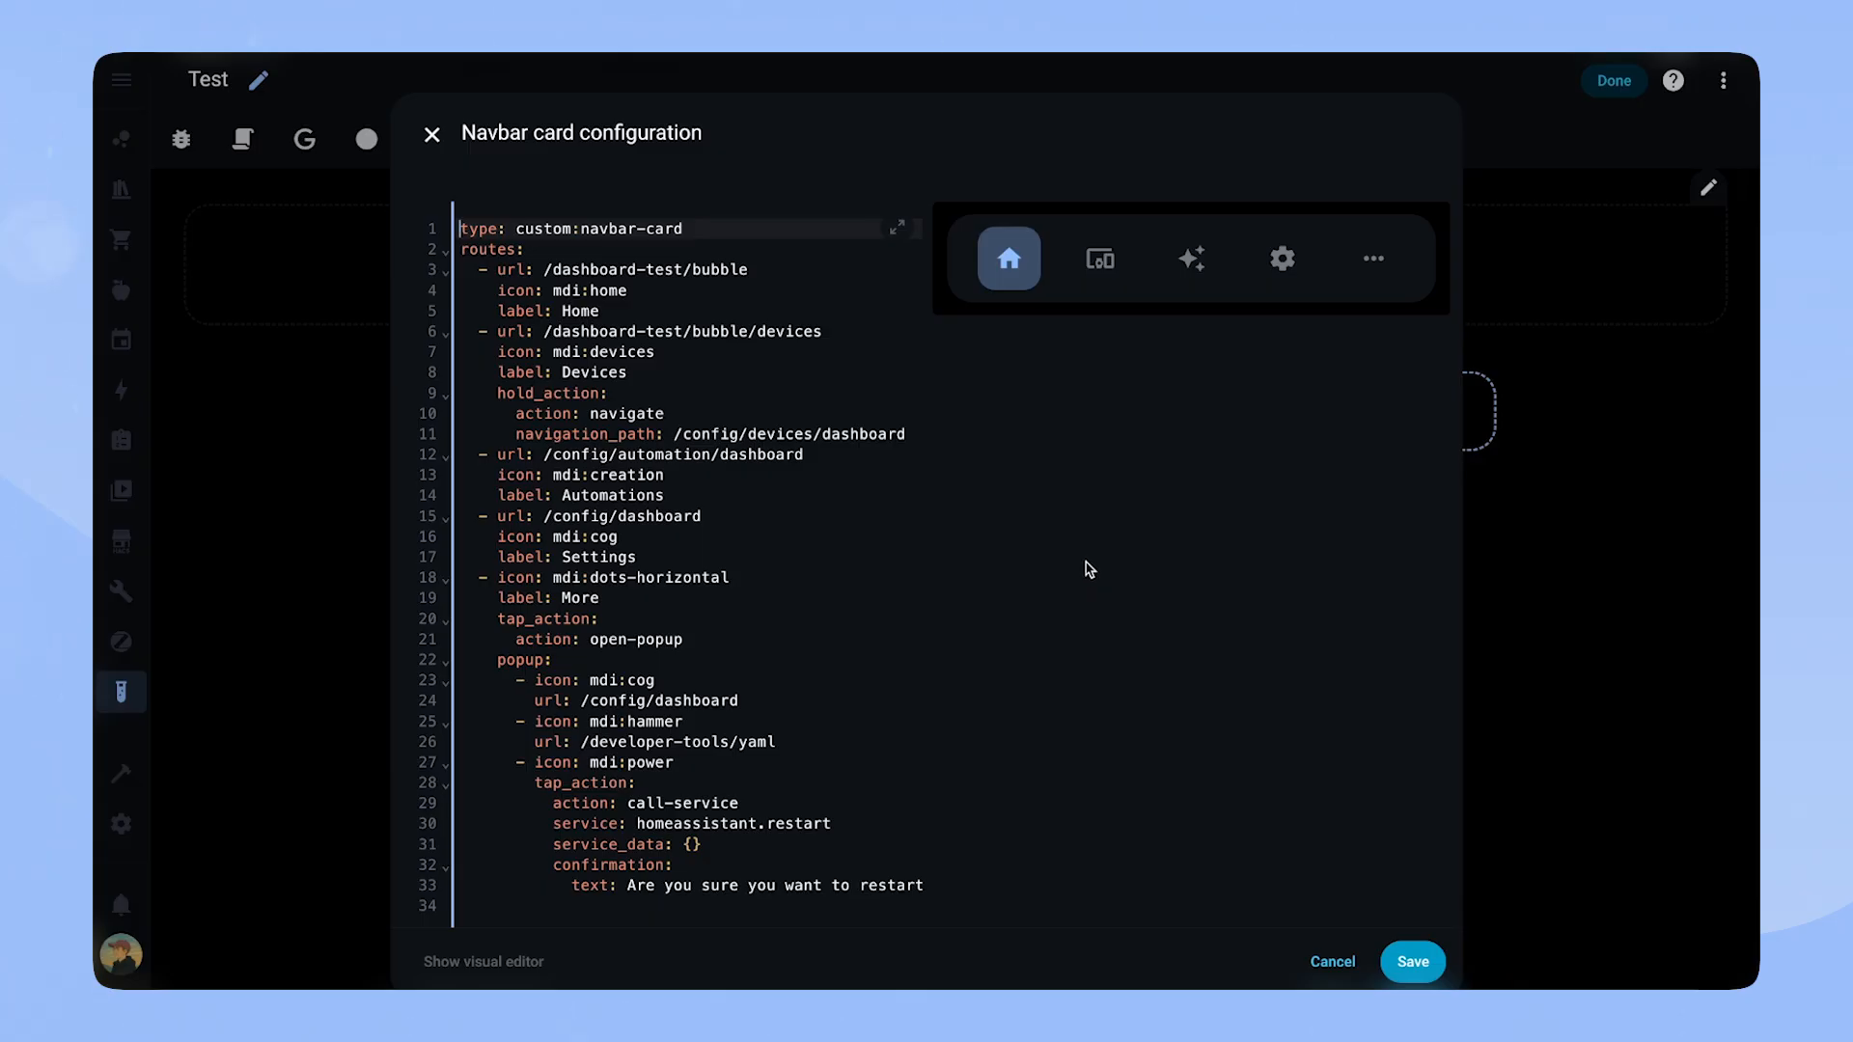
mouse_move(1050, 556)
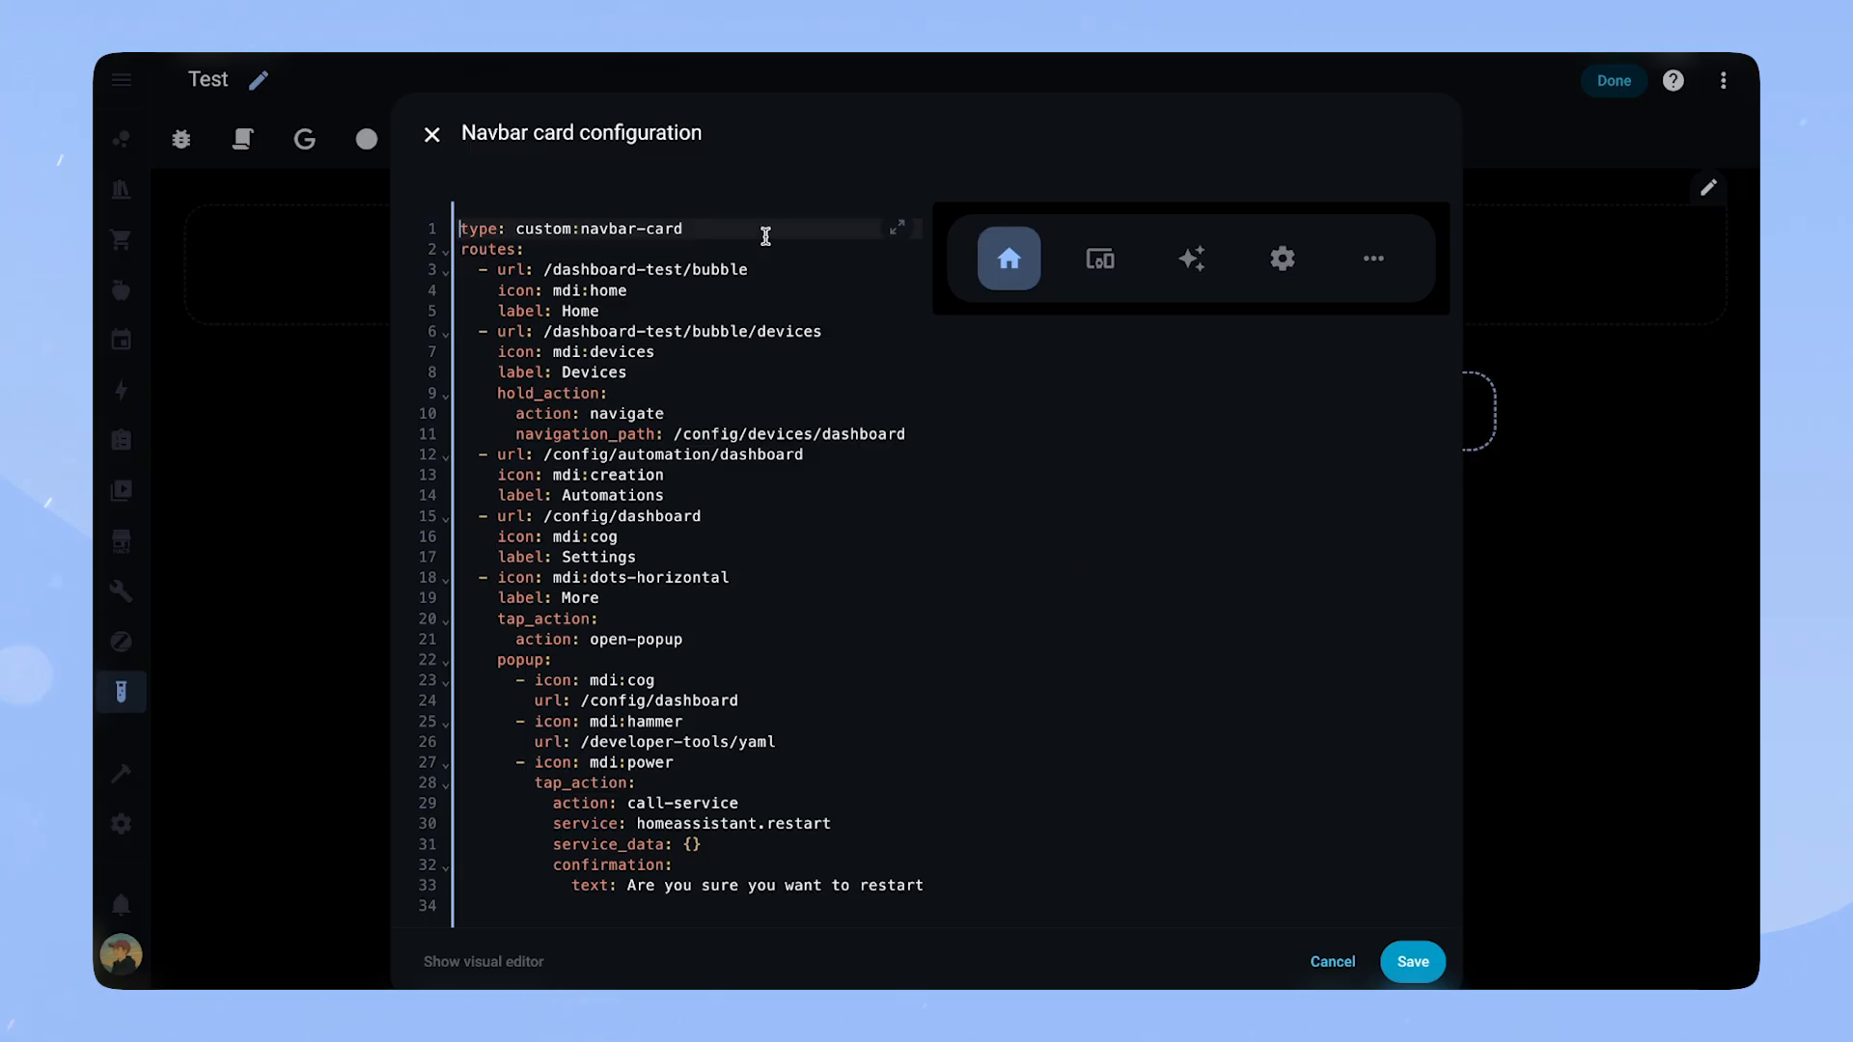
Add desktop position left, min_width 768 and show_labels true to the navbar YAML
key(Enter)
text(p)
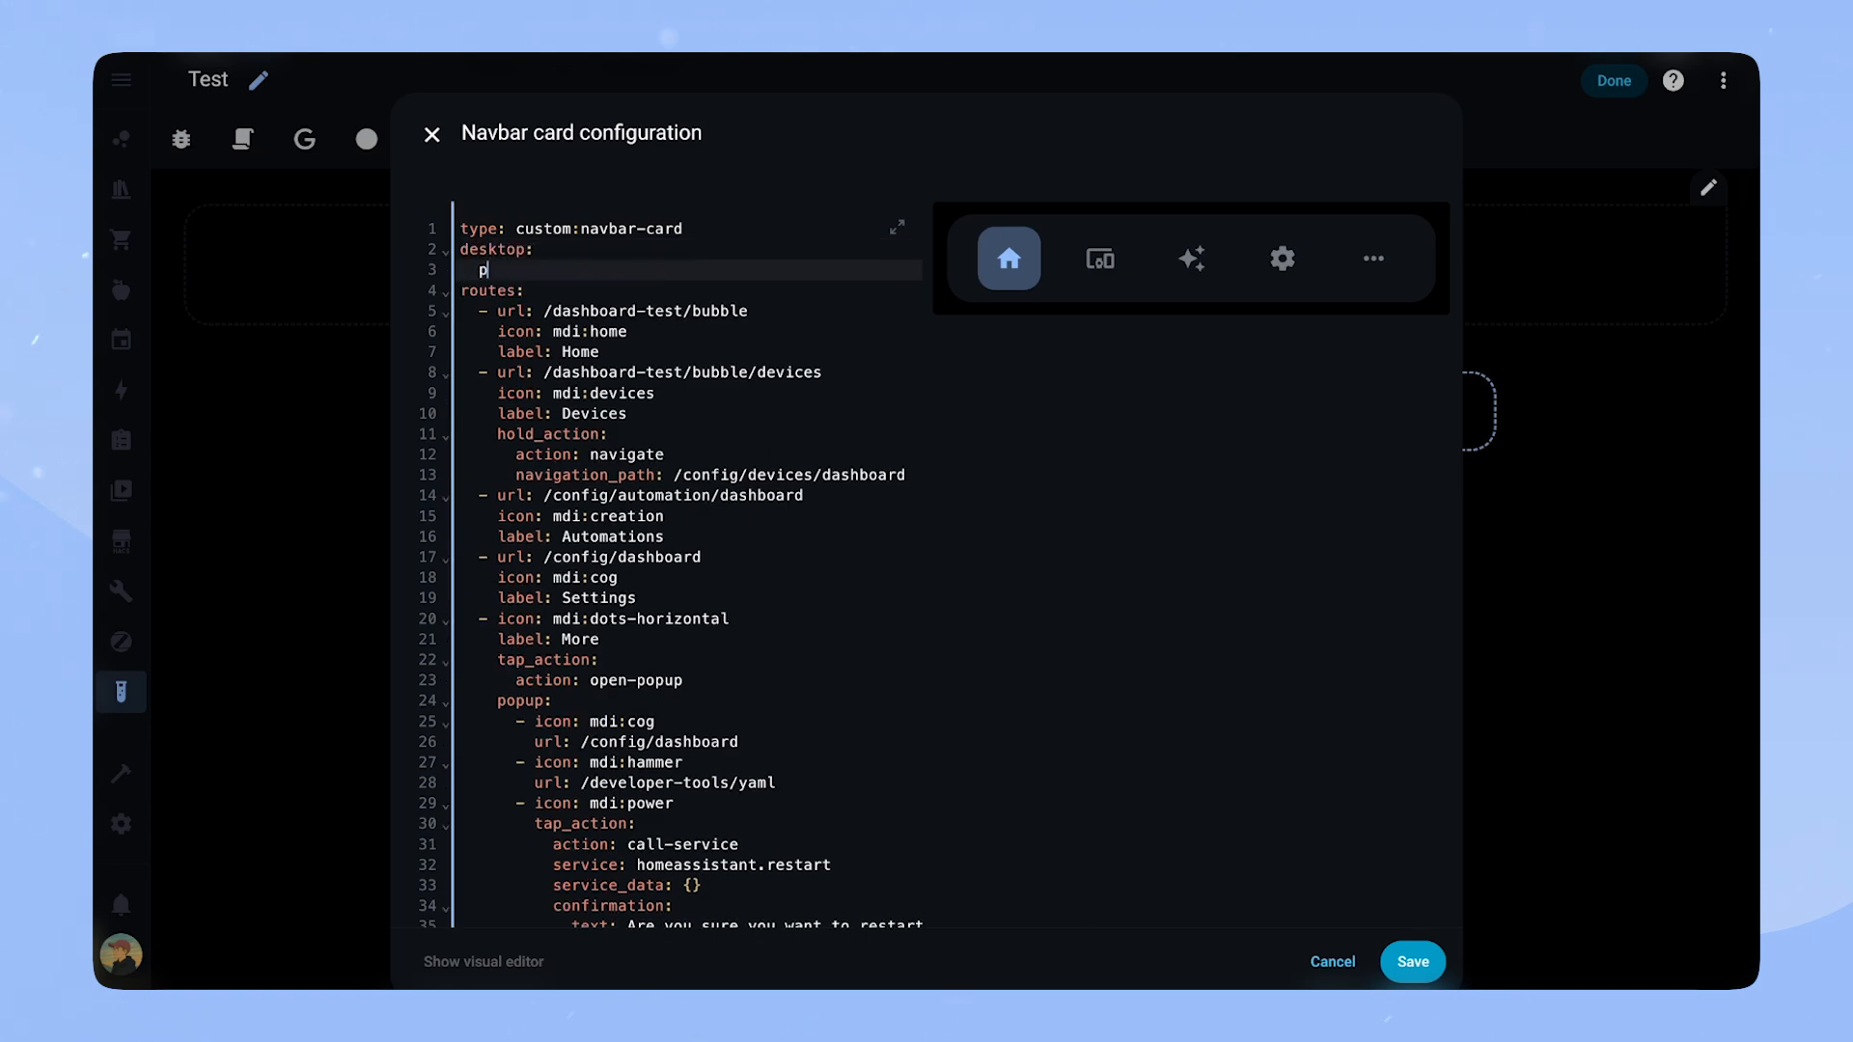
text(osition: left)
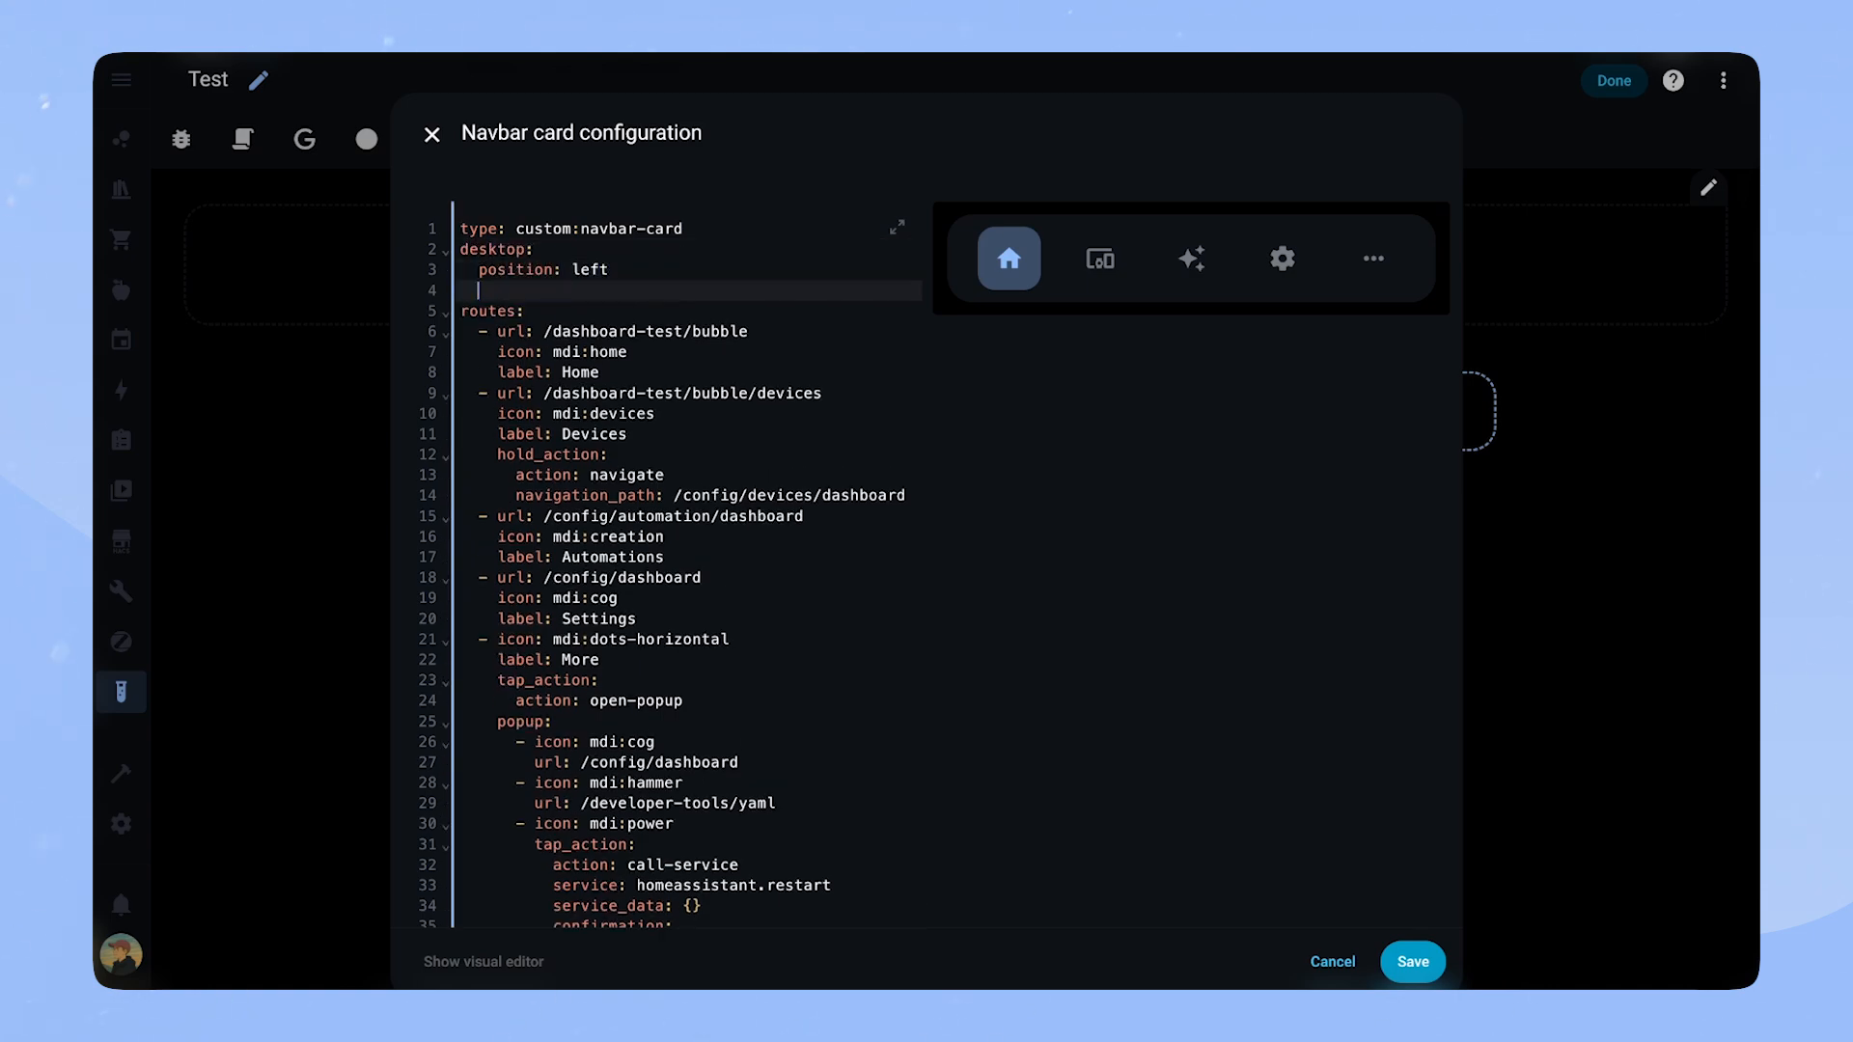
text(min_widt)
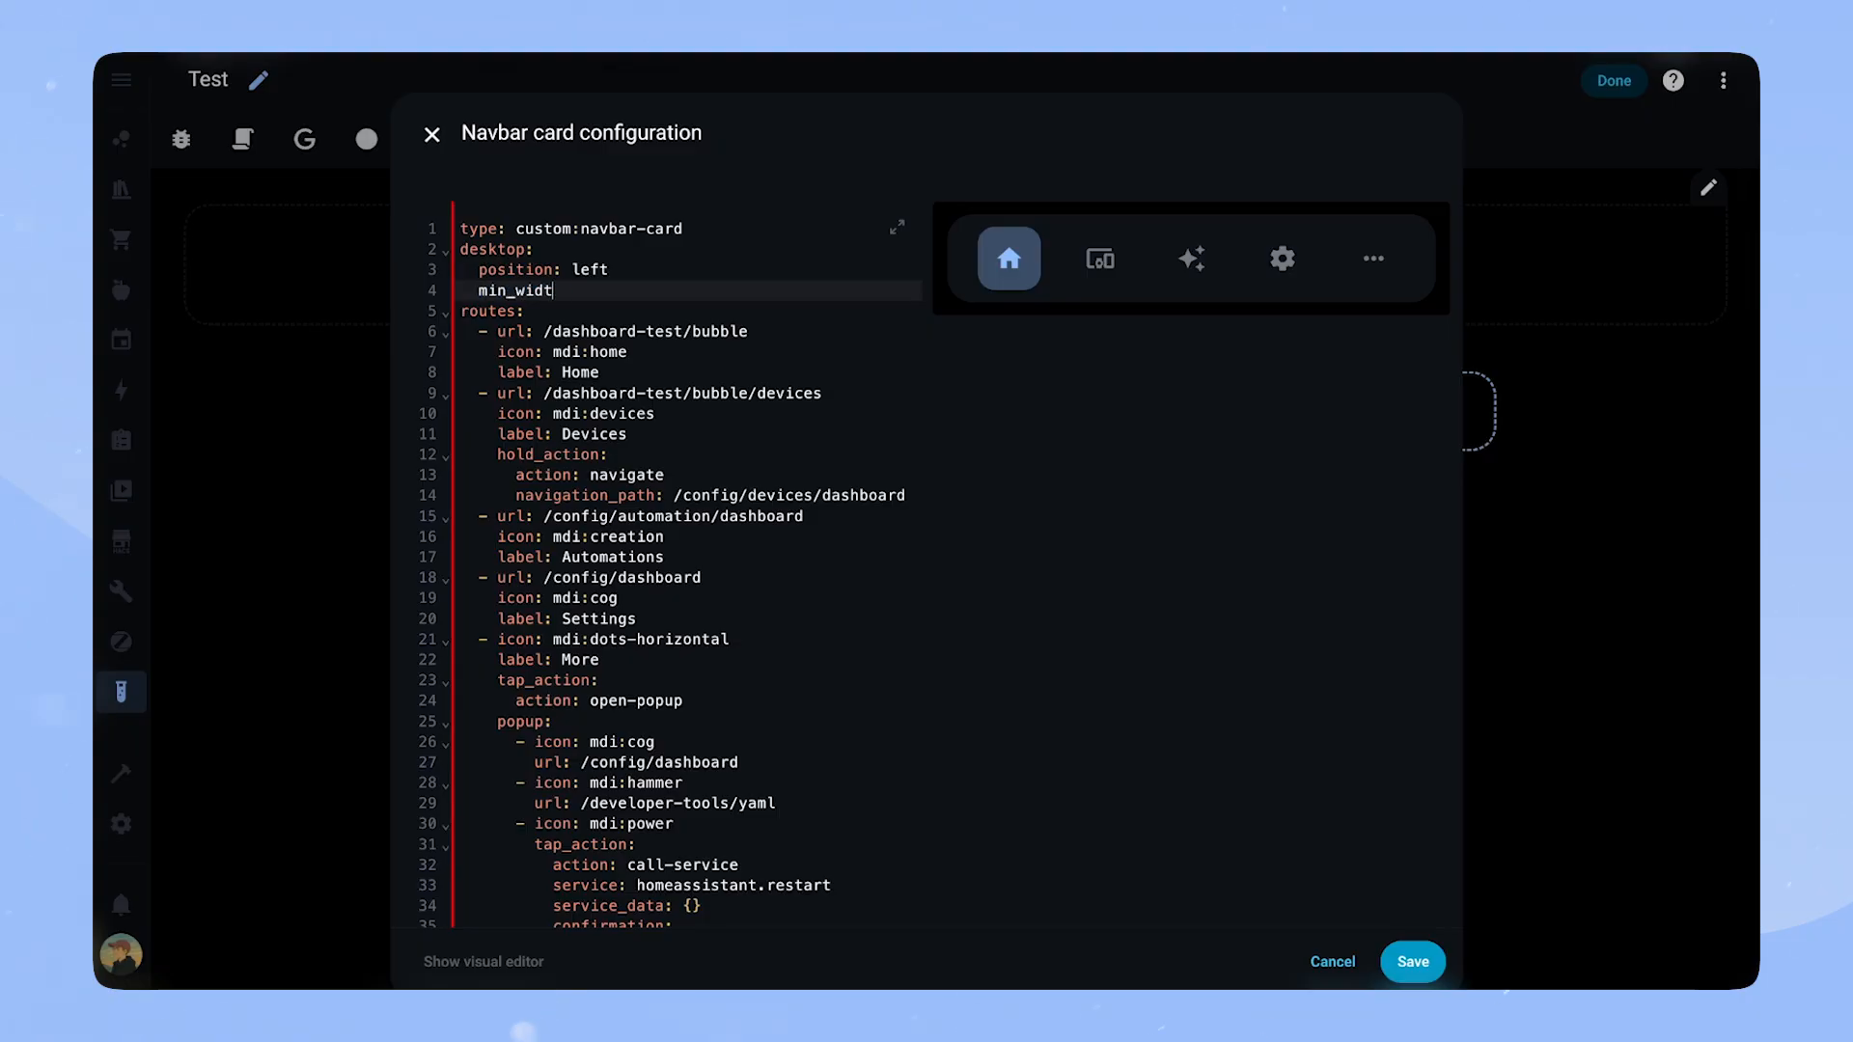
text(h: 768)
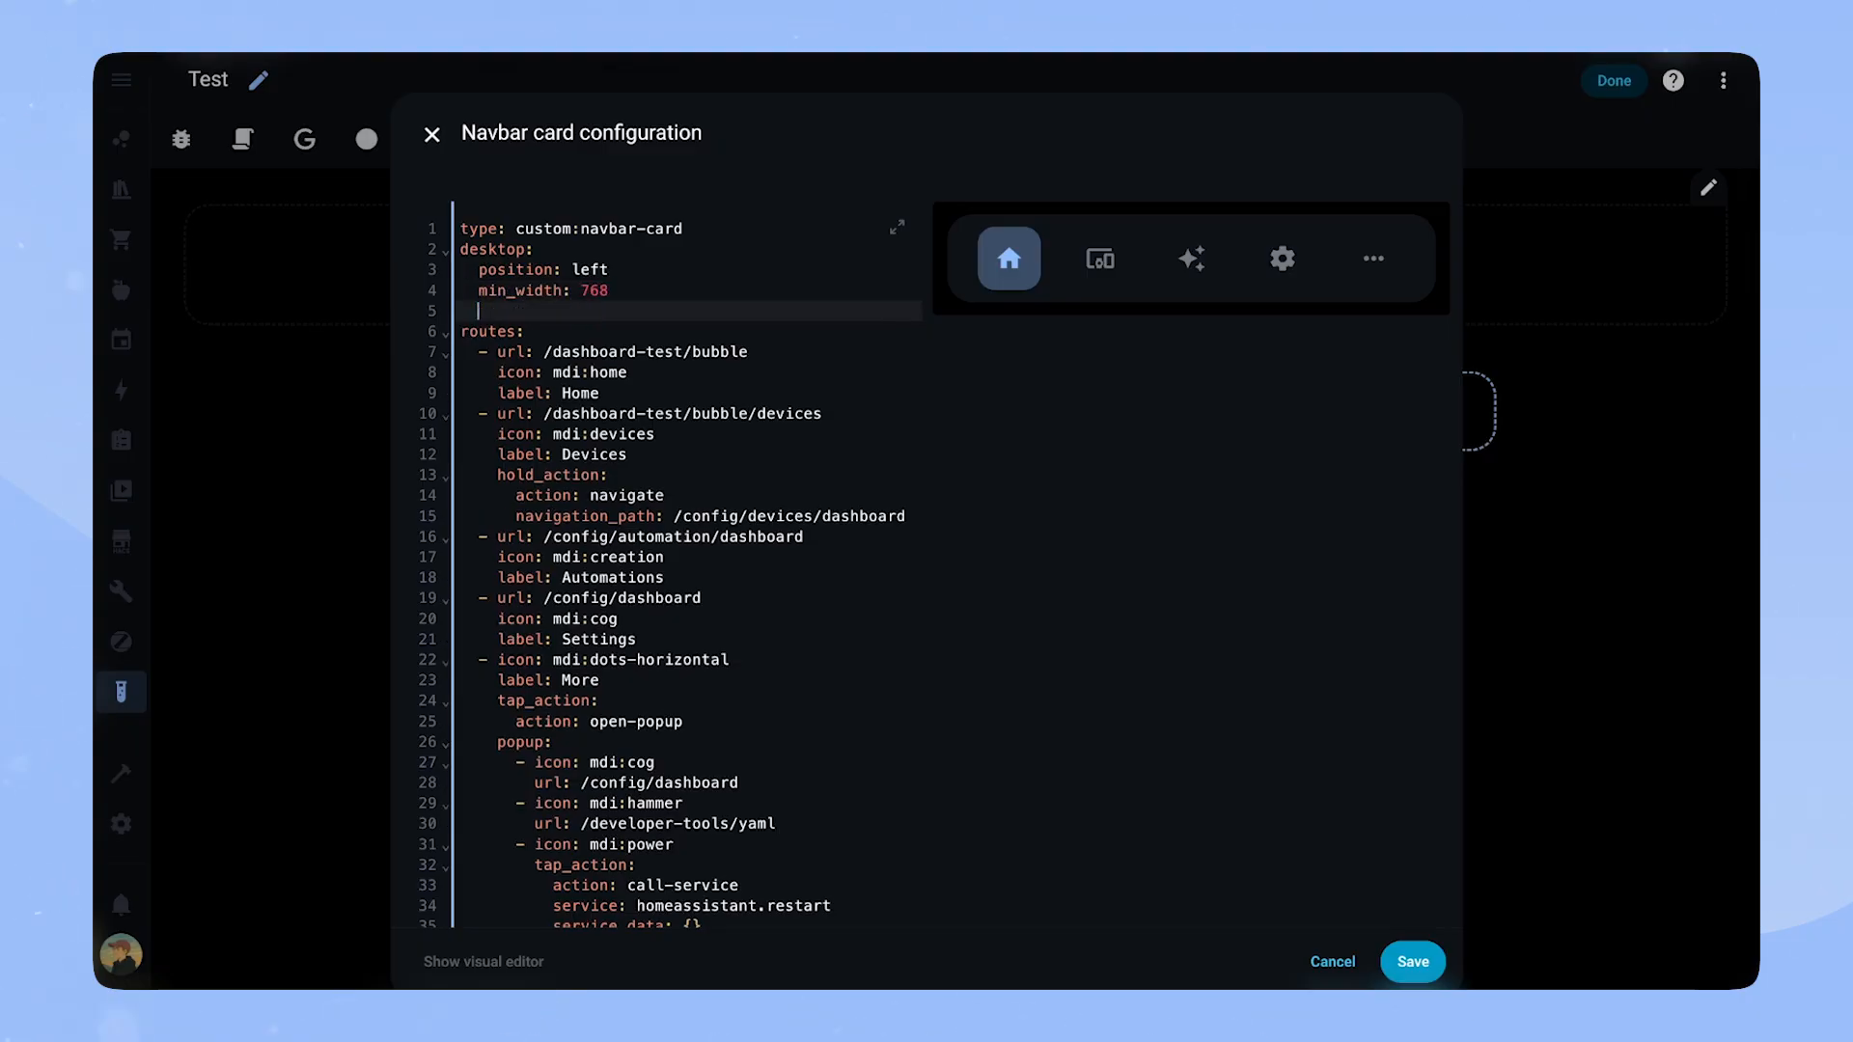
text(show_label: true)
text(auto)
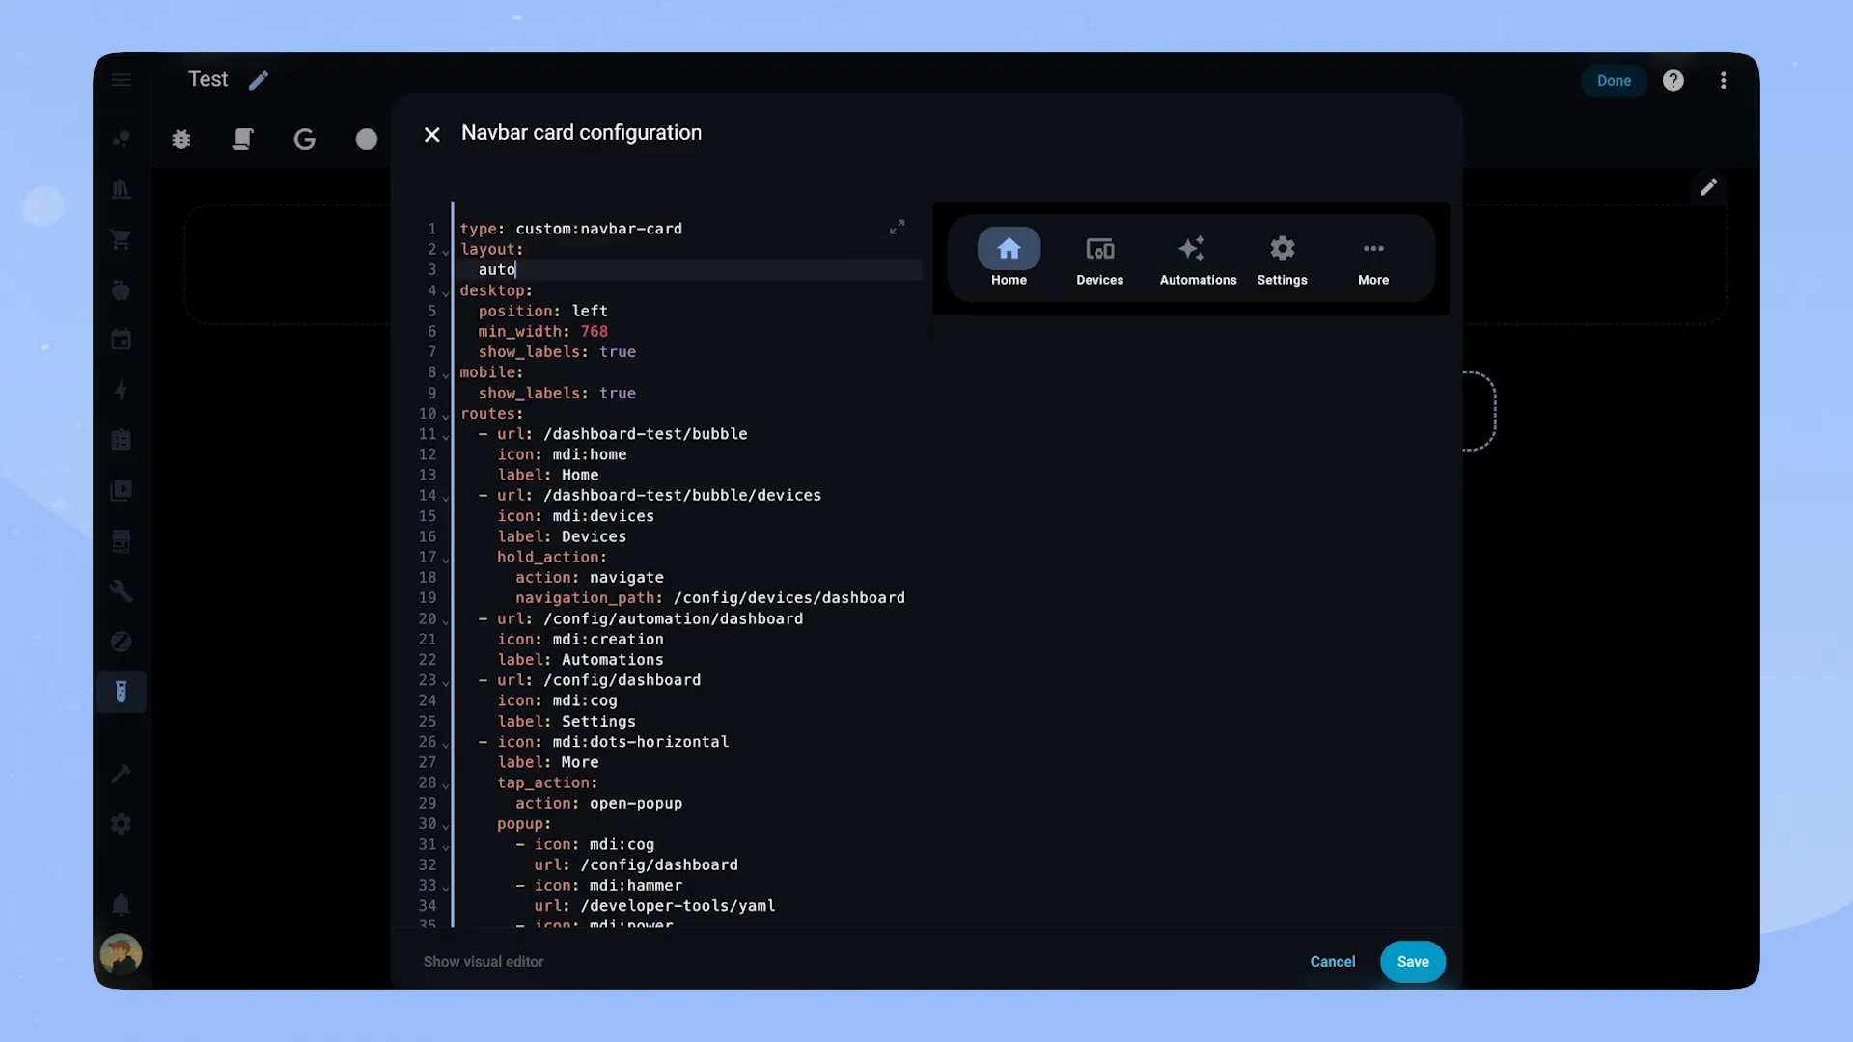
Add a layout auto_padding section with enabled true, desktop 100 px and mobile 180 px
text(_padding:)
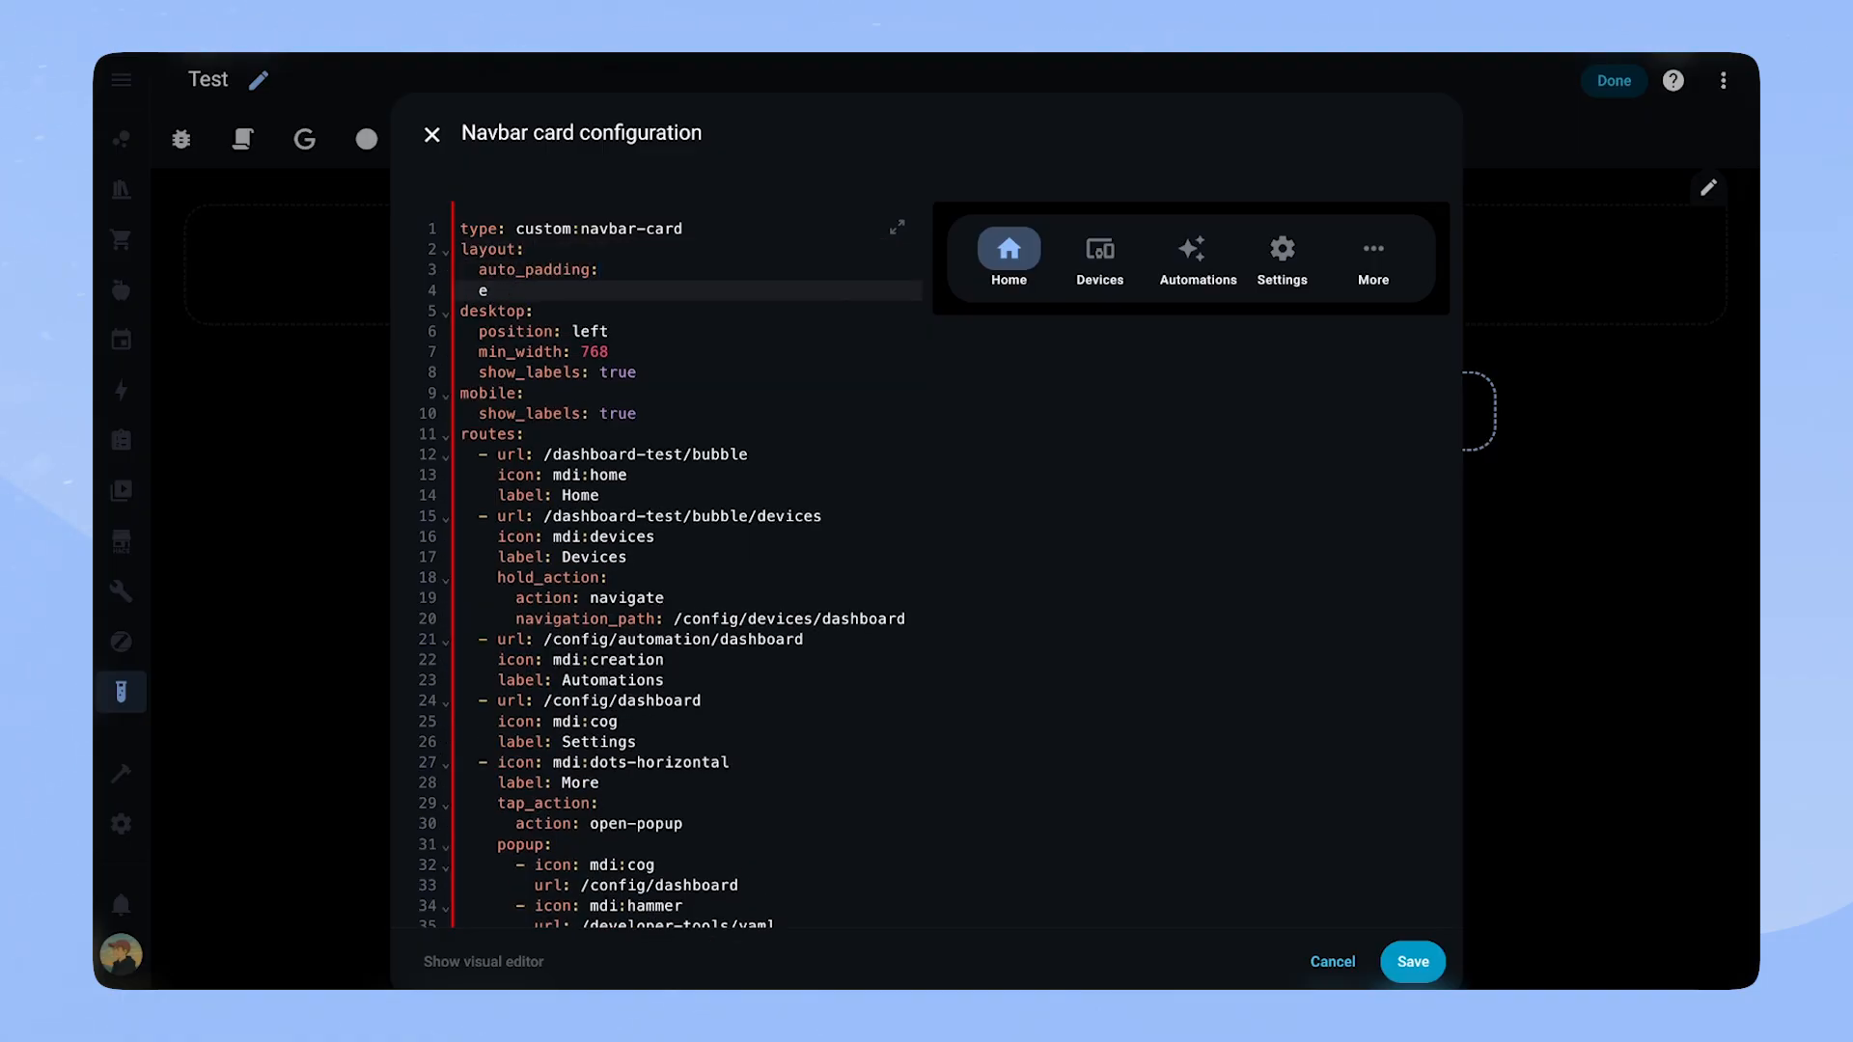
key(Backspace)
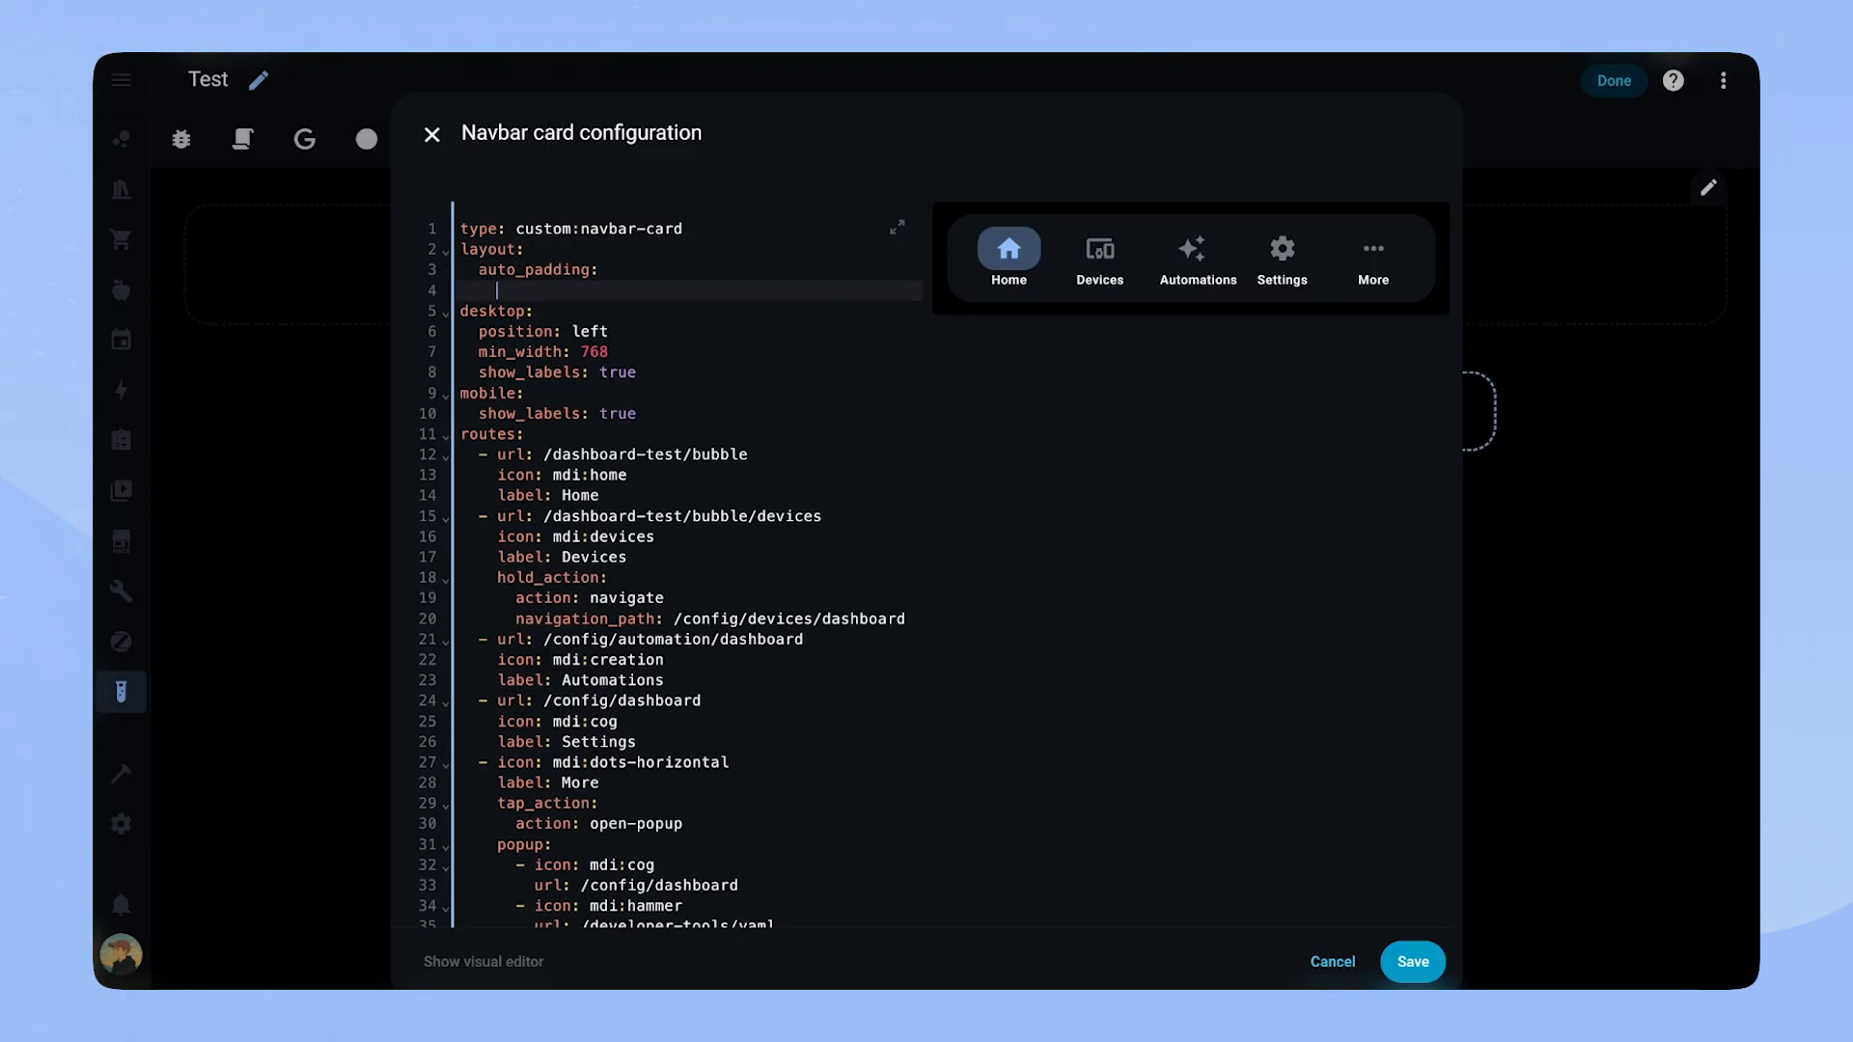
text(enabled: true)
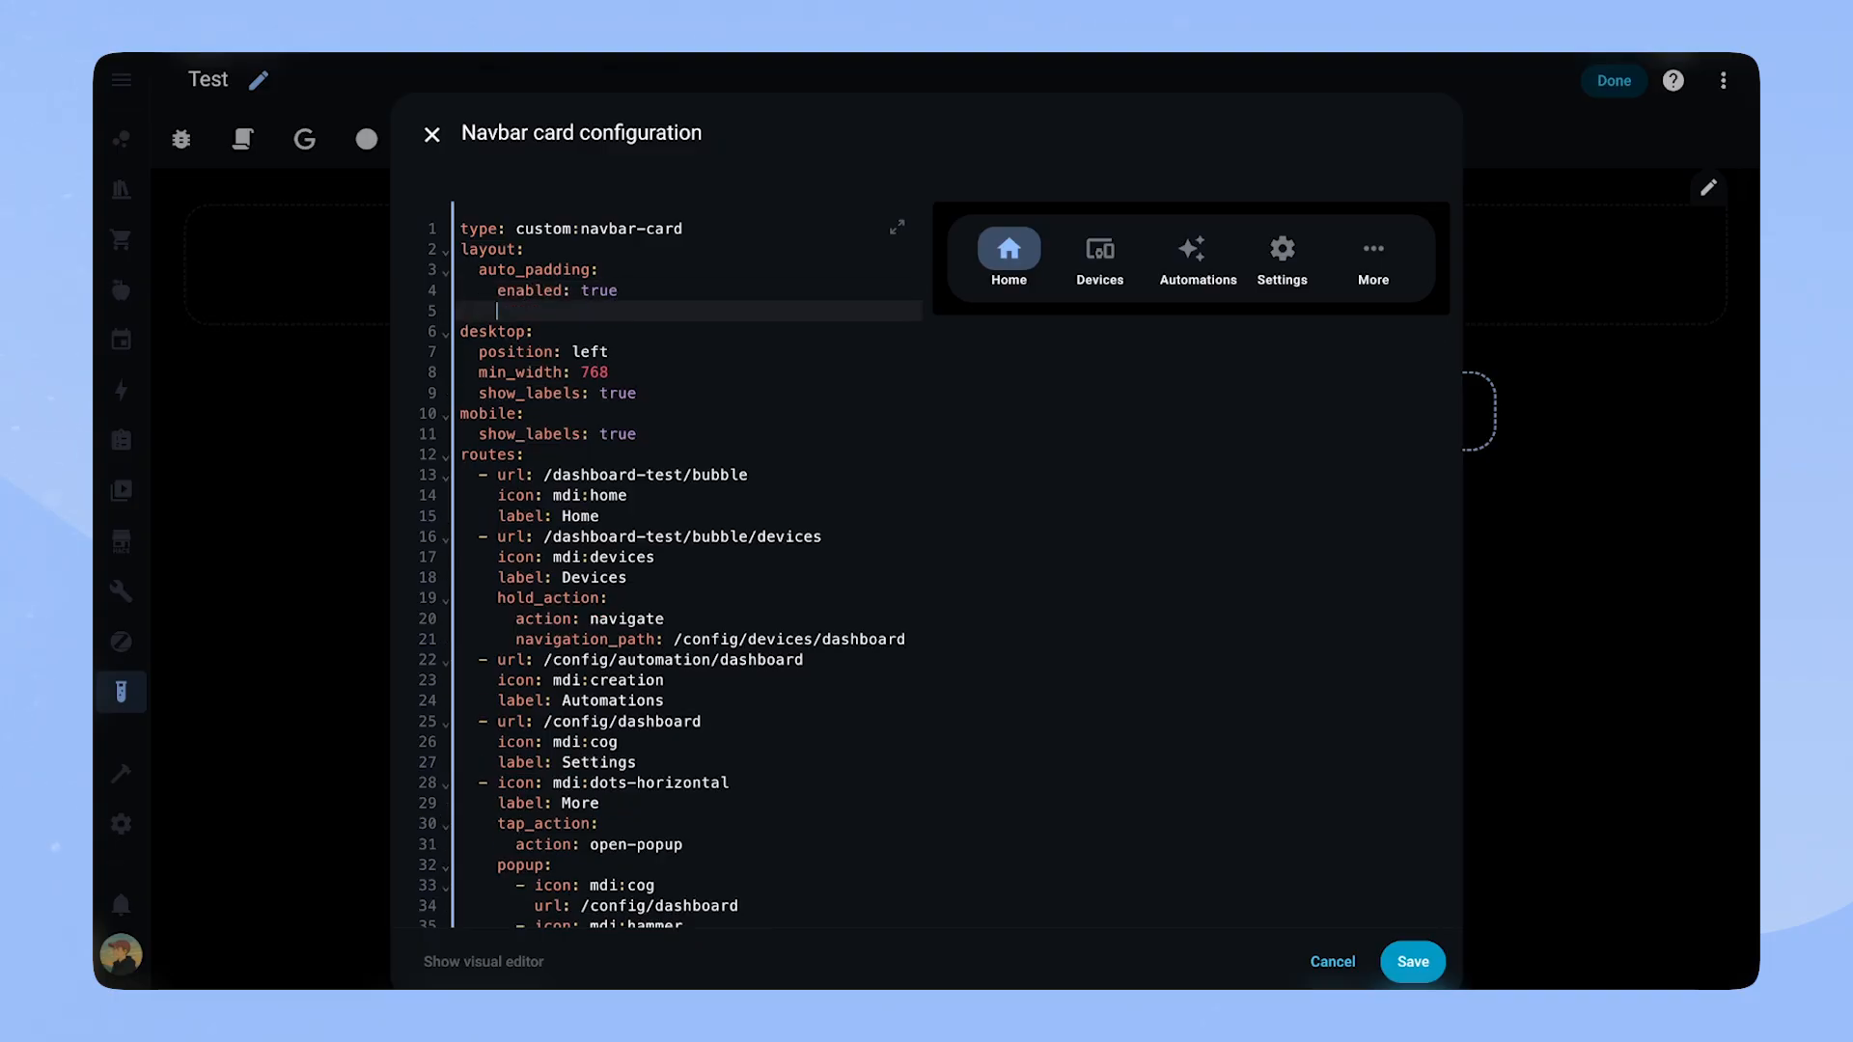
text(deskto)
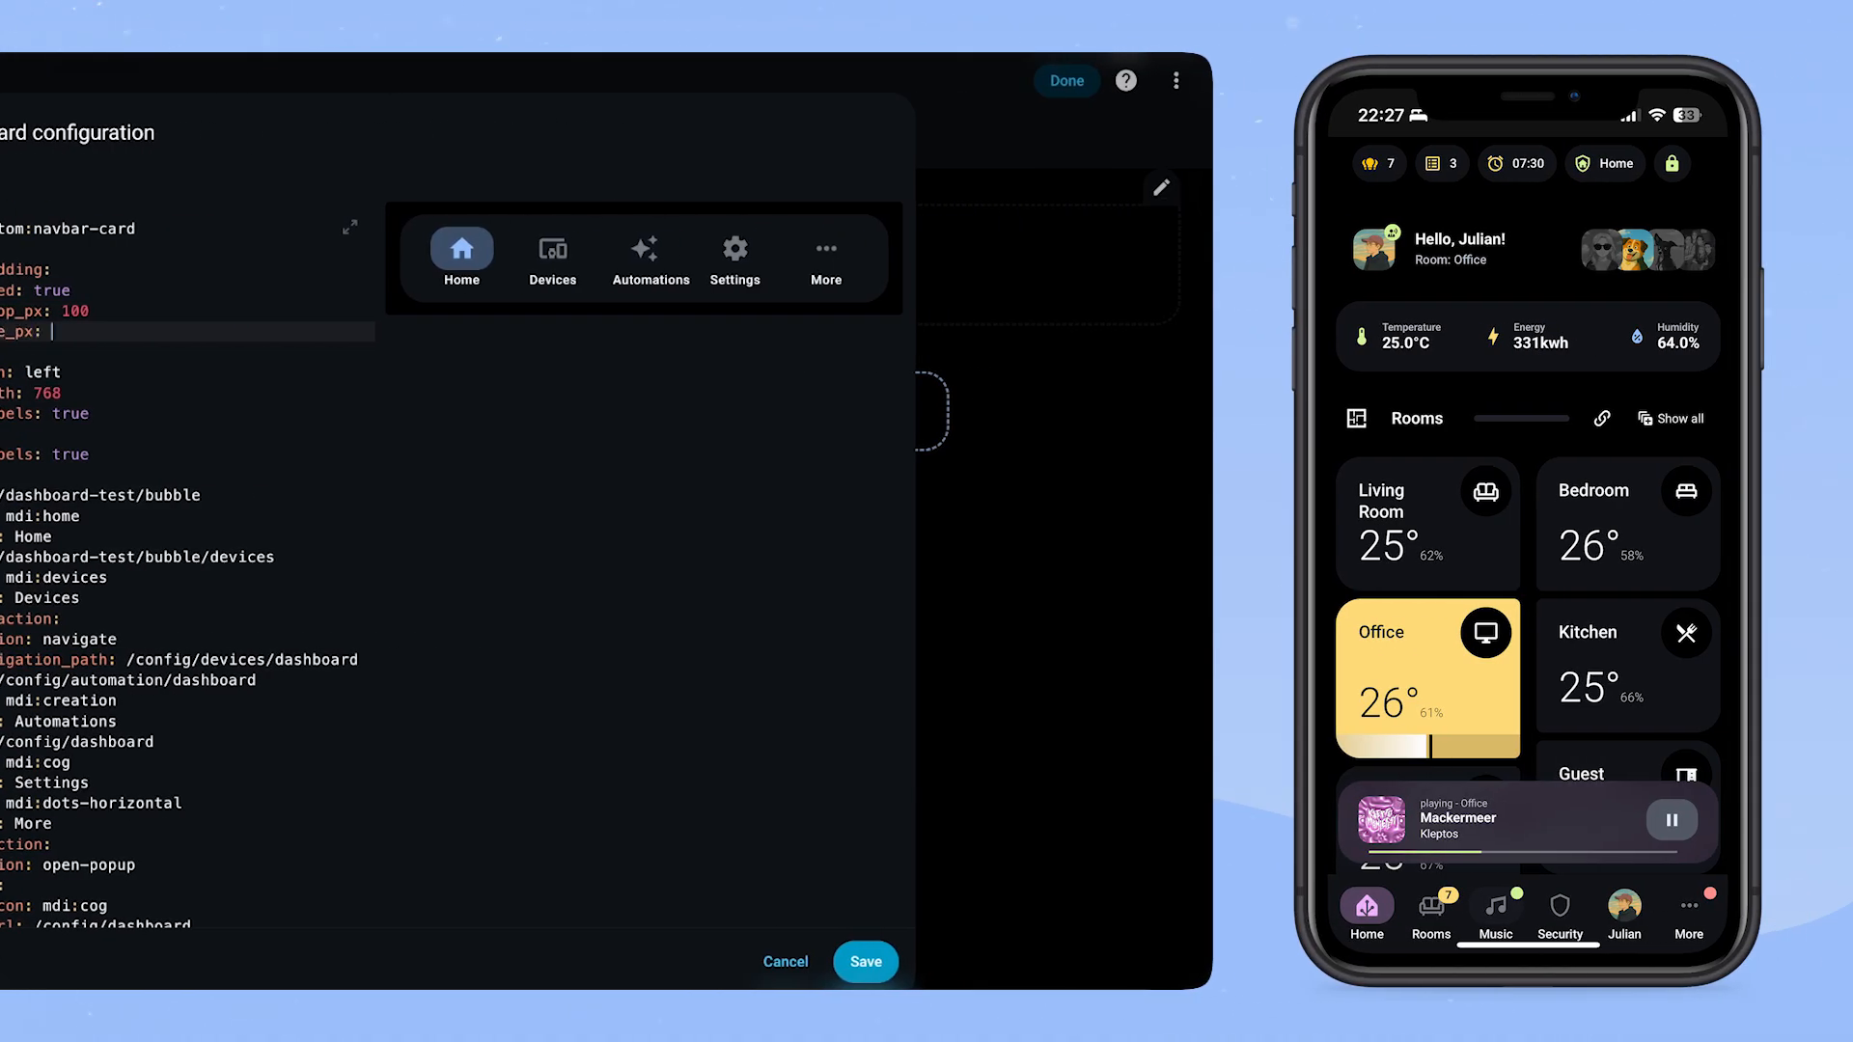
text(180)
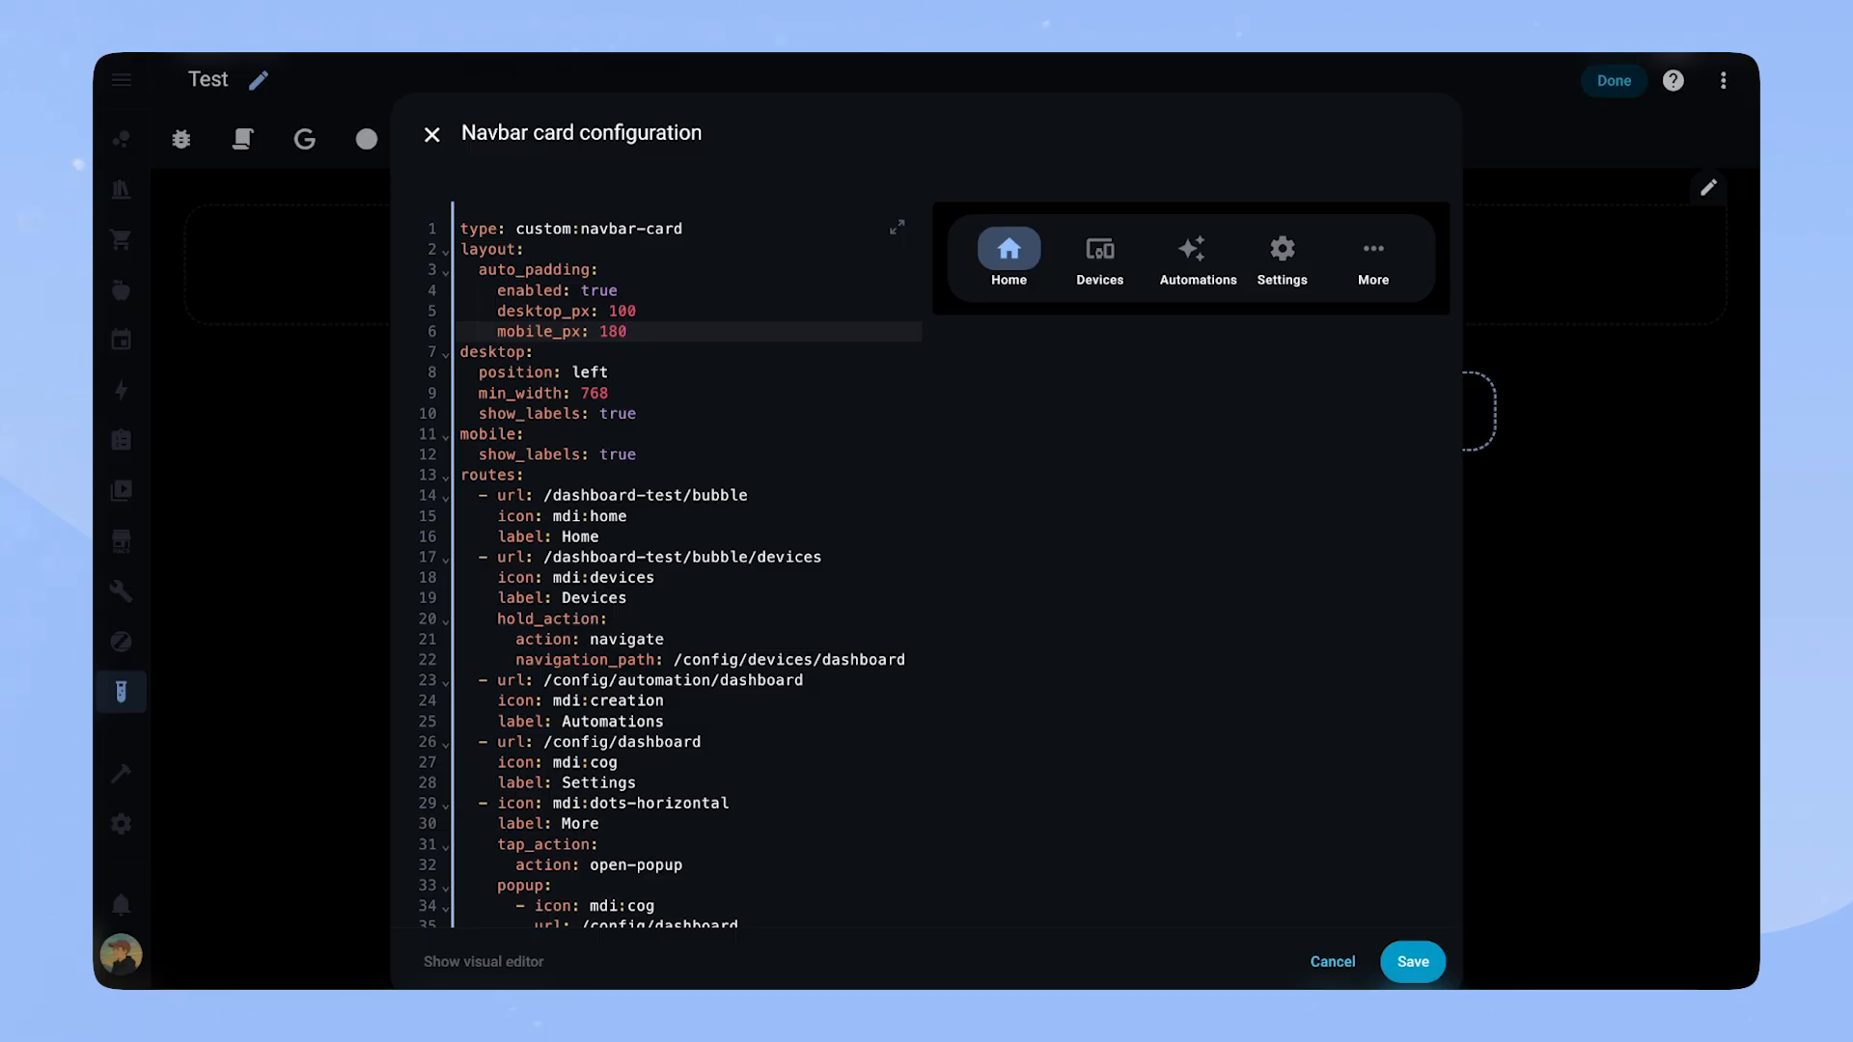
click(625, 330)
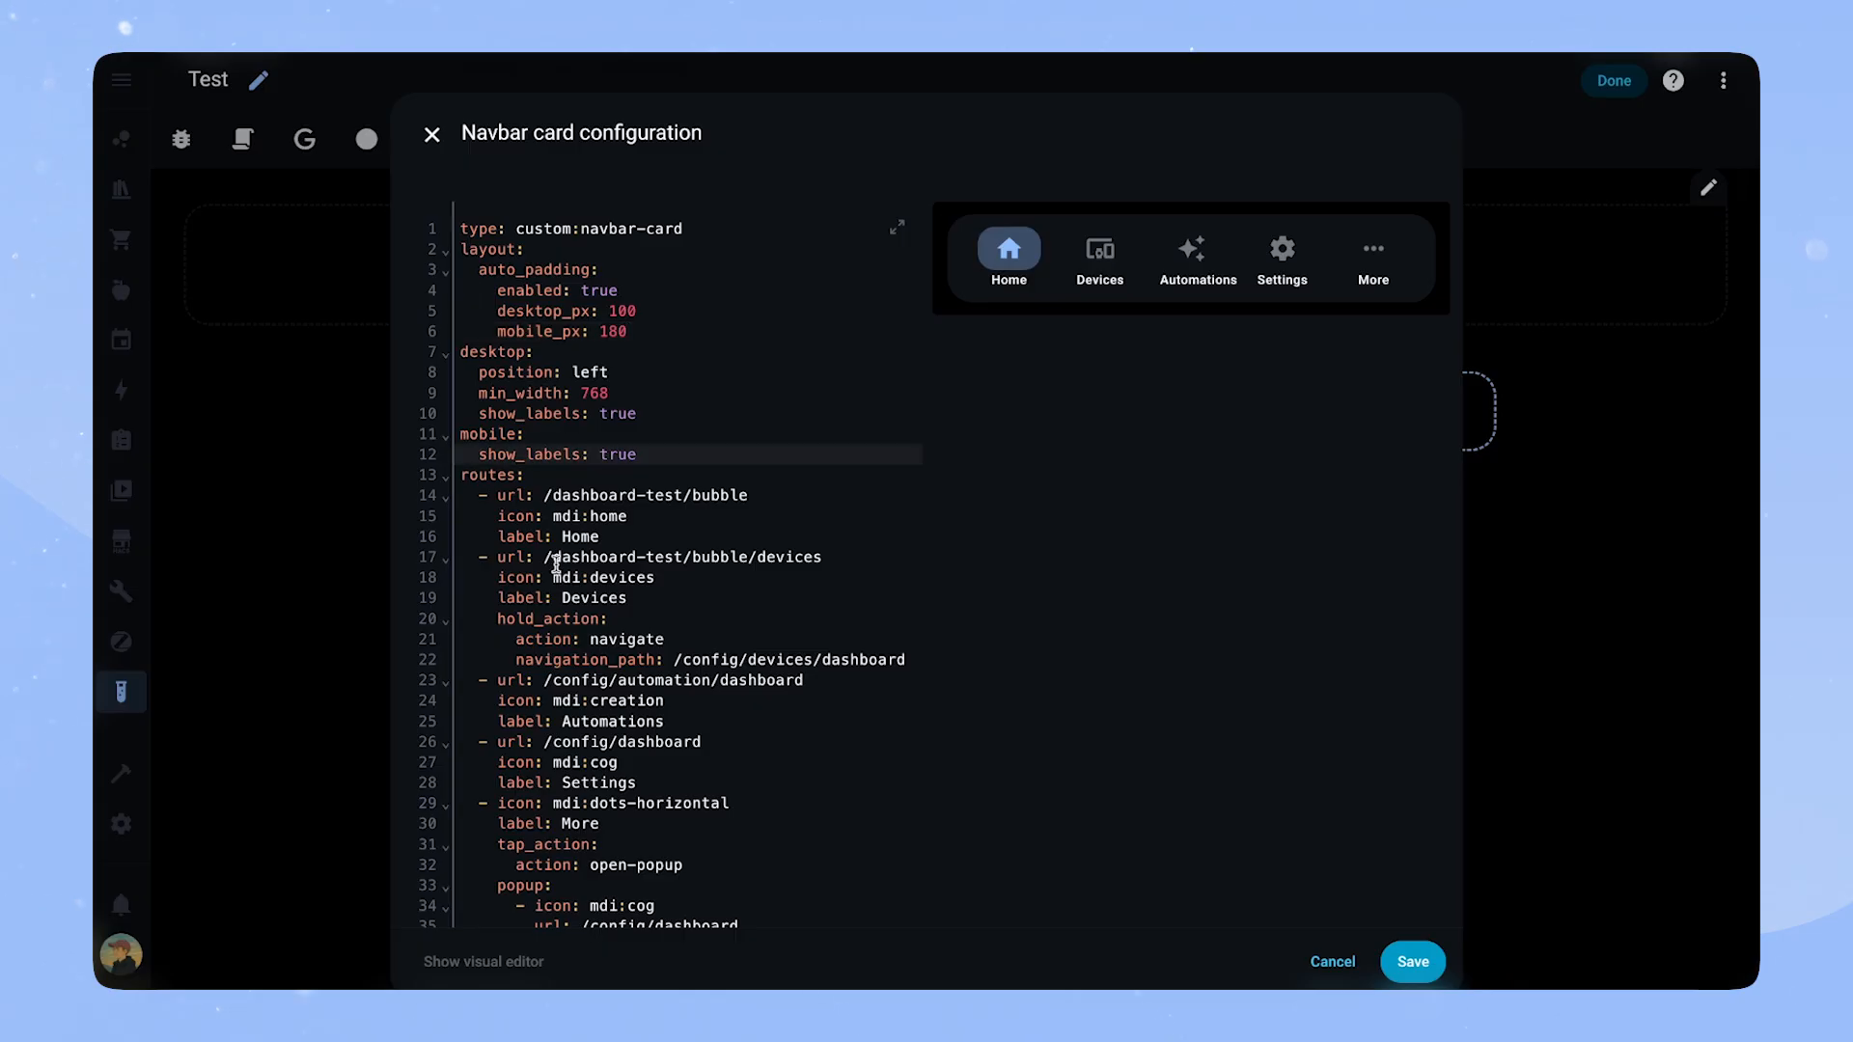
Name the route Rooms with a Living Room popup entry at /dashboard-test/living-room and start a bed-icon item
text(Rooms)
text(- icon: mdi:sofa)
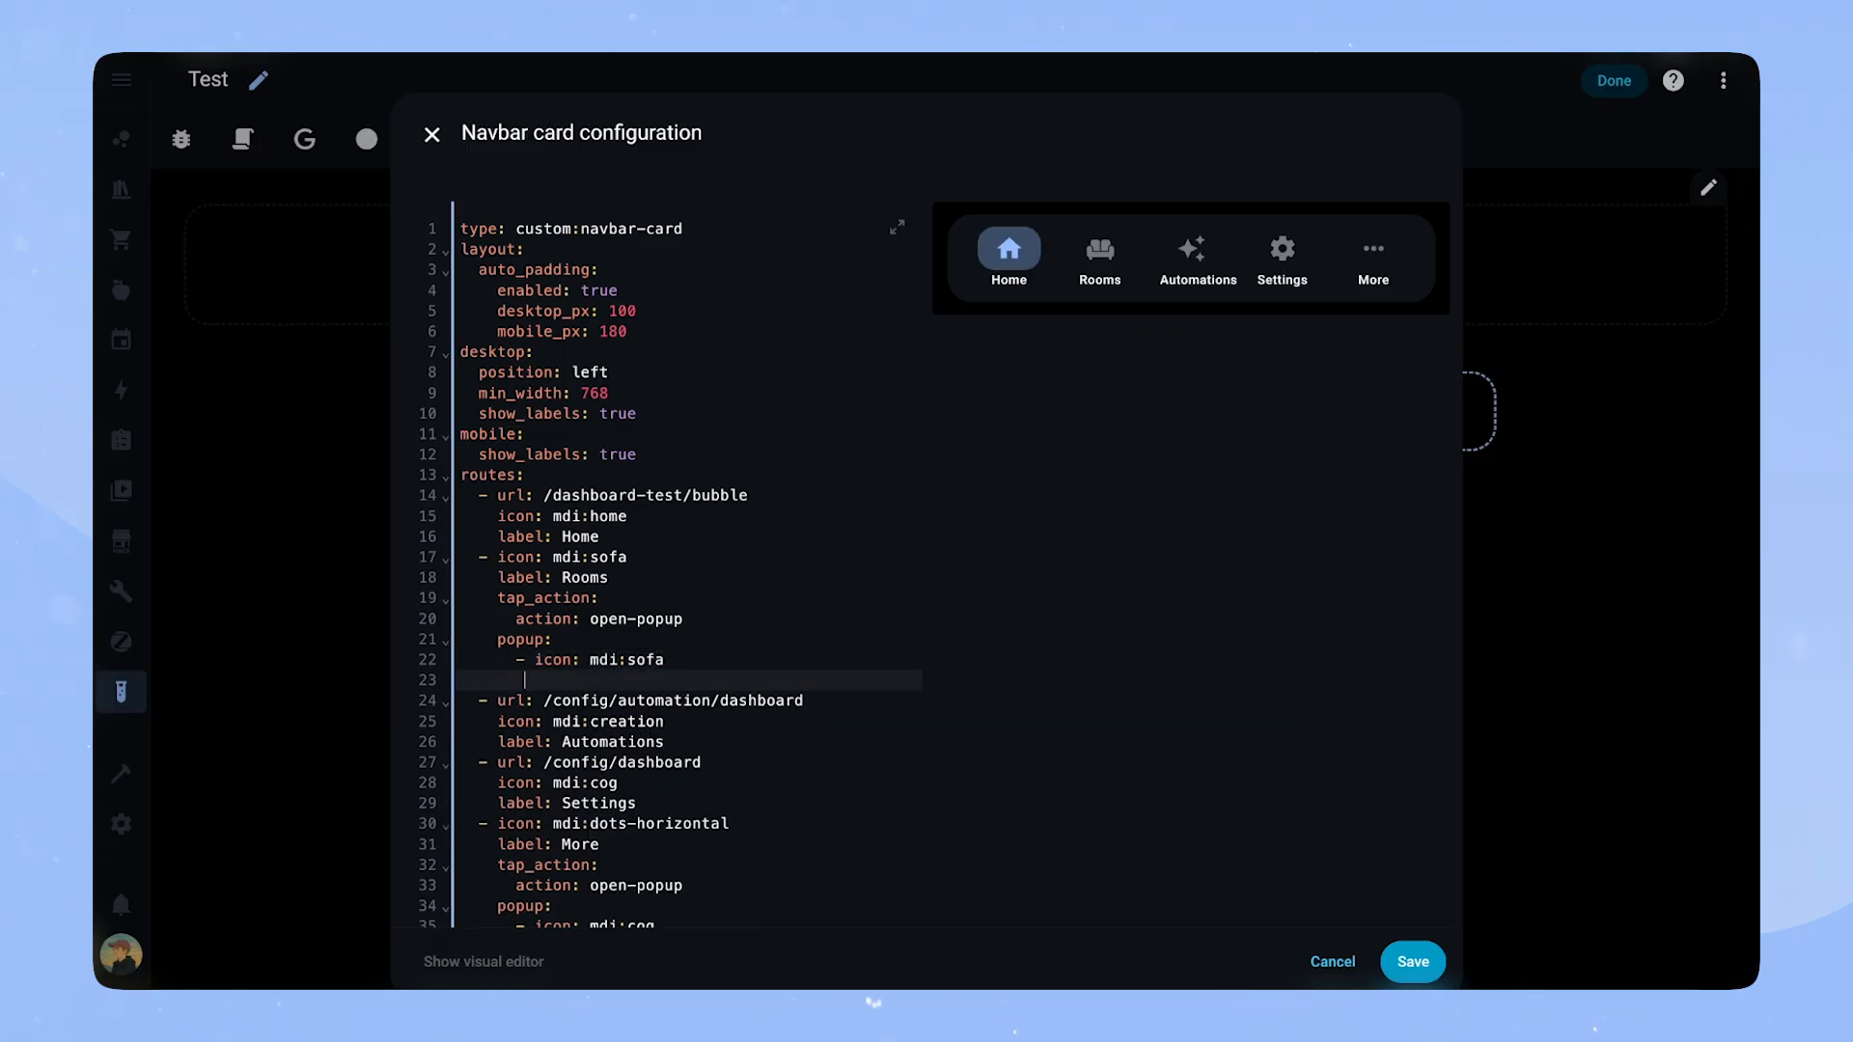
text(url: /dashboard-test/living-room)
text(label: Living Room)
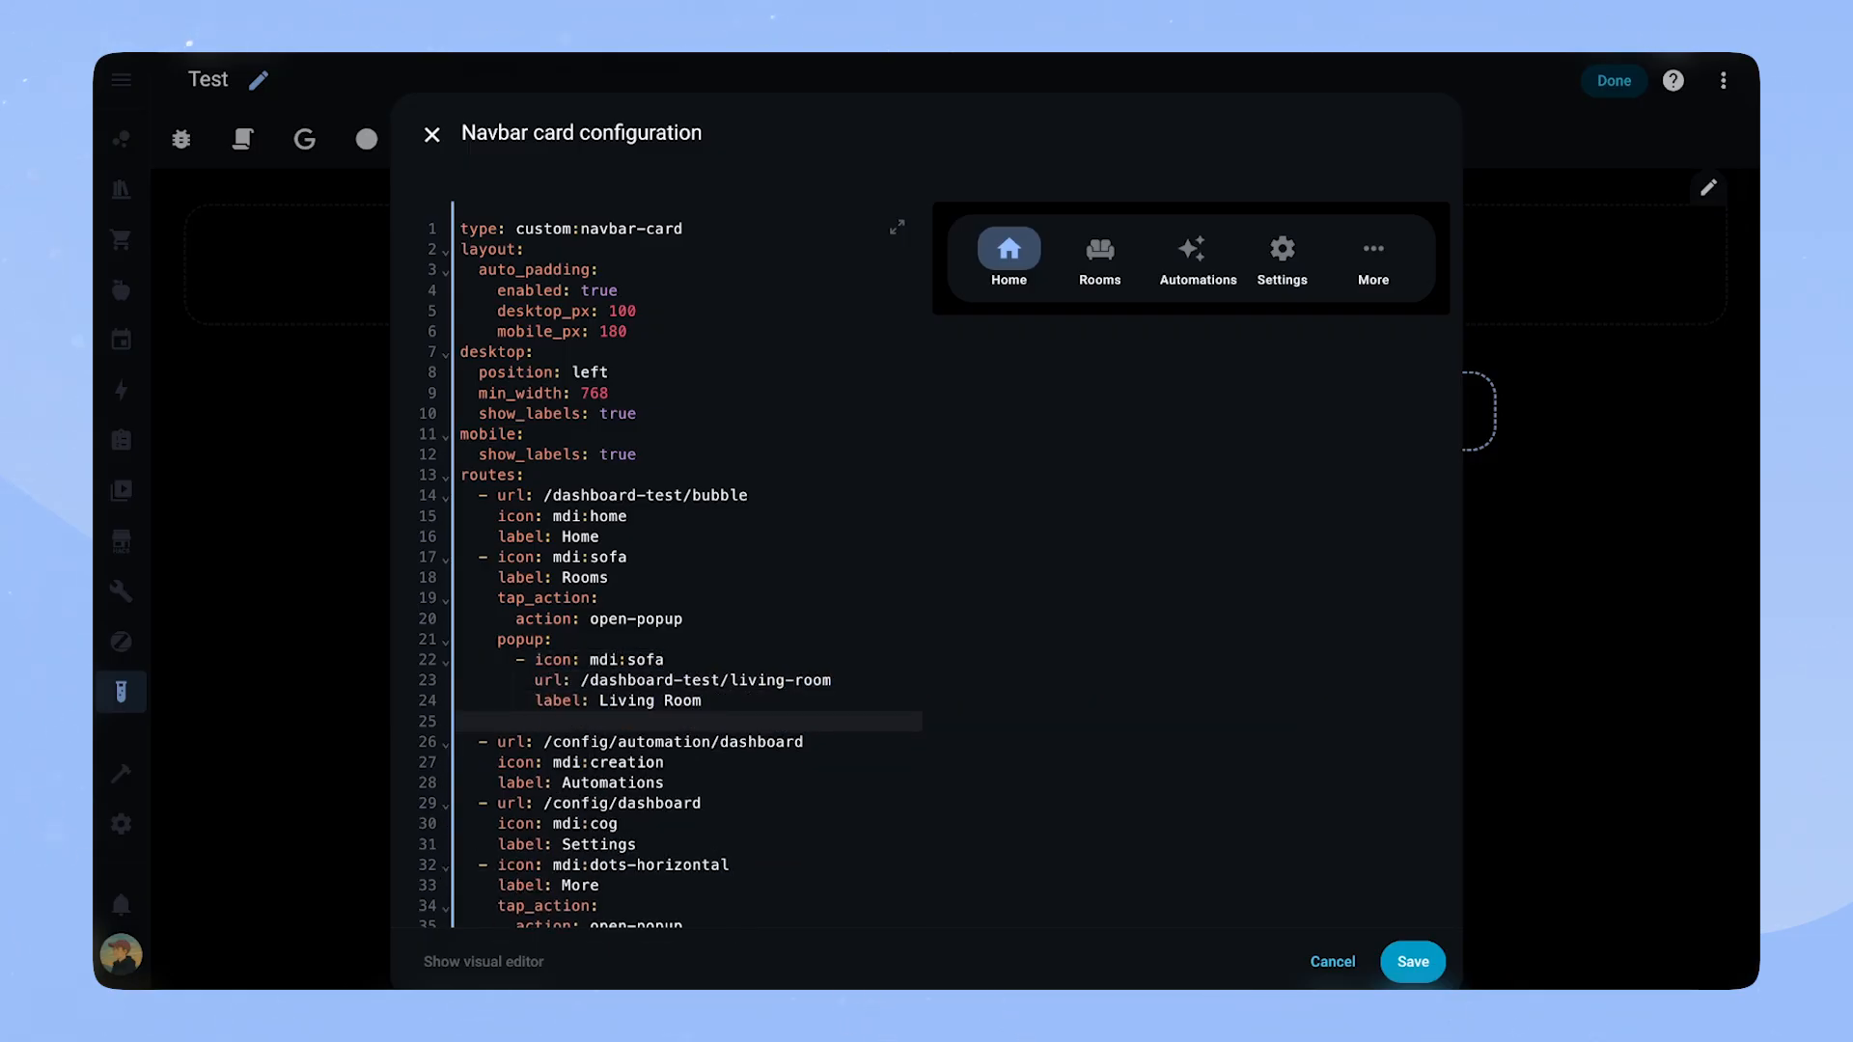
text(- icon: md)
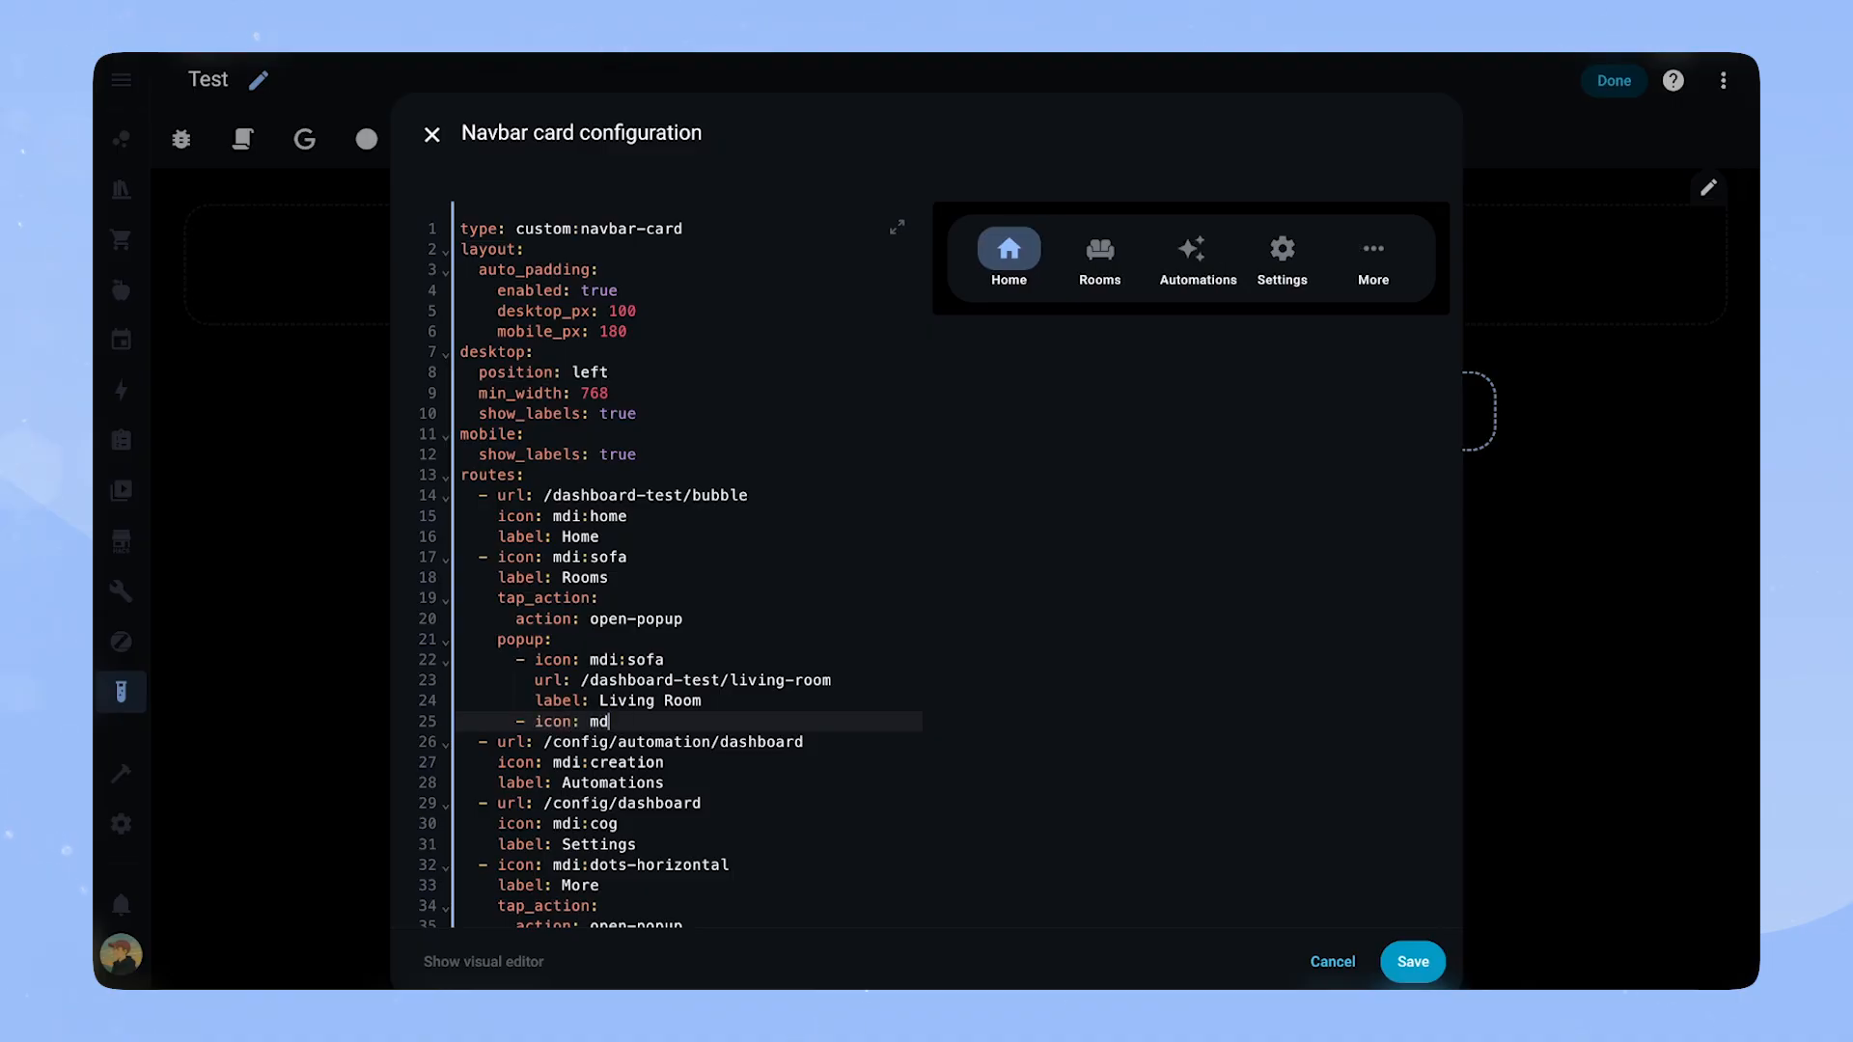
text(i:bed)
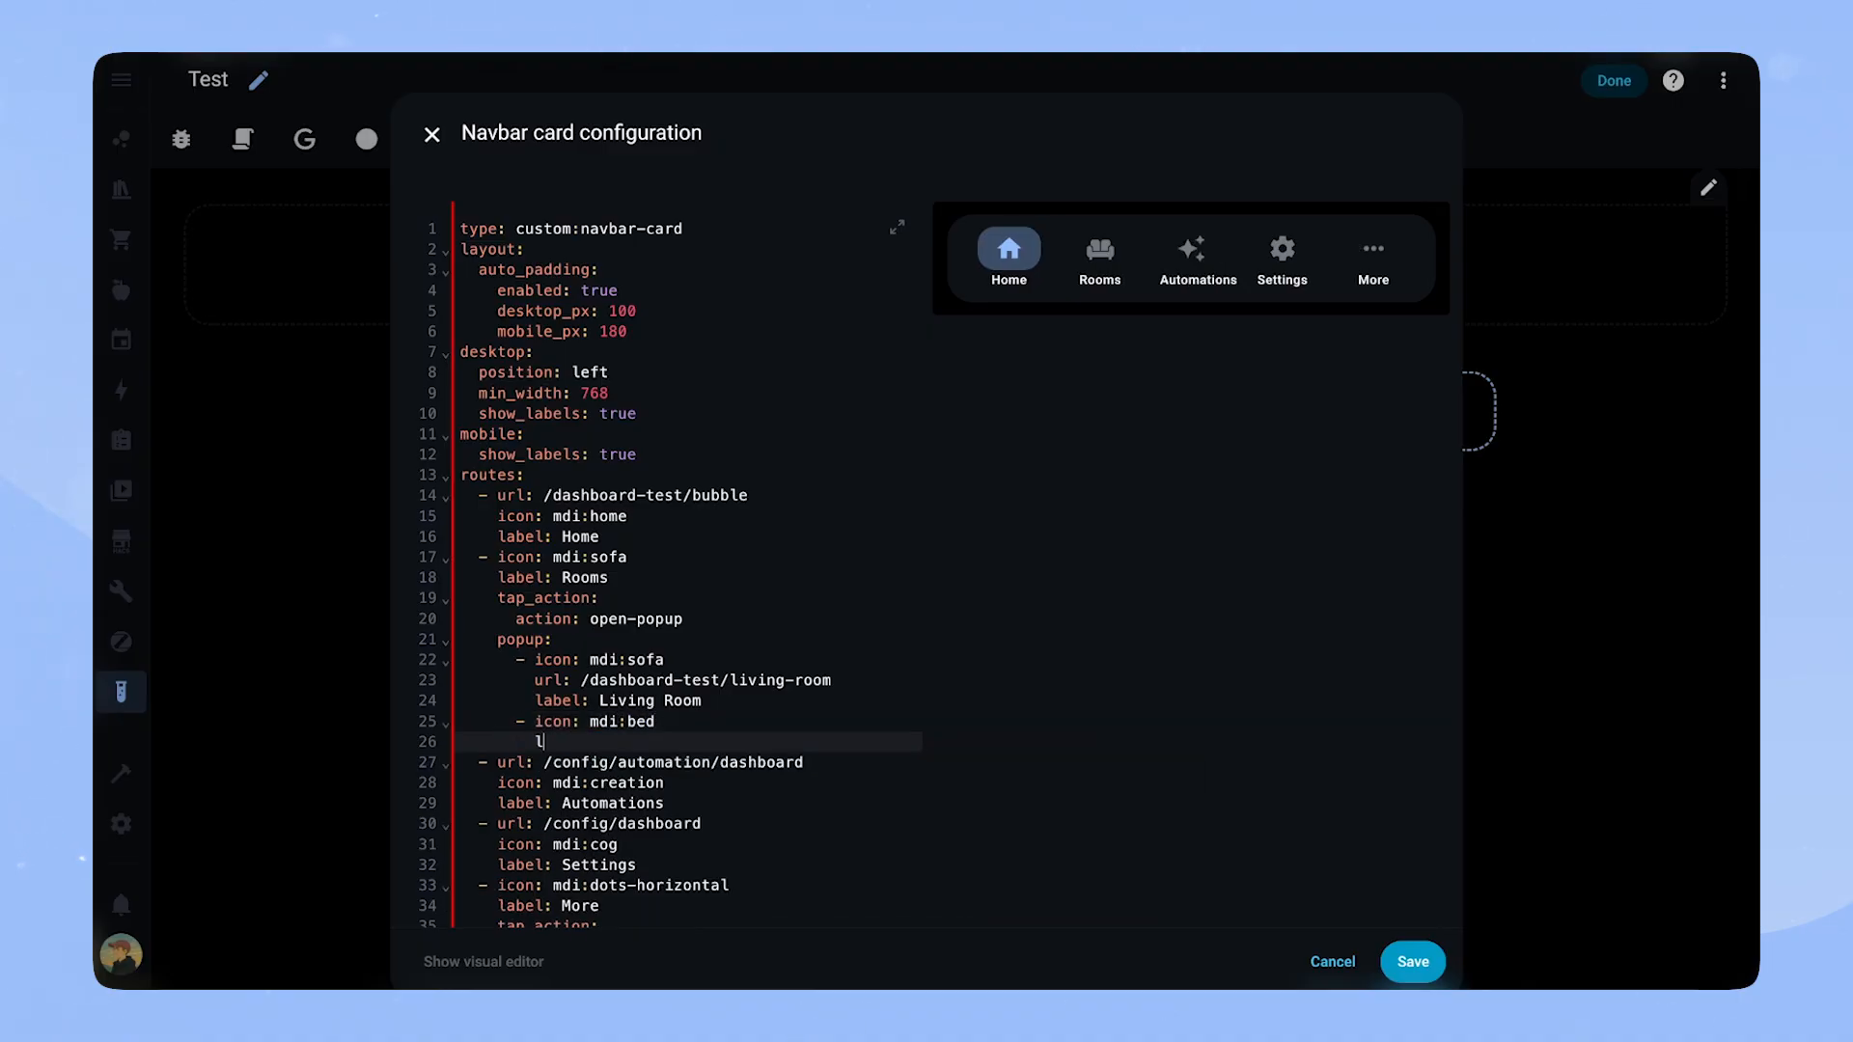
Label the new popup item Bedroom with a navigate action to '#bedroom'
text(abel: Bedroom)
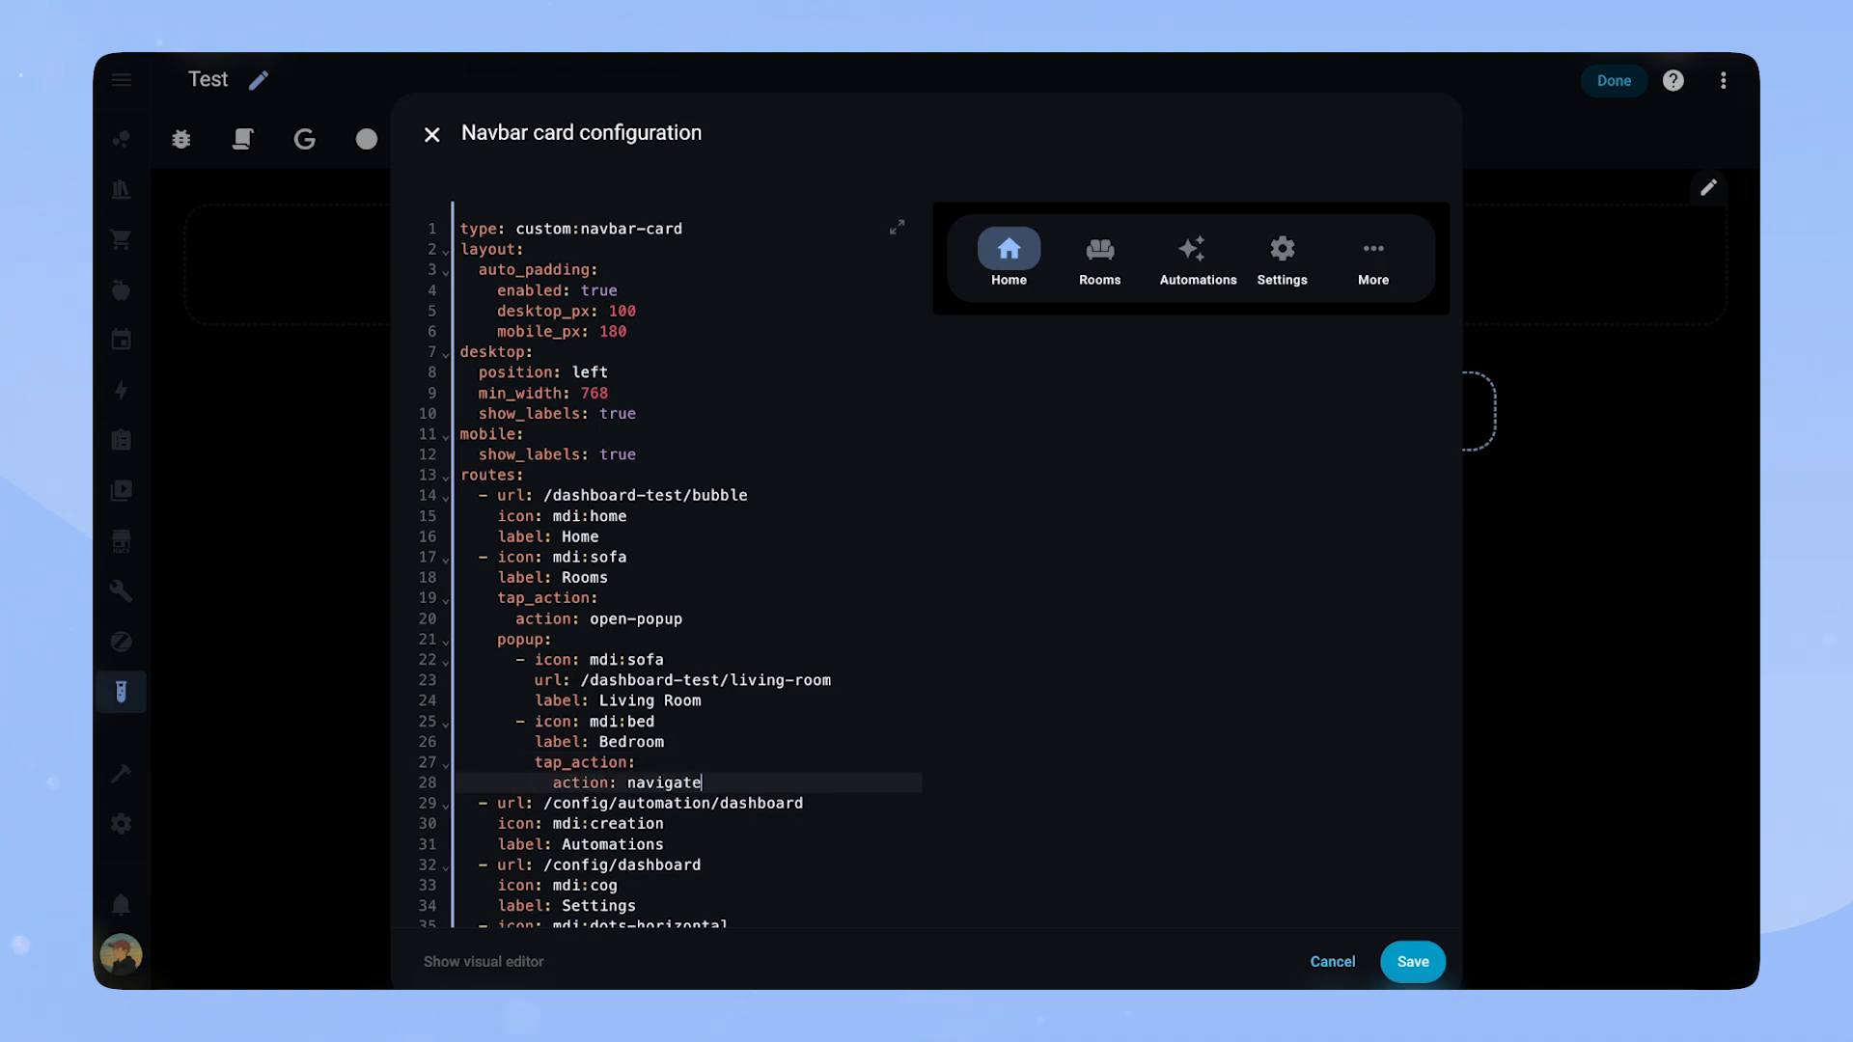
text(navigation_path:)
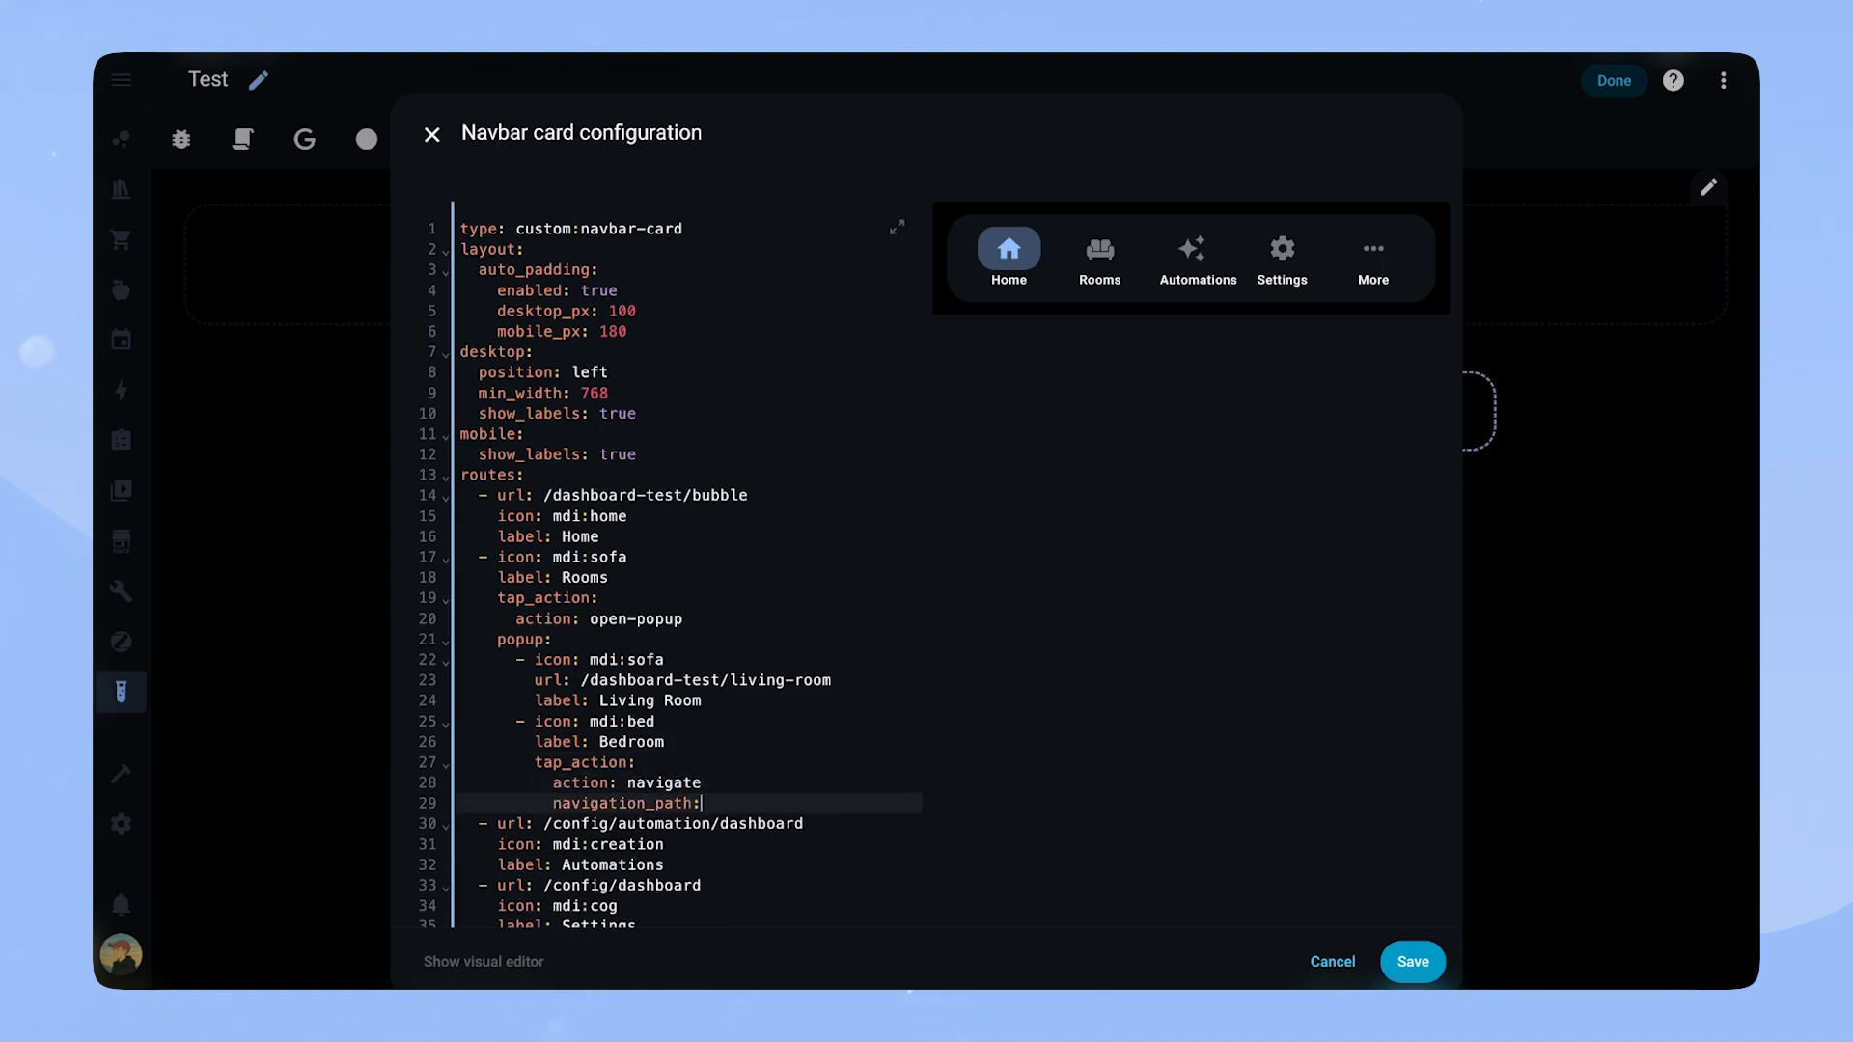
text('#bedroom')
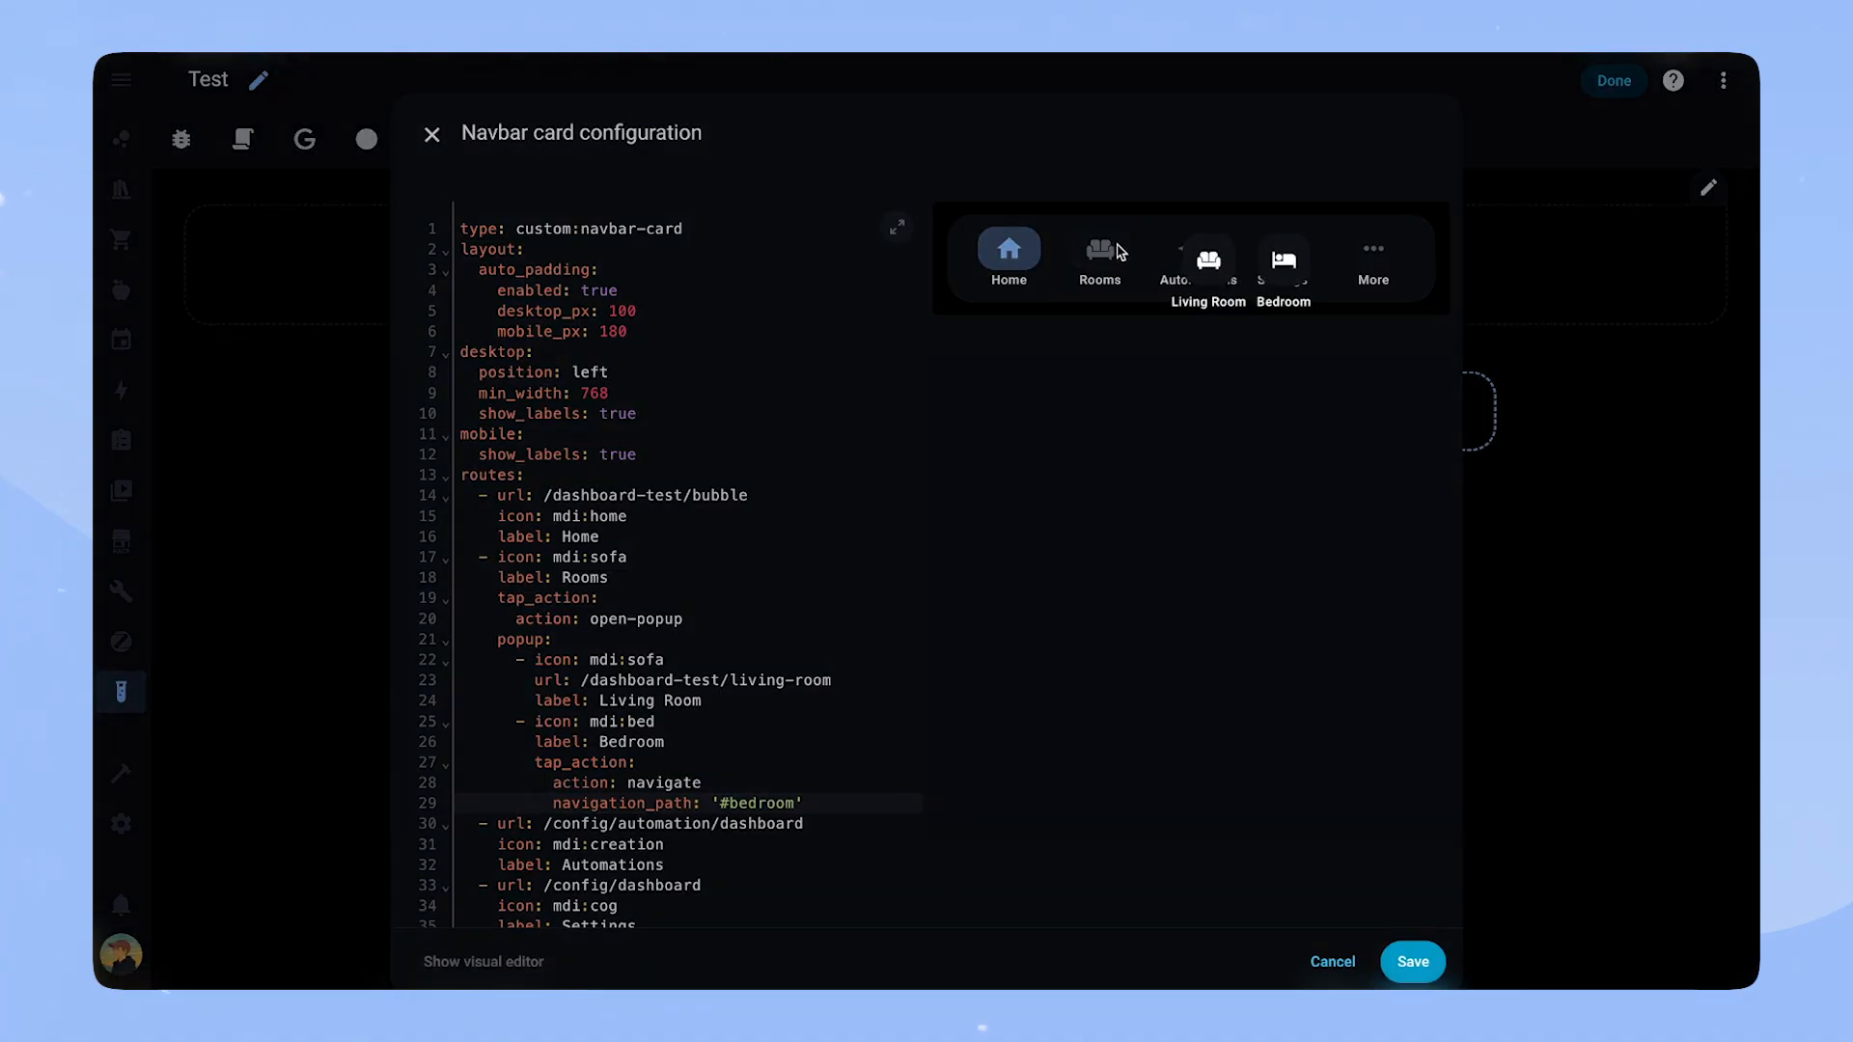
mouse_move(1282, 267)
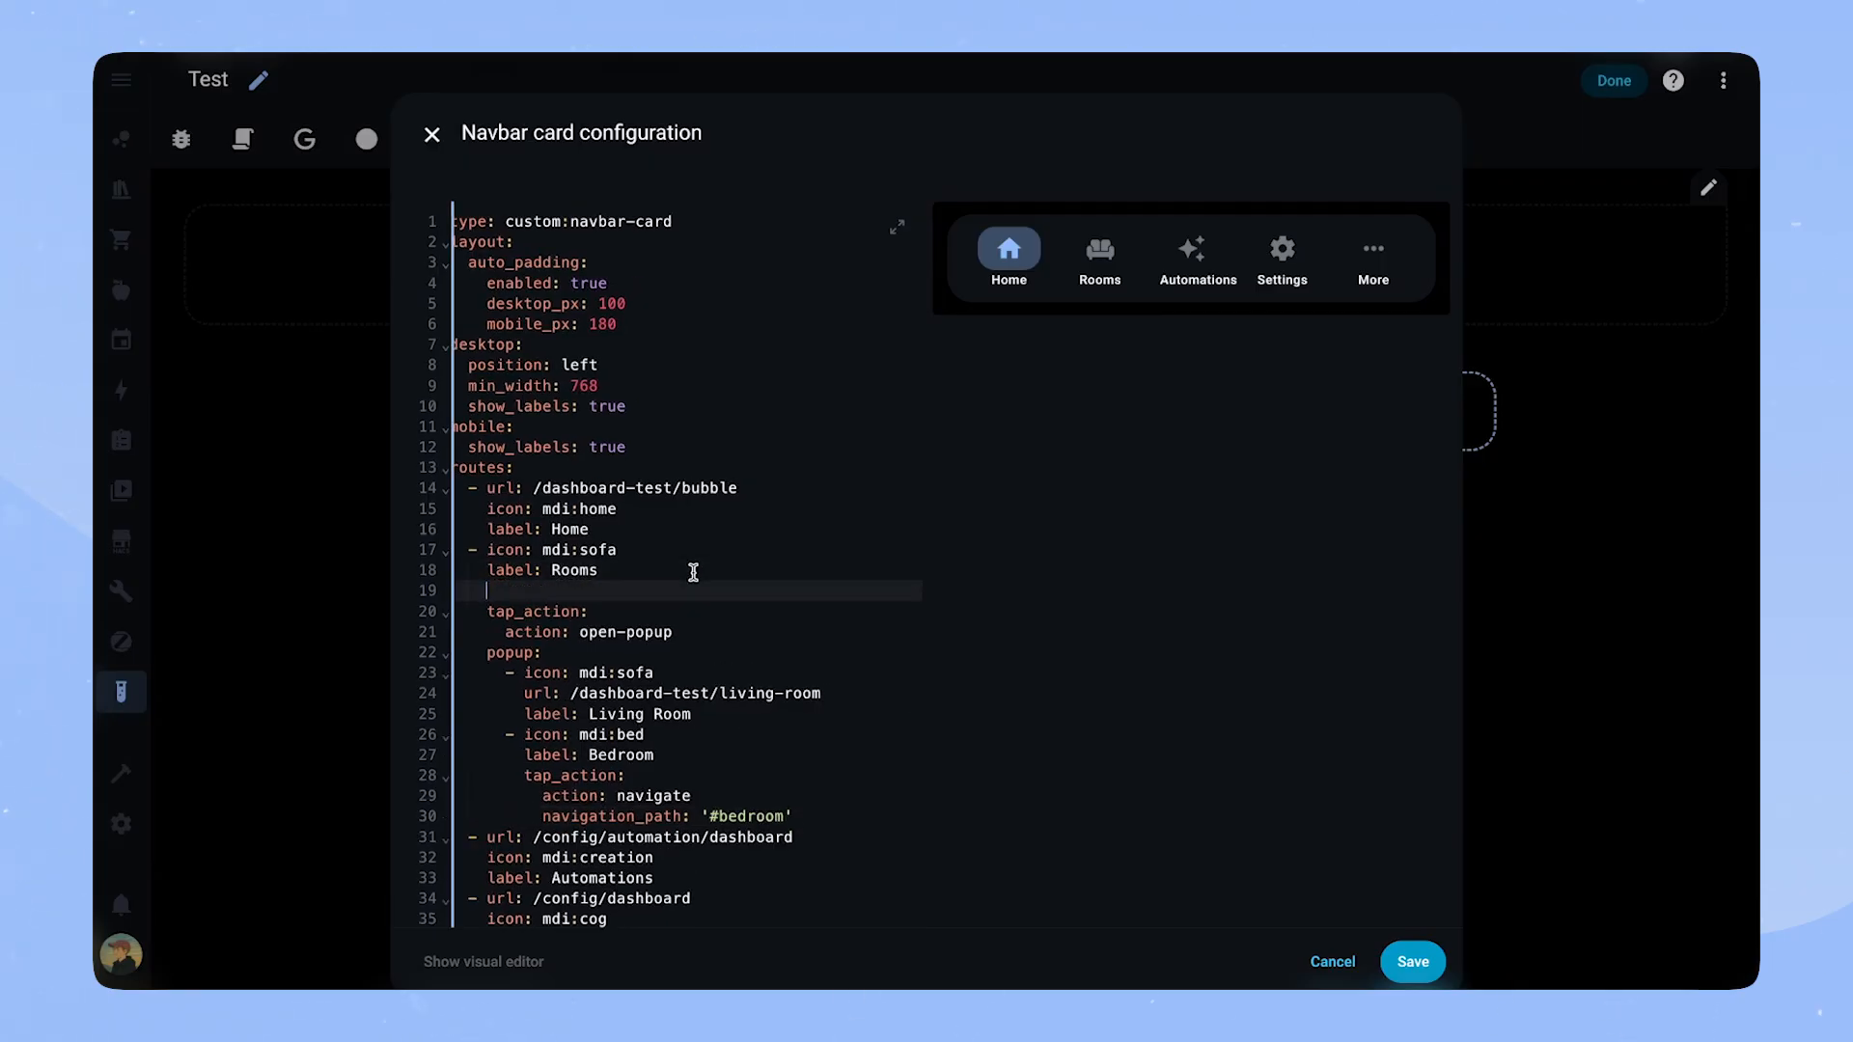
Add a badge with a light.all_lights show template, yellow color and sensor.lights_on_count count
text(badge:)
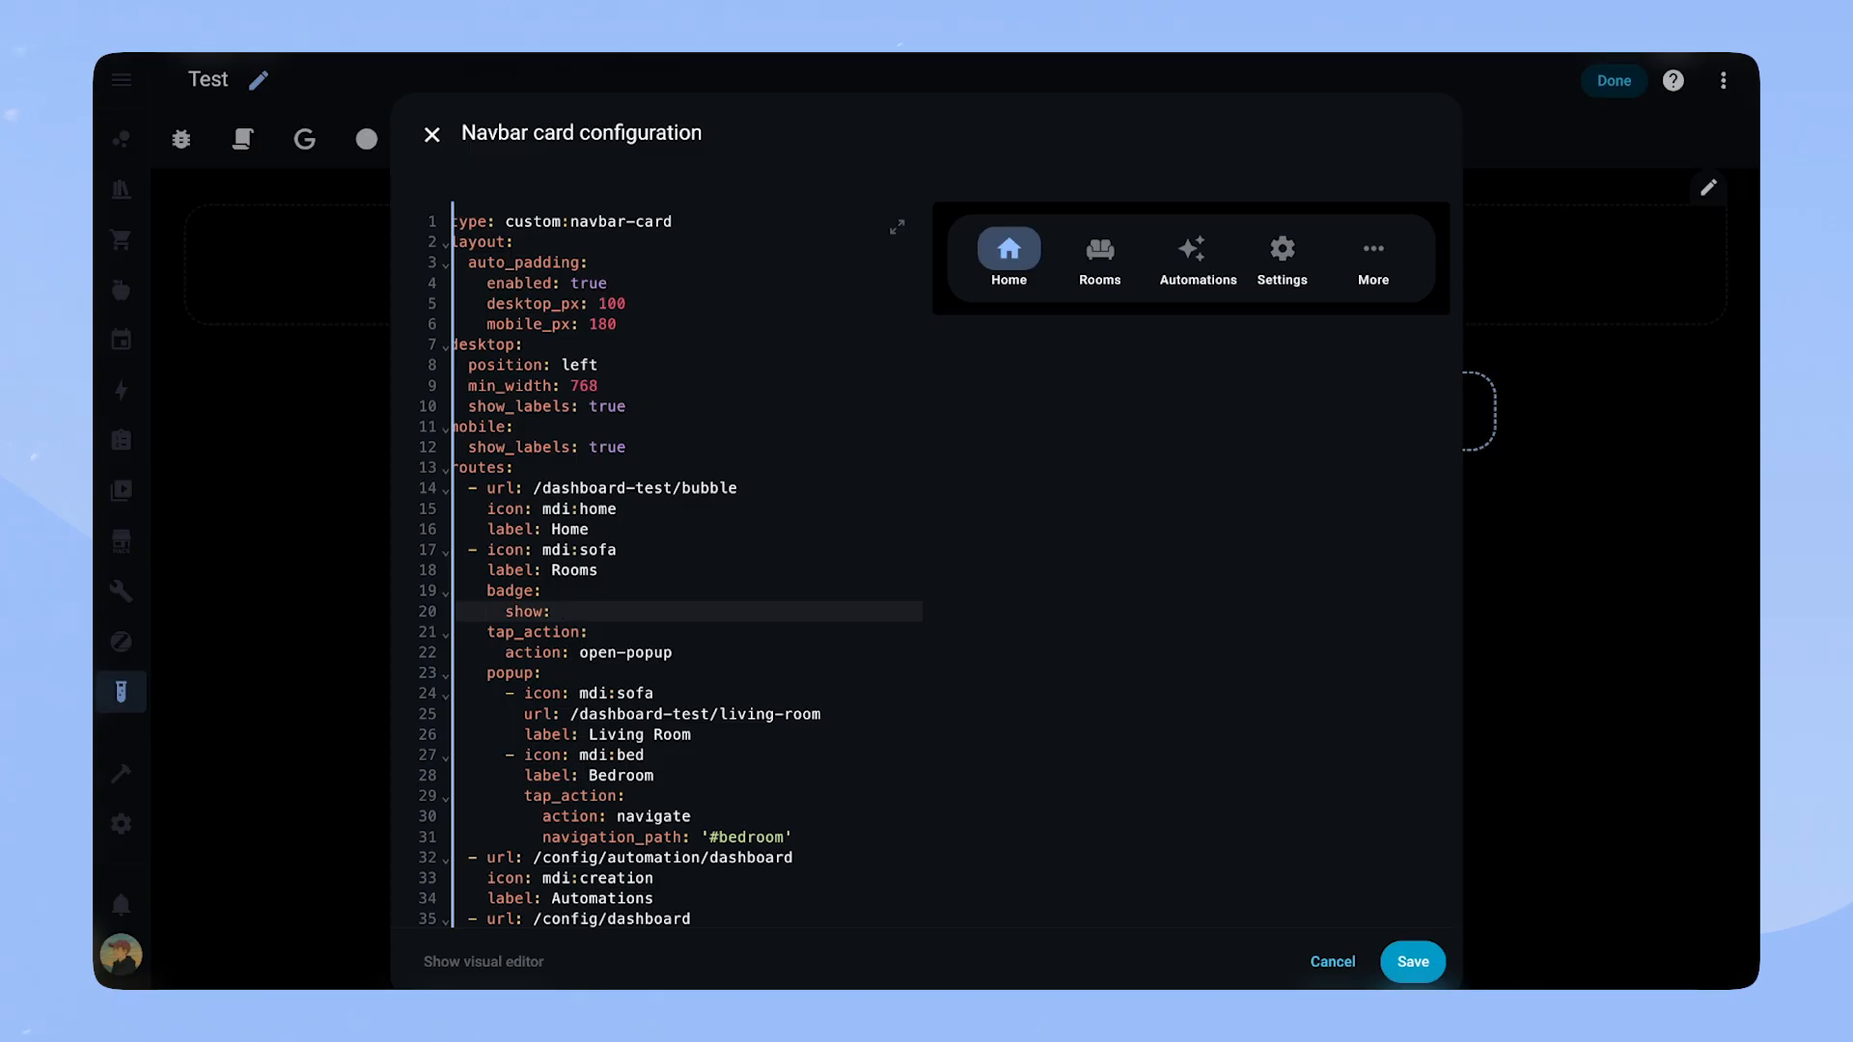
text([[[ return states['light.all_lights)
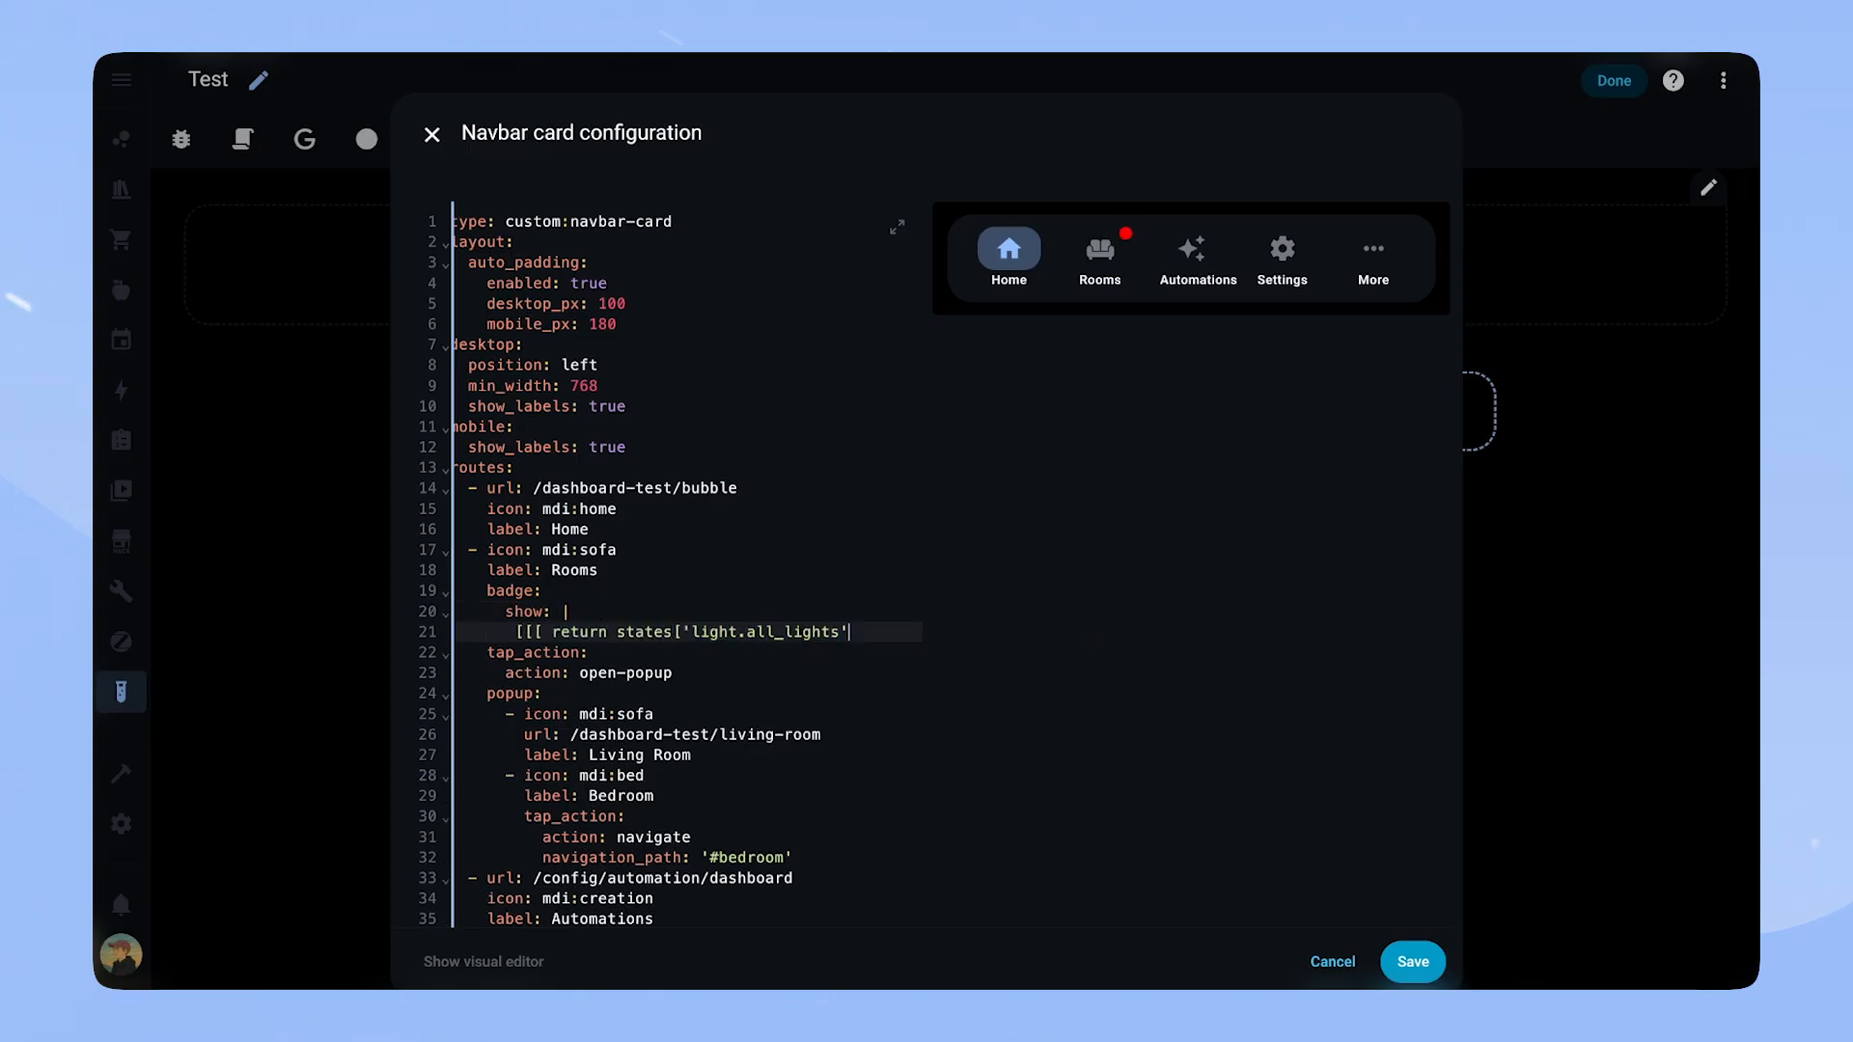
text(].state ===)
text([[[ return)
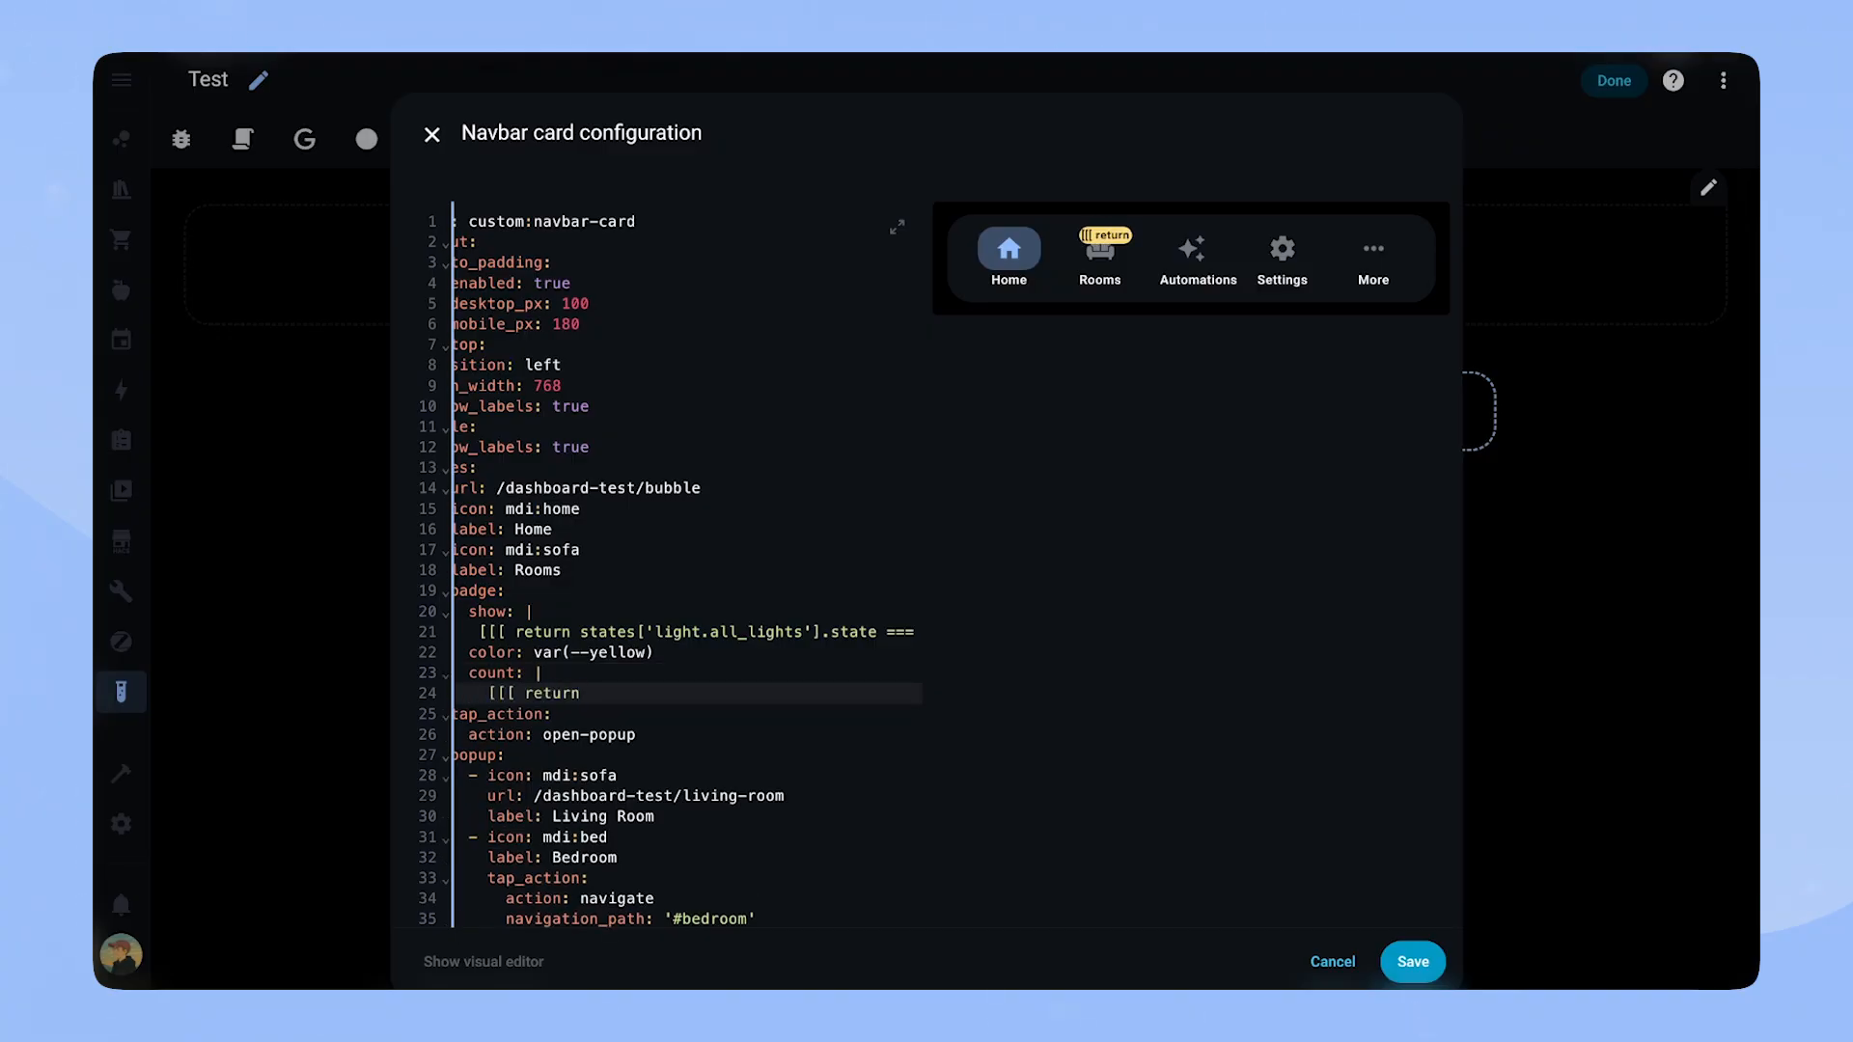
text(states['sensor.lights_on_count'].state ]]])
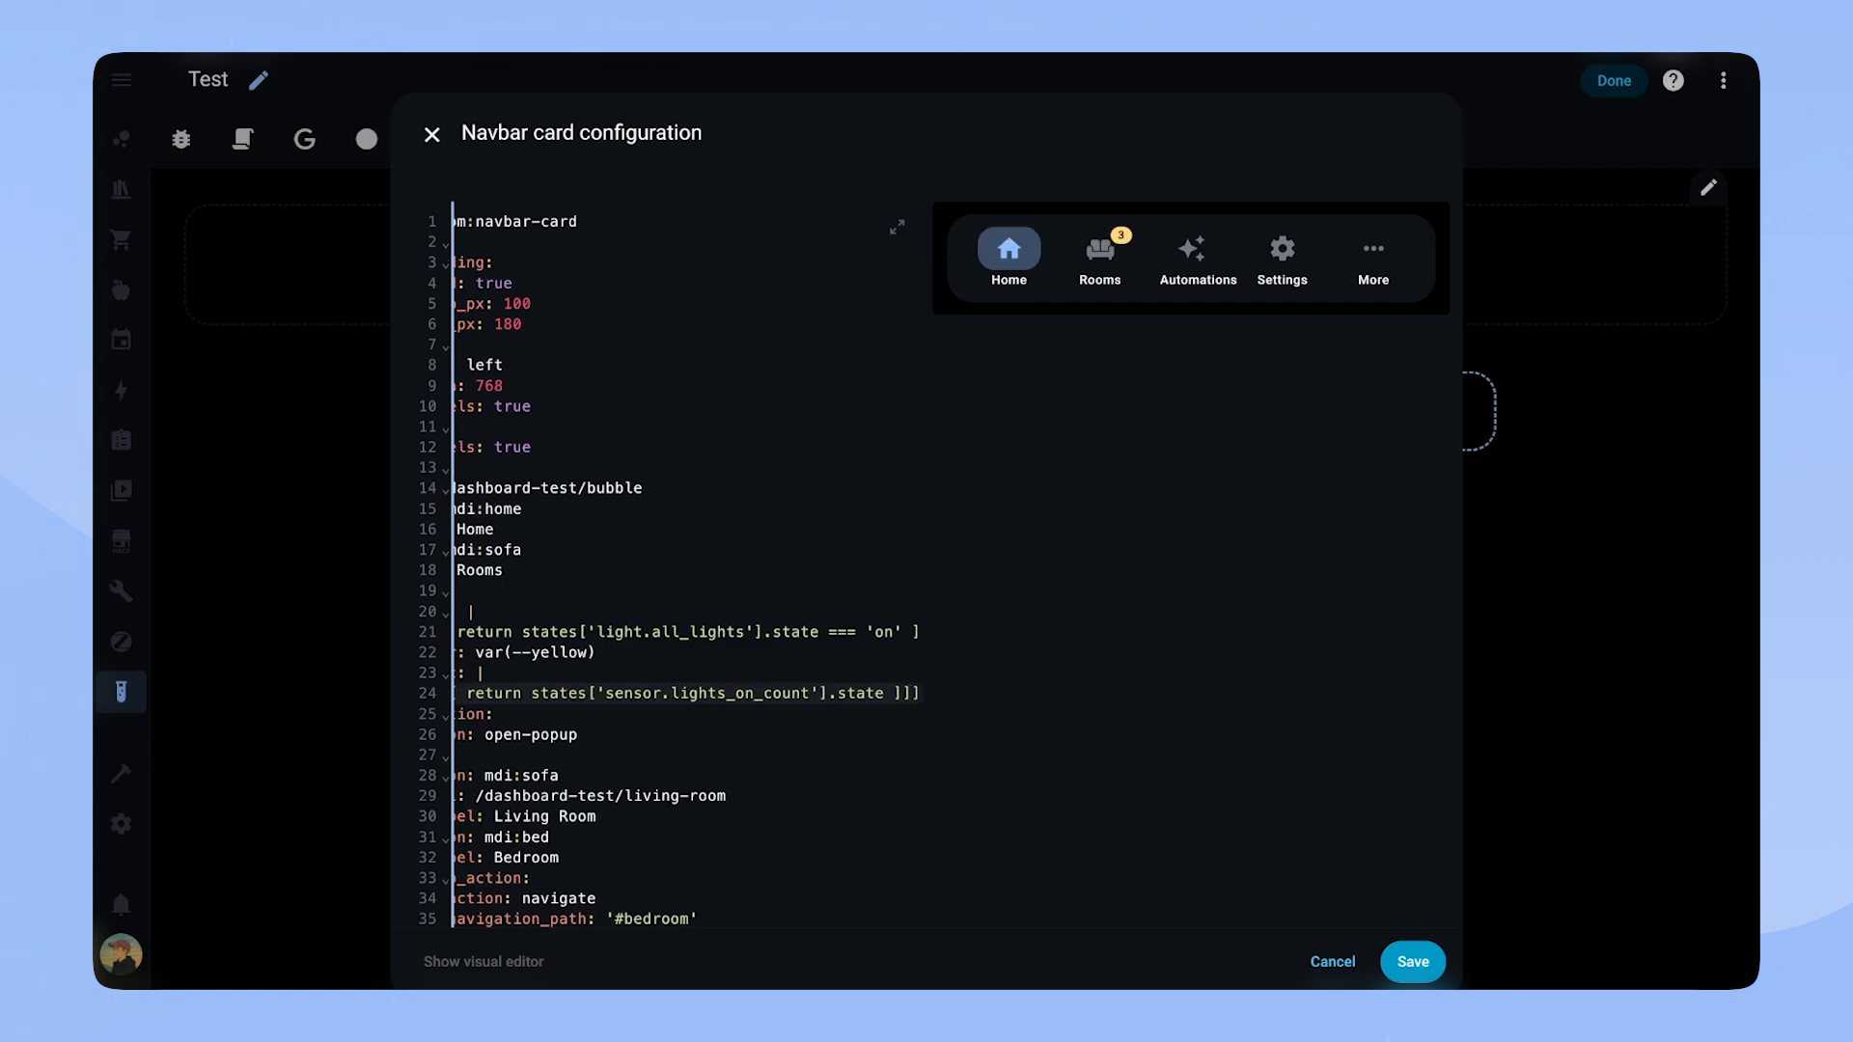
Convert the Settings route to Profile at /dashboard-test/profile with a person image template and hidden-user template
scroll(down, 3)
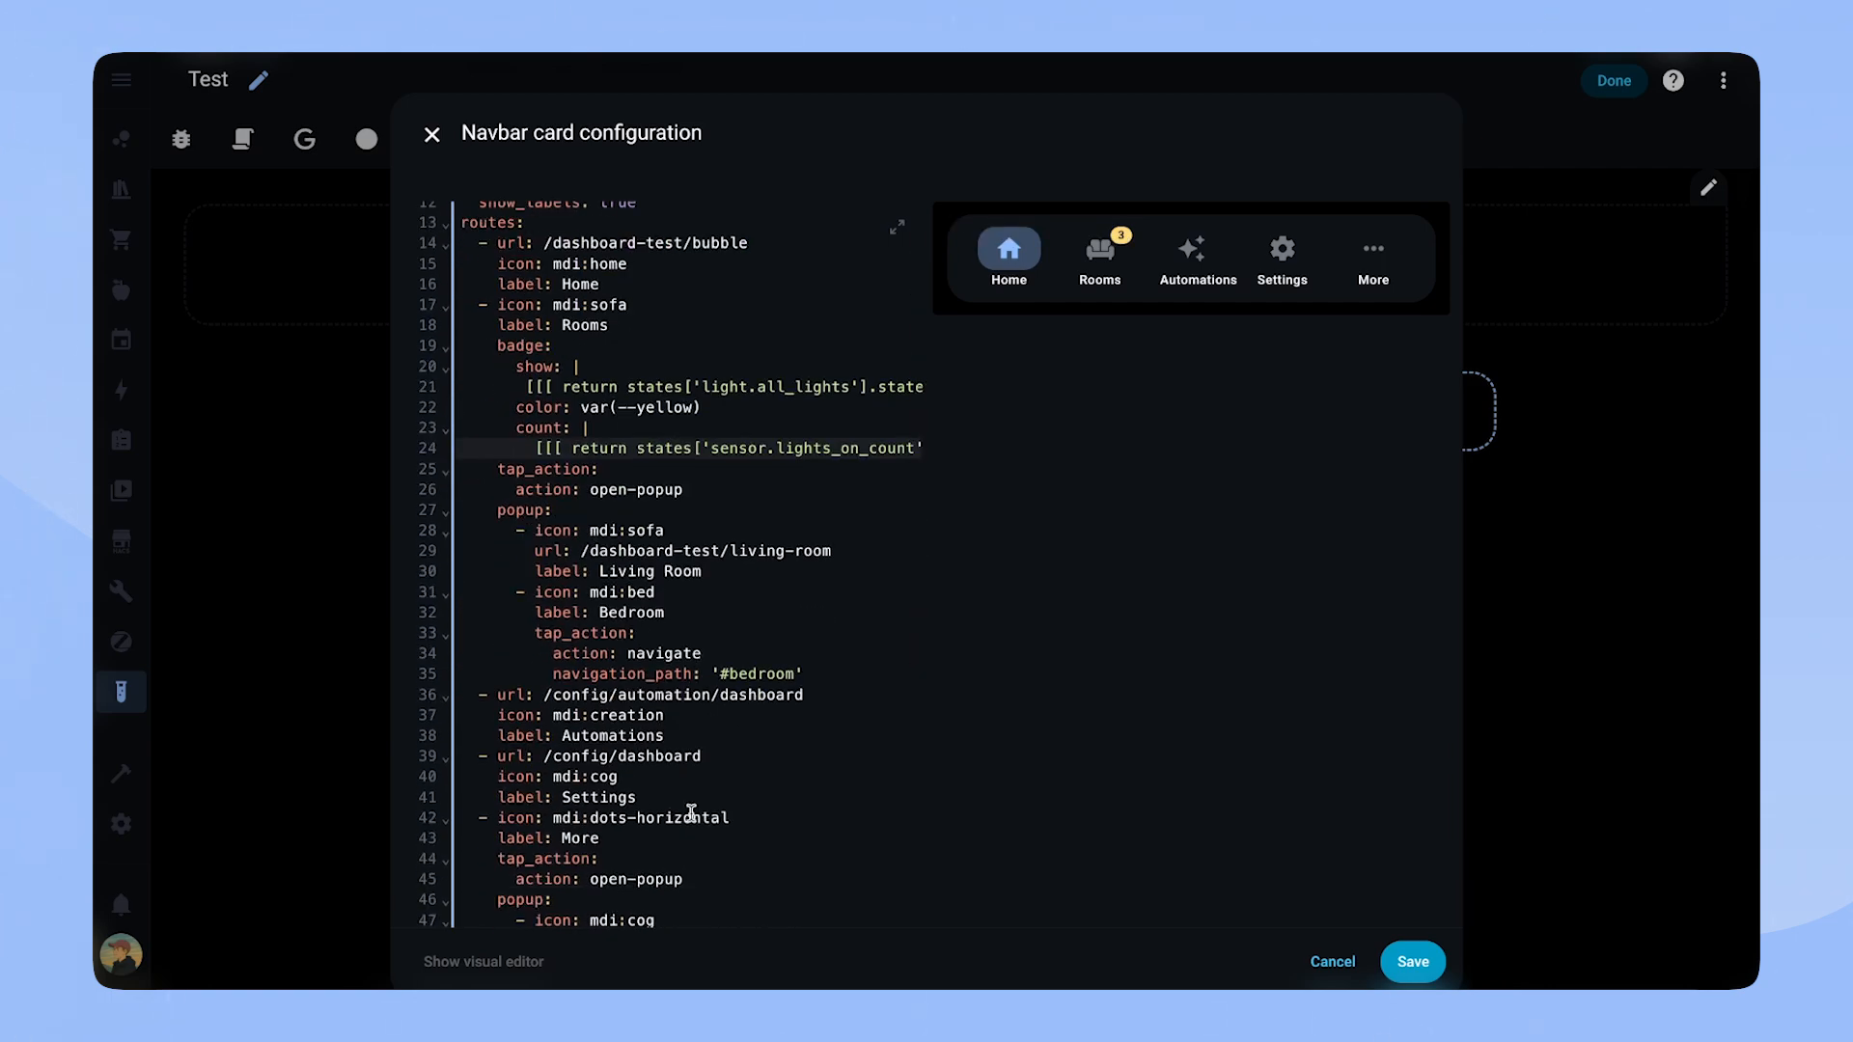
scroll(down, 3)
text(image:)
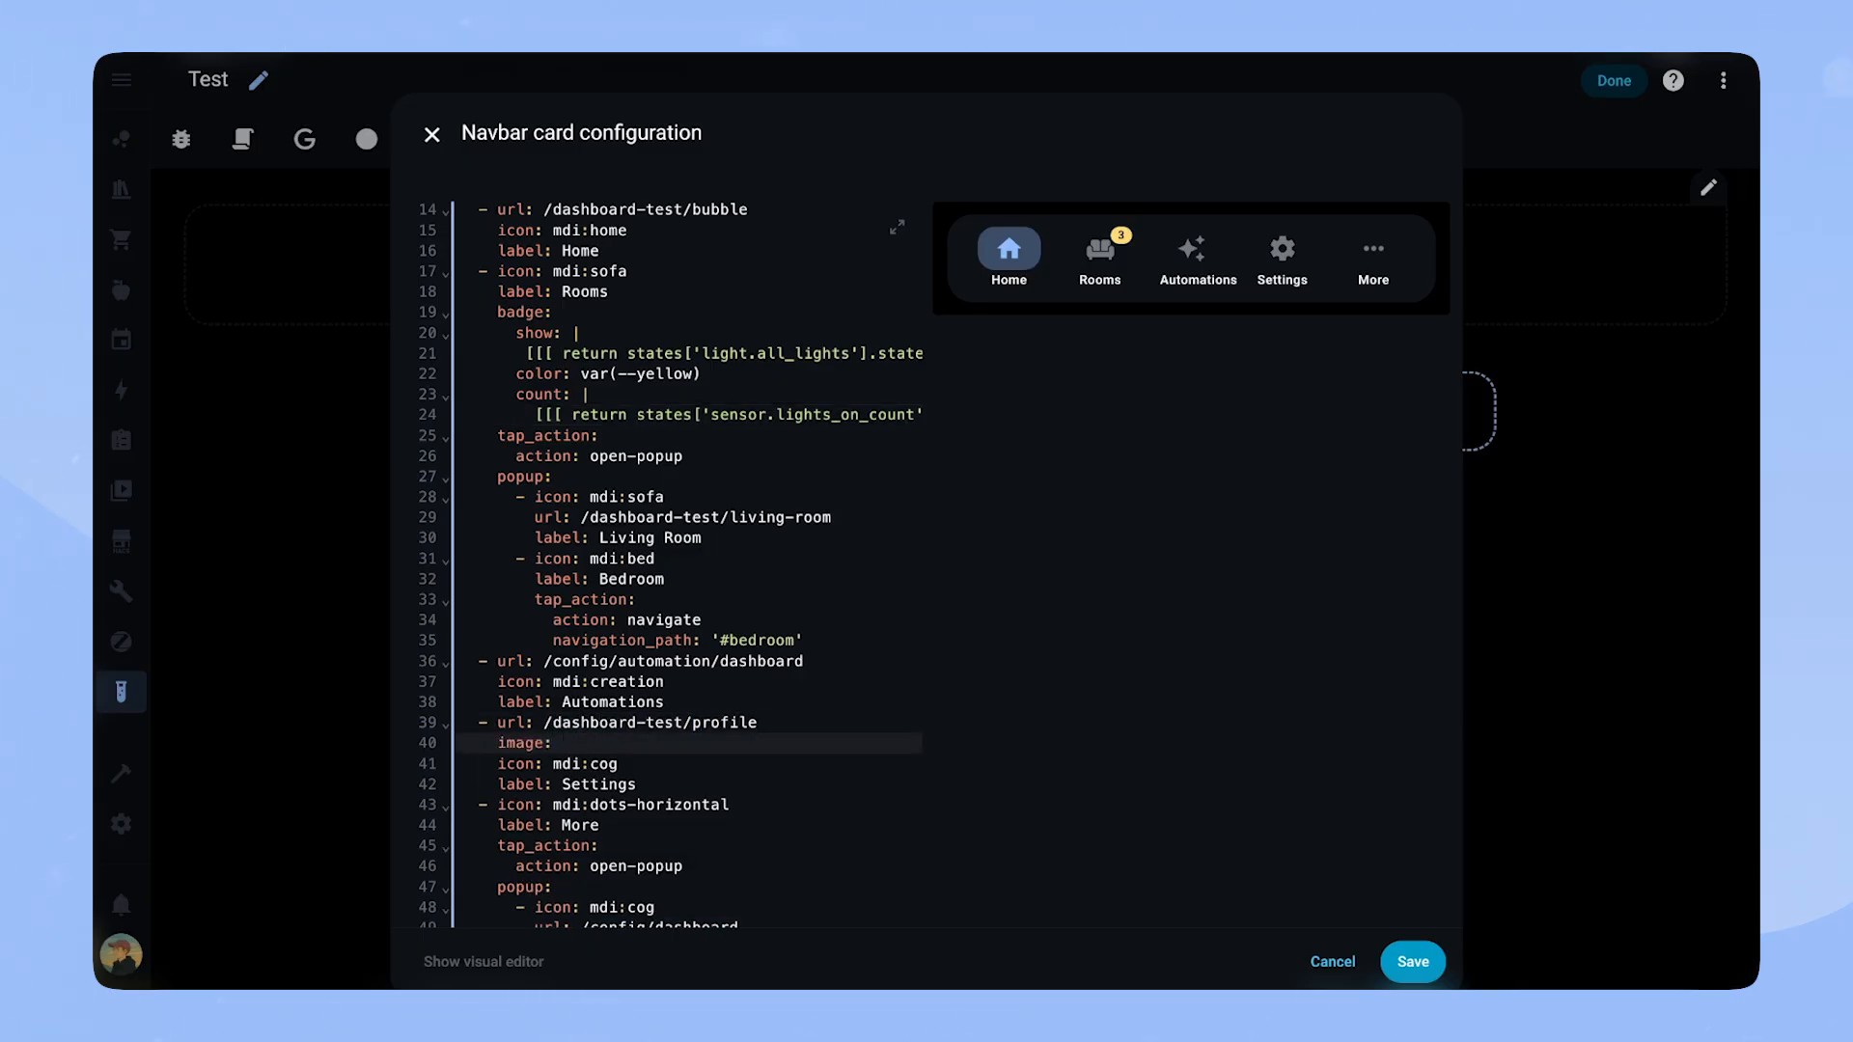
text([[[ return user.name != 'Julian')
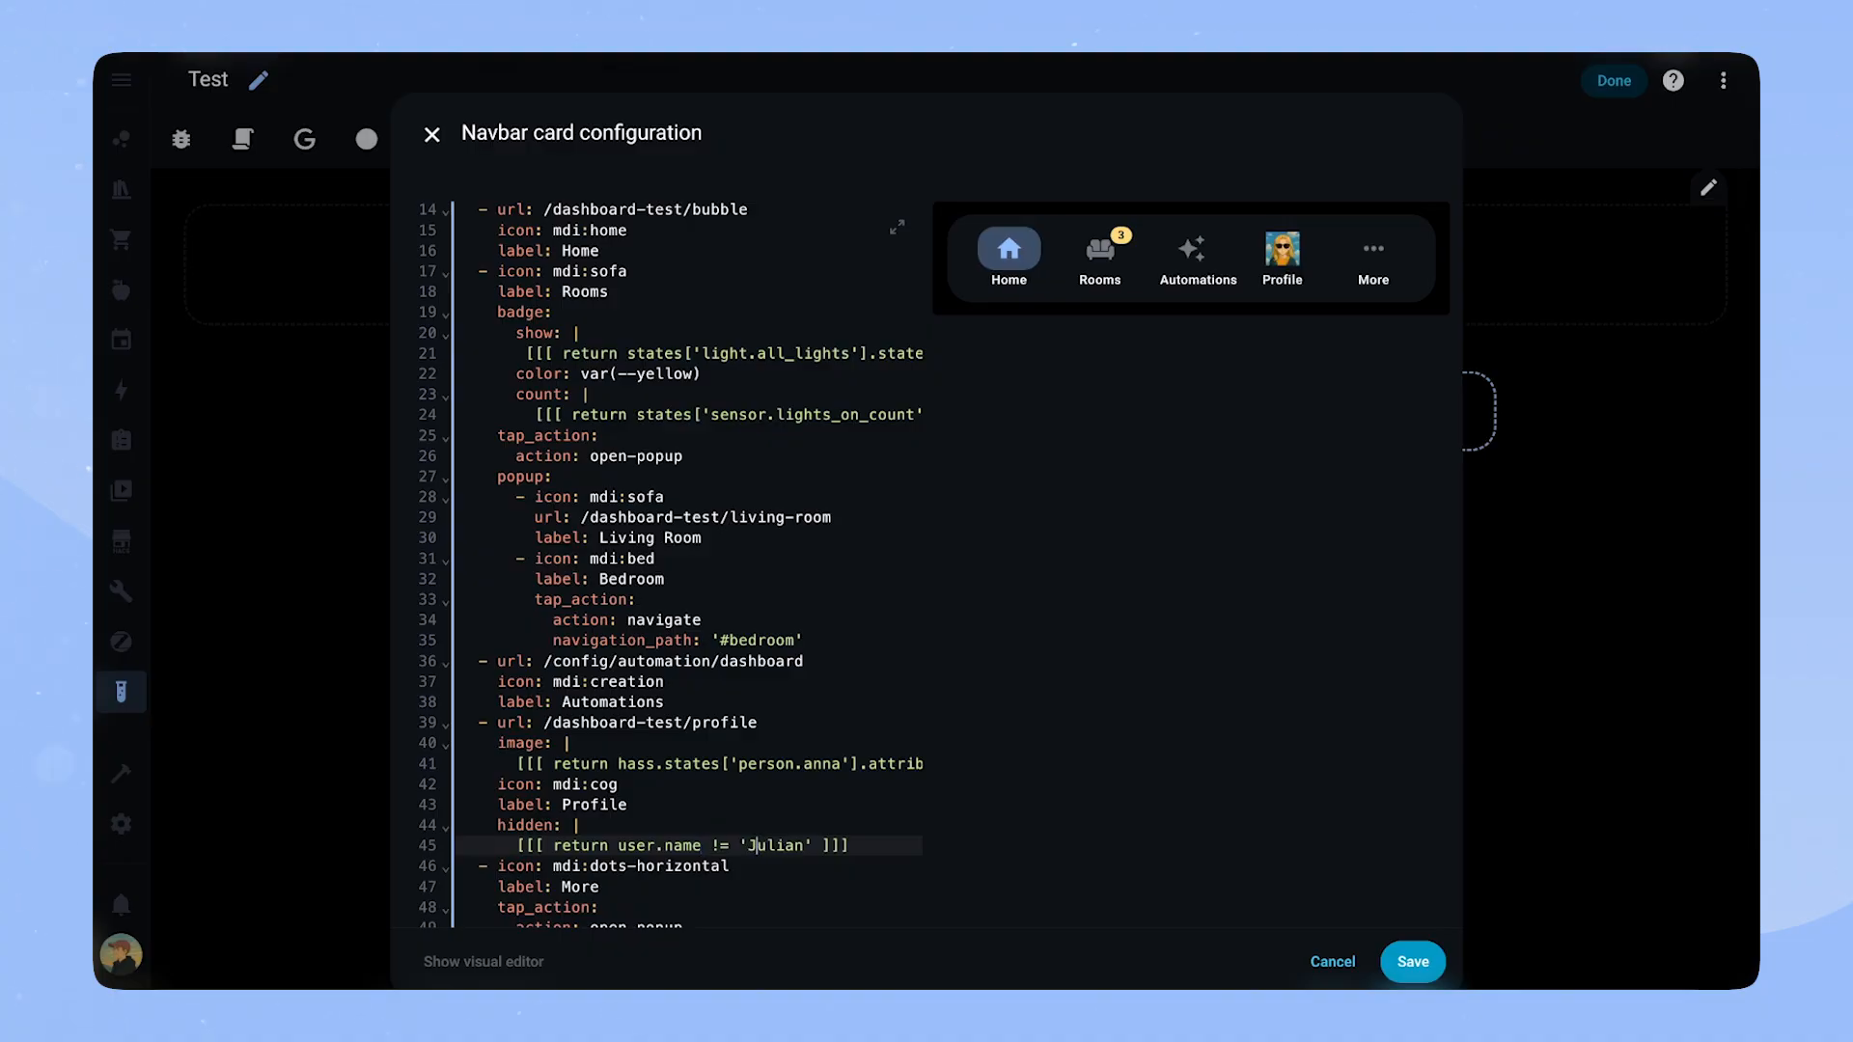
scroll(down, 3)
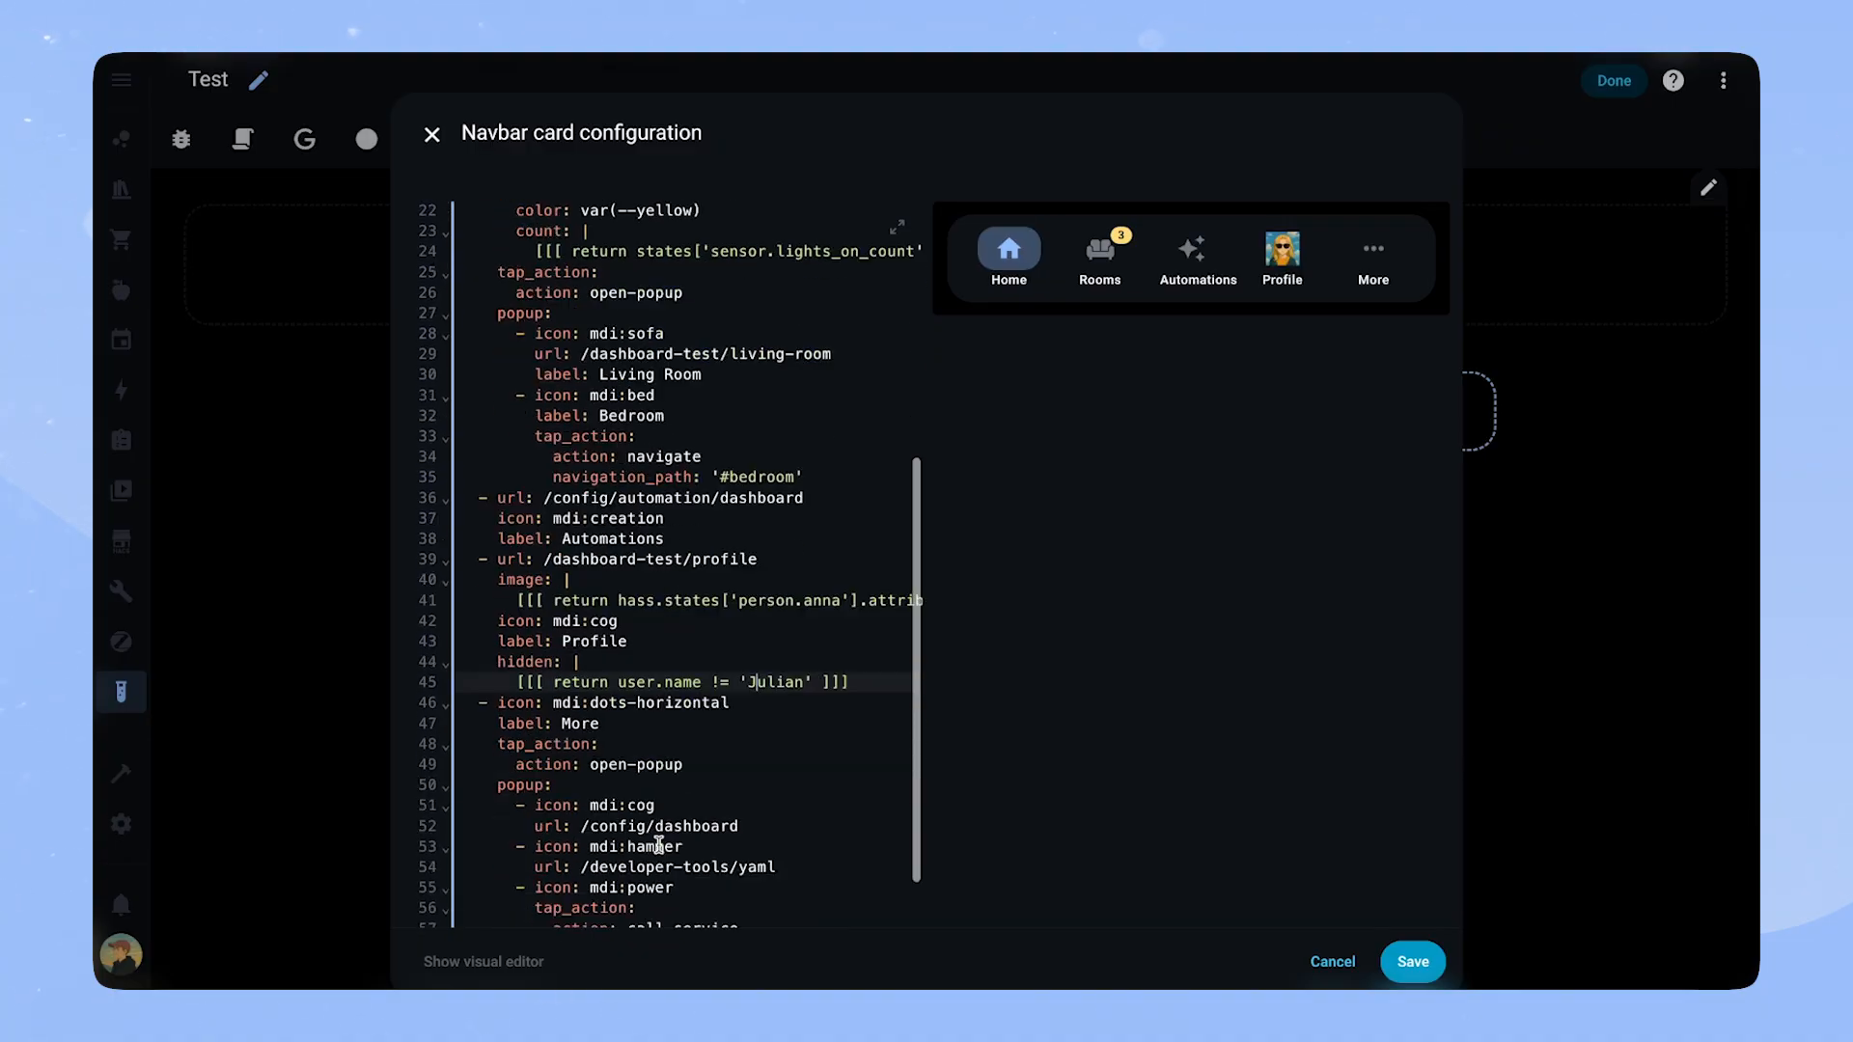
Add styles rounding .image to 16px and giving .navbar purple primary color and contrast4 background, then save the card
scroll(down, 3)
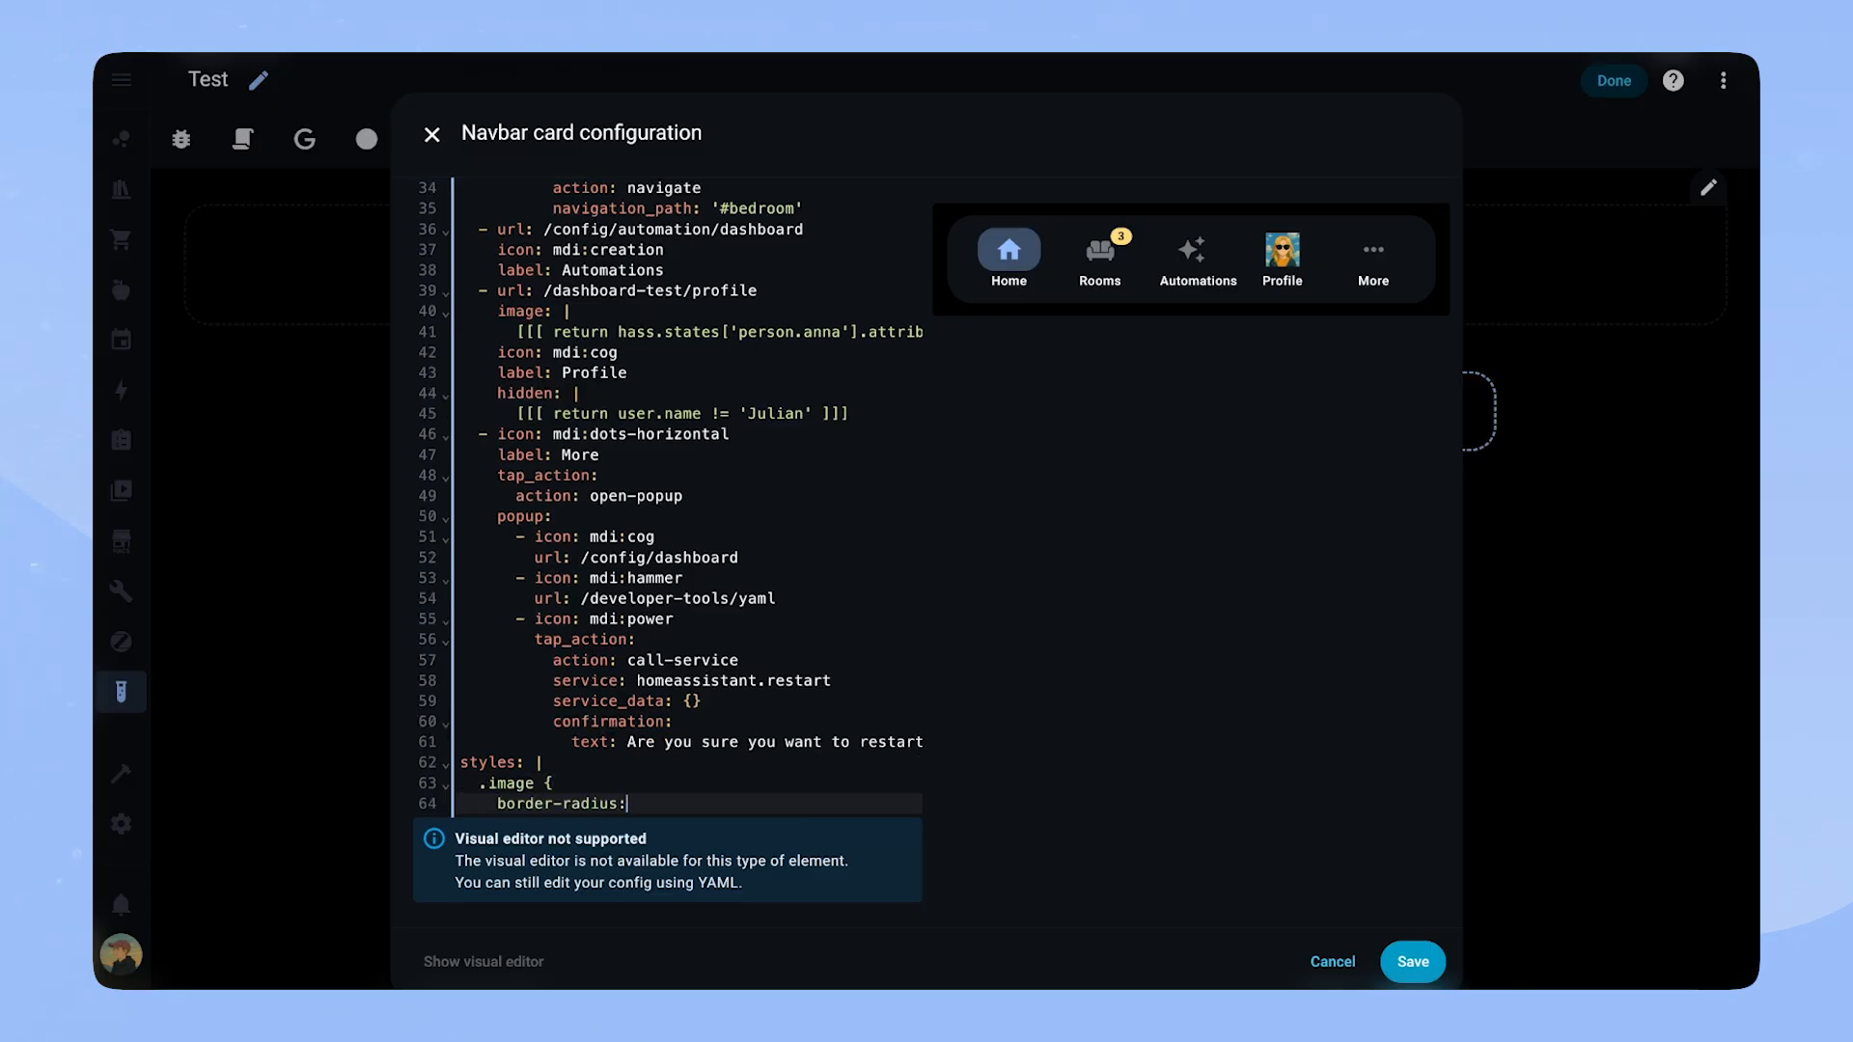
text(16px !important;)
text(.navbar {)
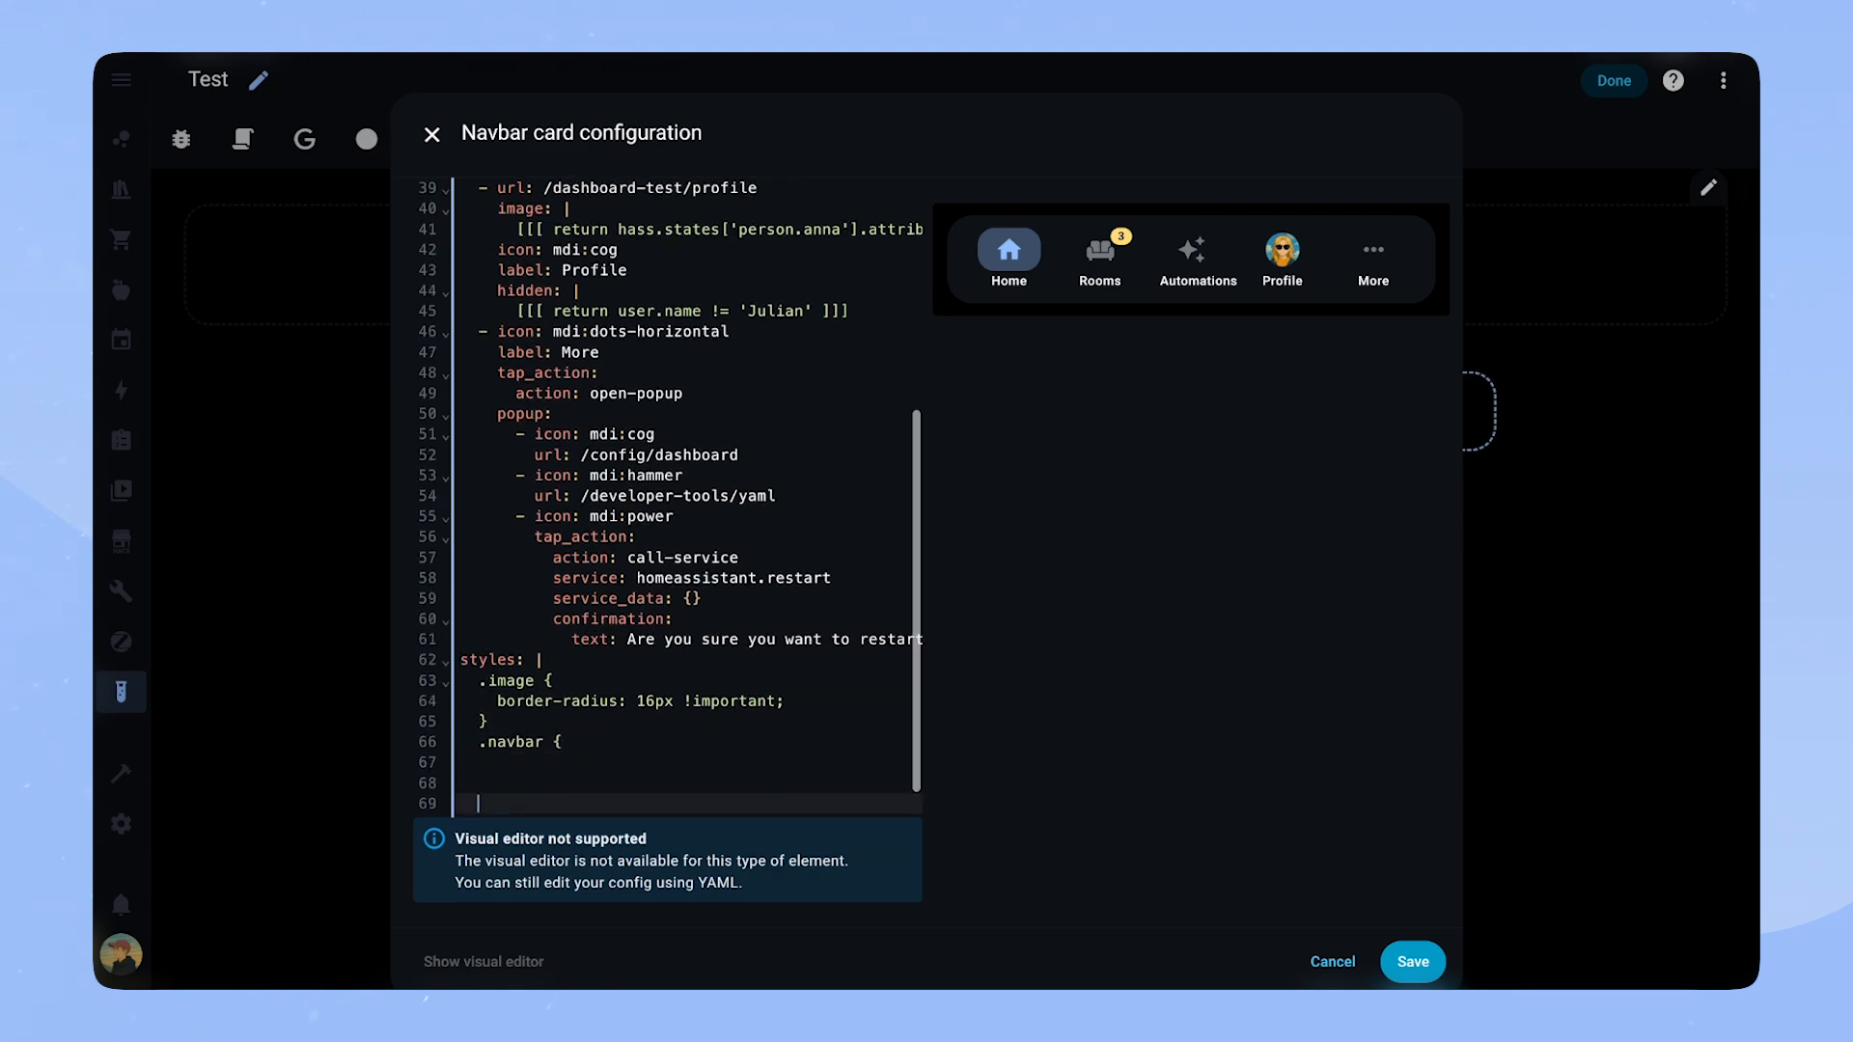
text(--navbar-primary-color: var(--purple-color))
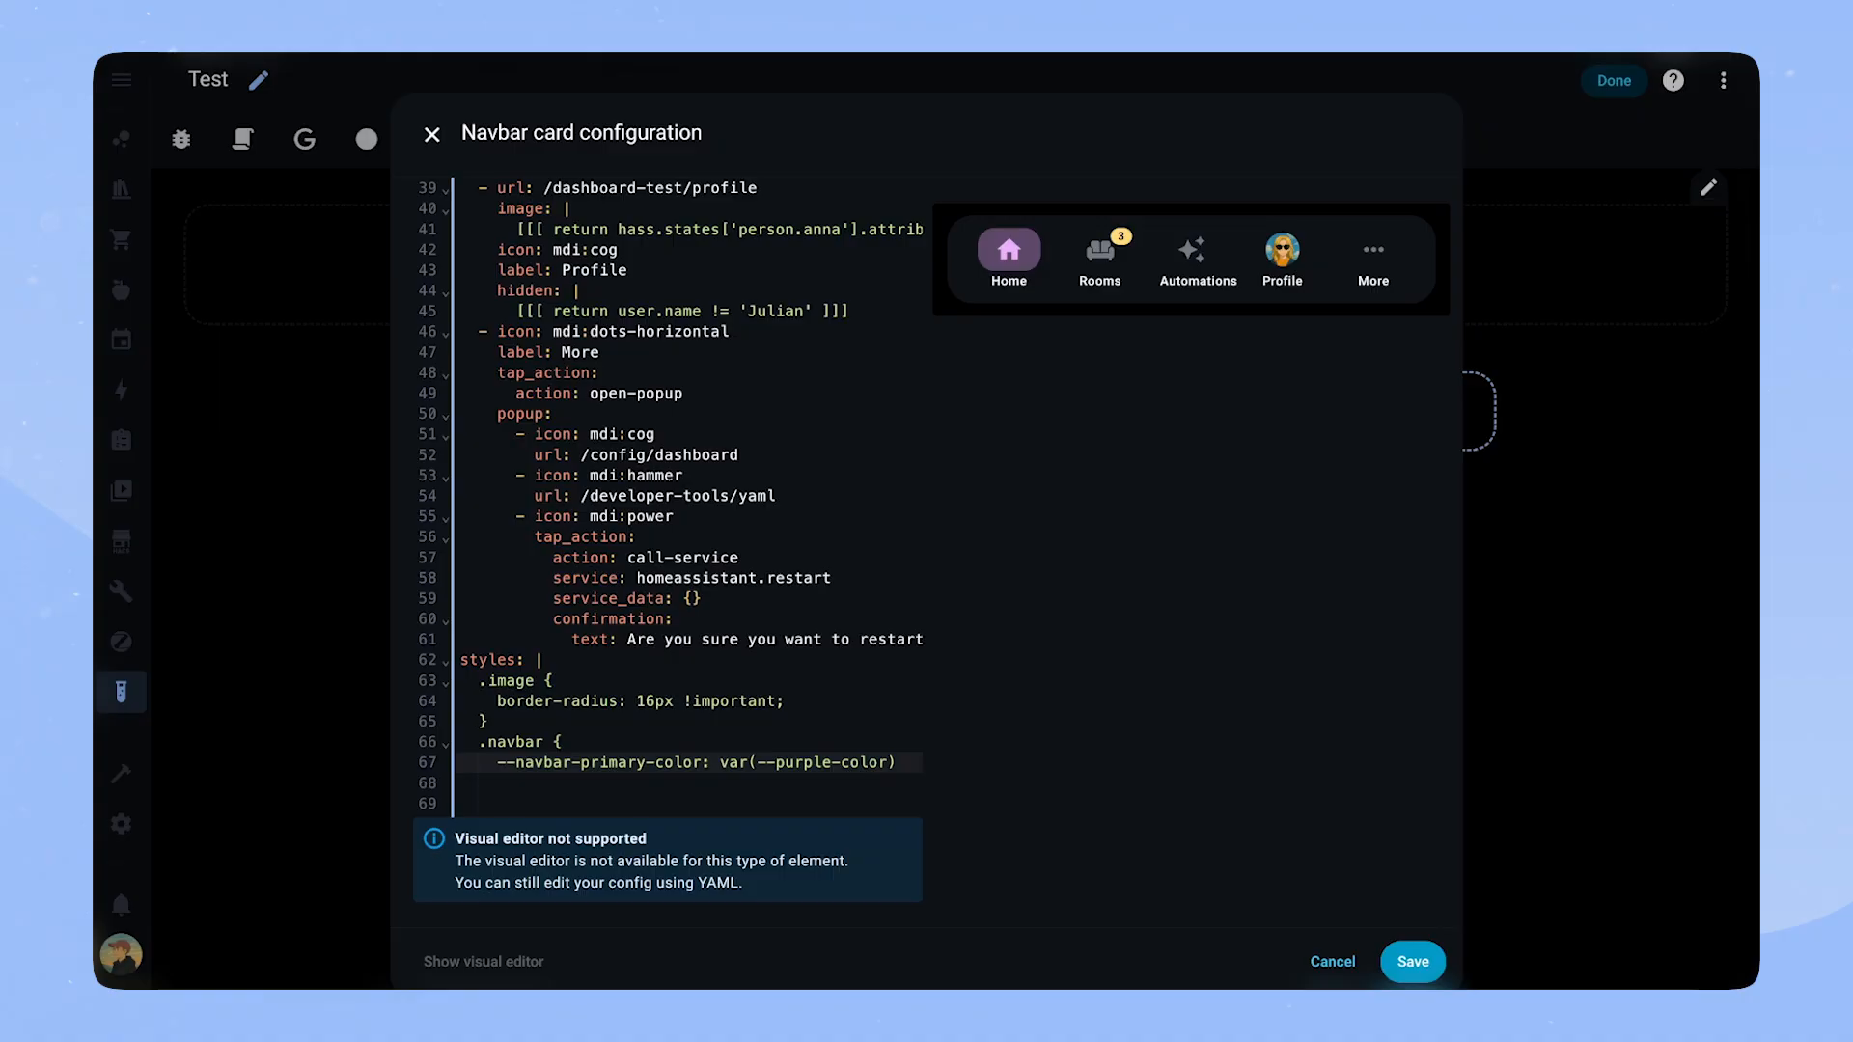
text(background: var(--contrast4);)
click(689, 803)
text(})
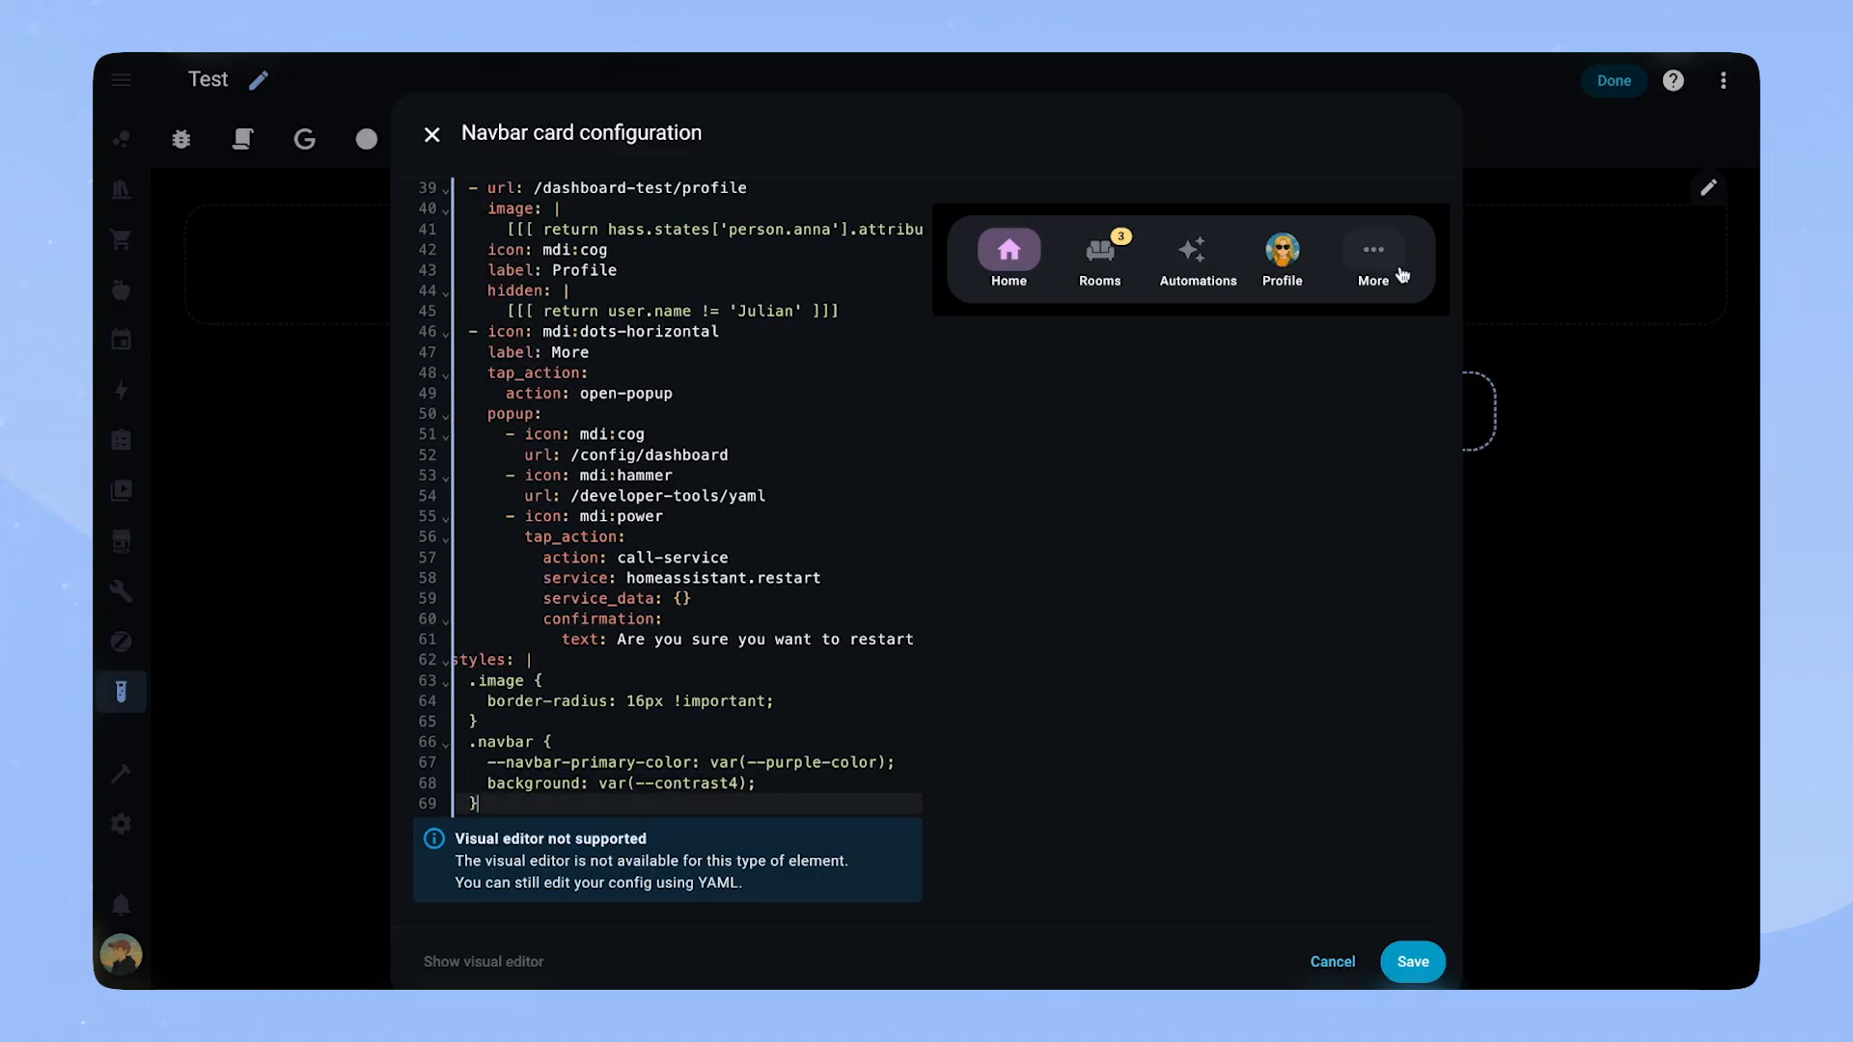
click(1411, 961)
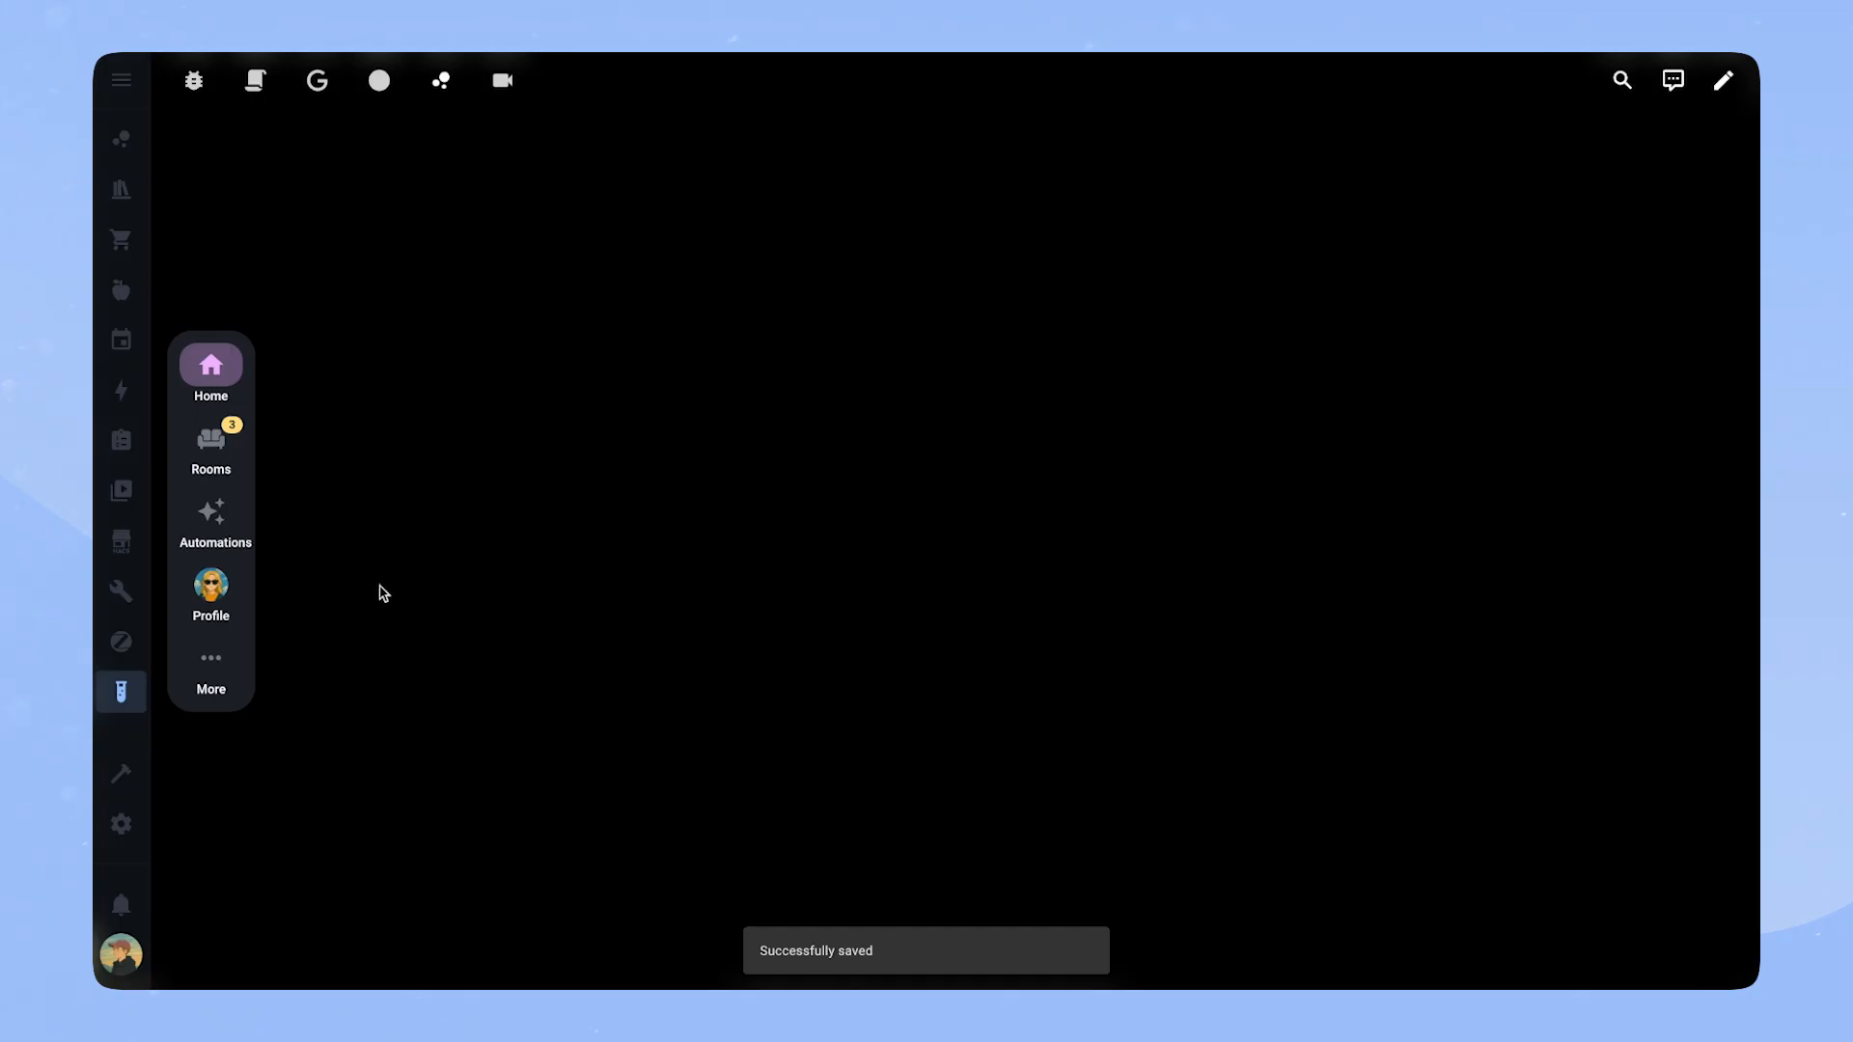
mouse_move(1133, 886)
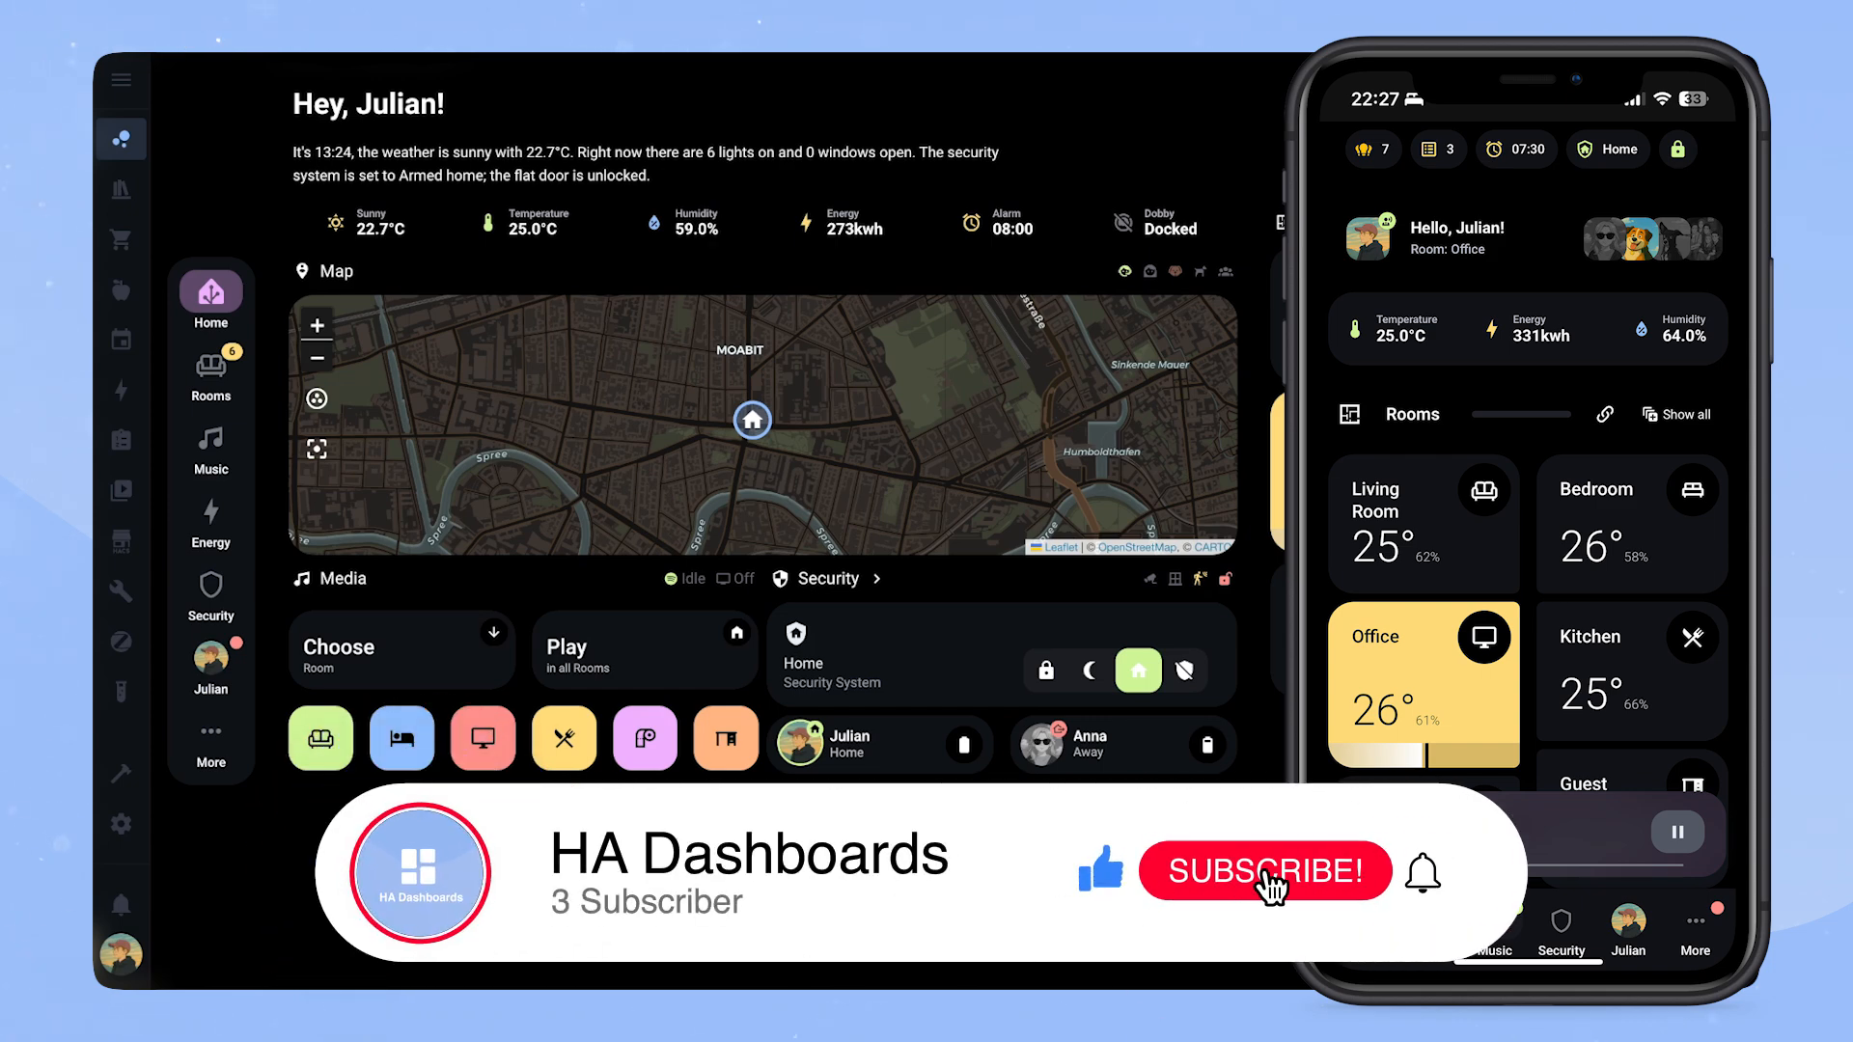
click(1262, 871)
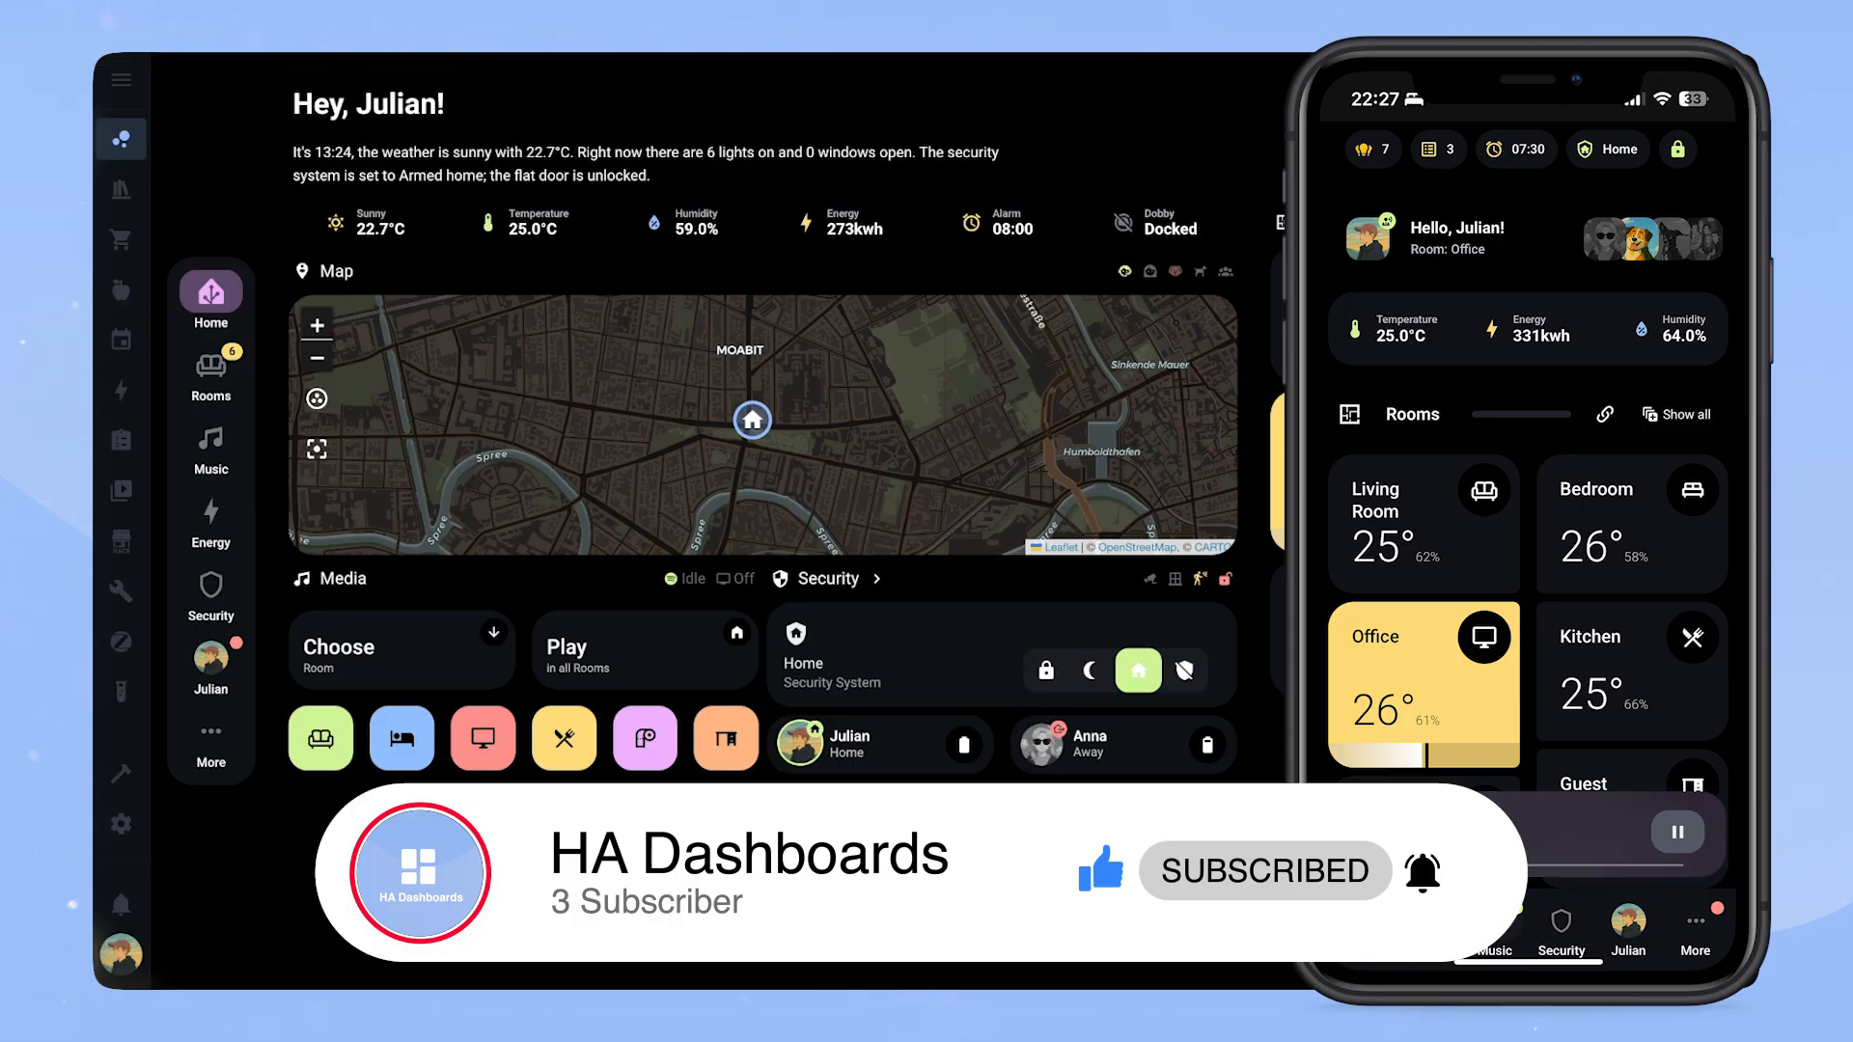
scroll(down, 3)
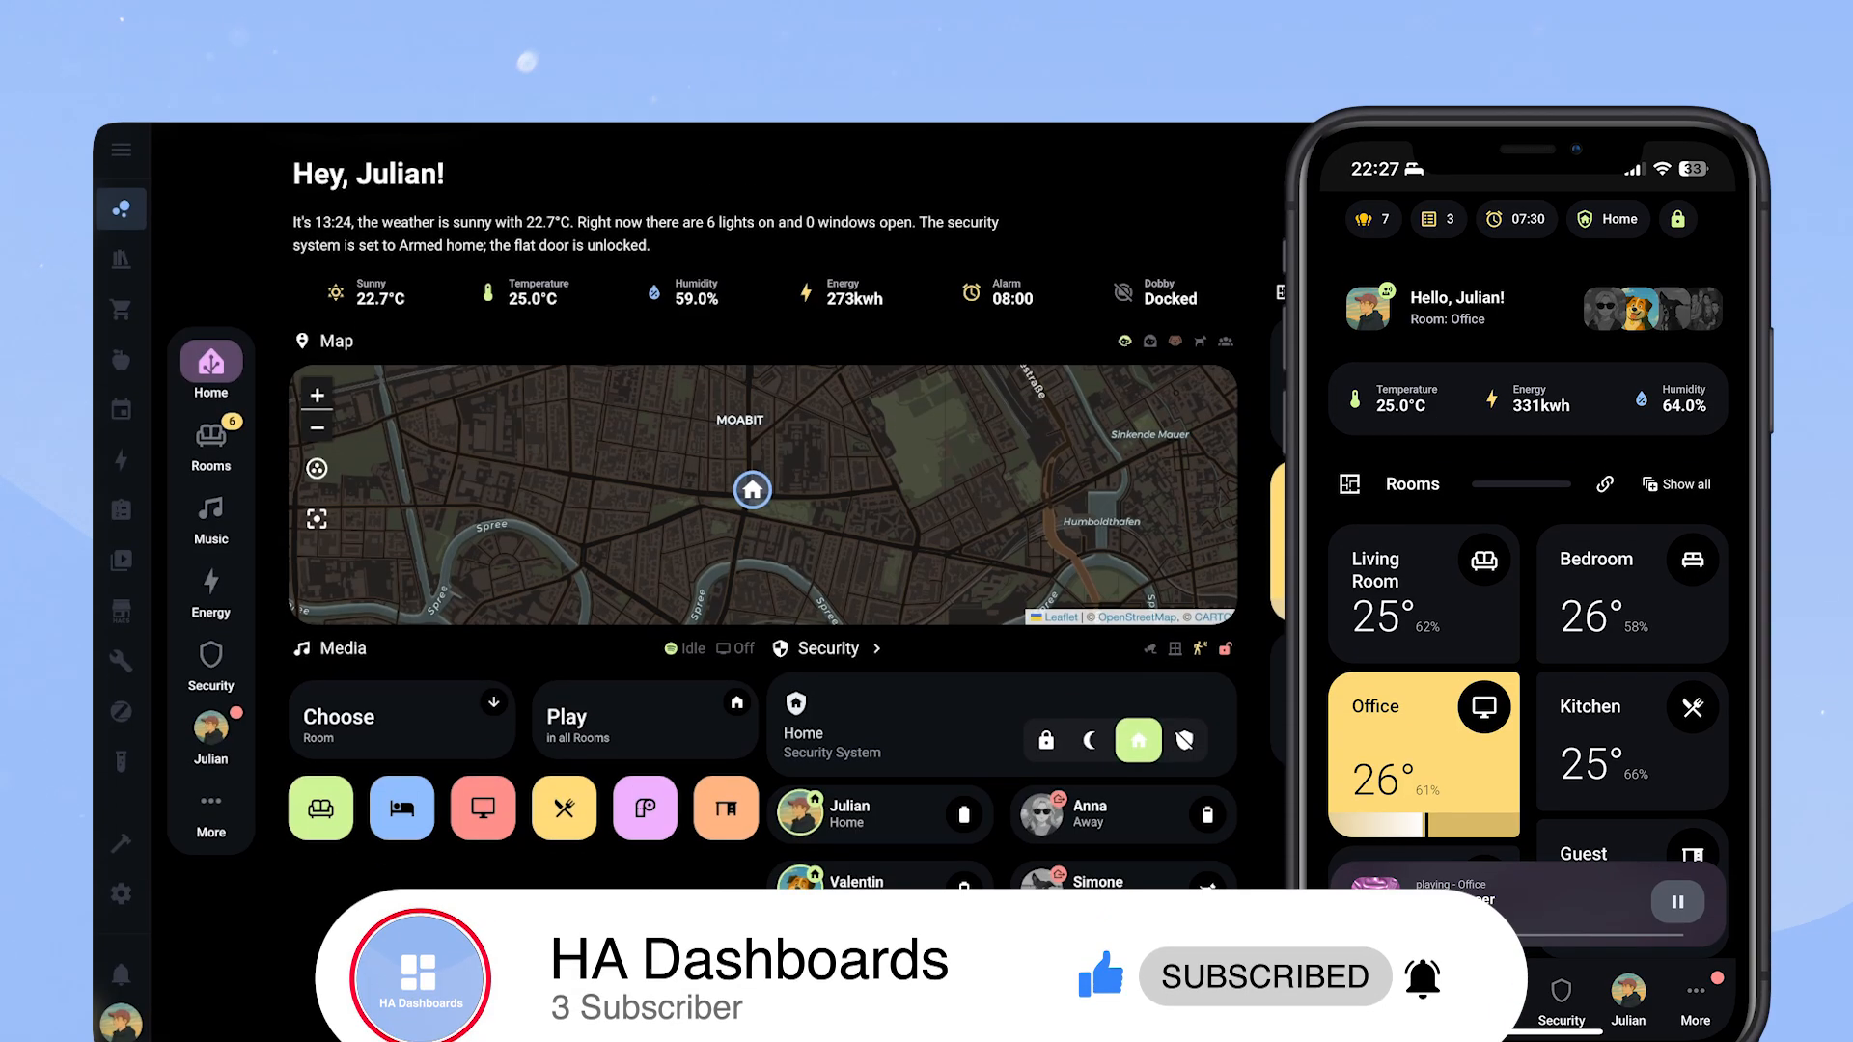